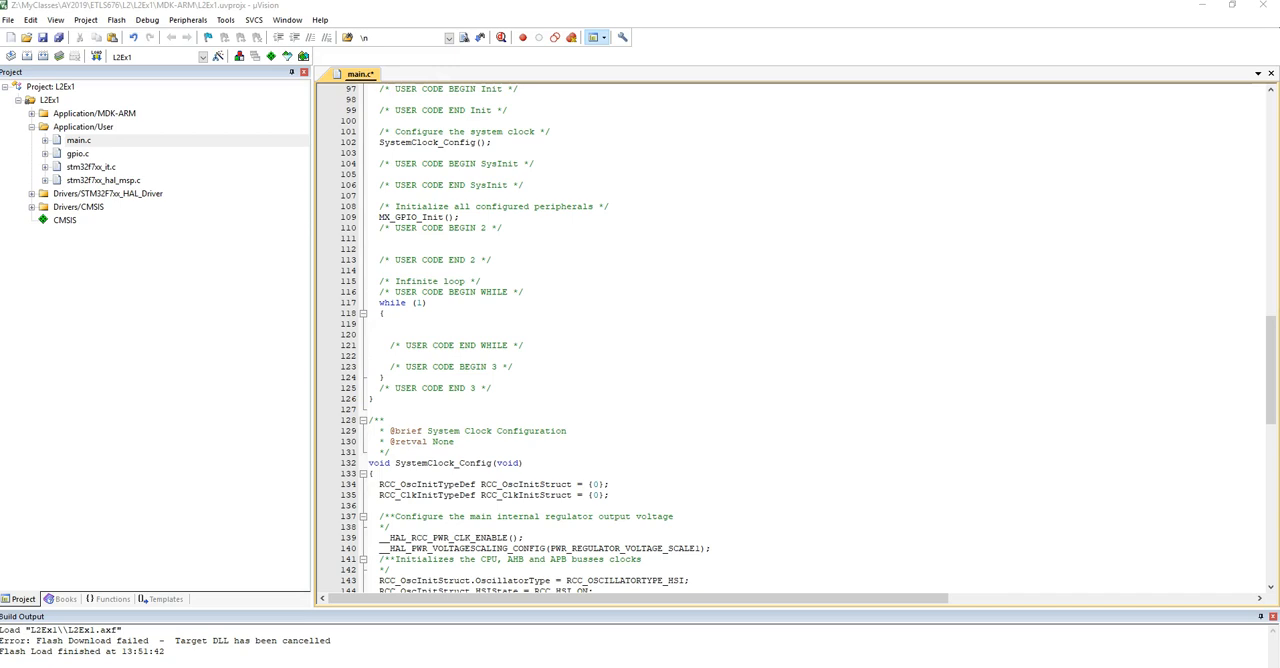
# Step: Check the uVision version information and dismiss it
pyautogui.click(320, 20)
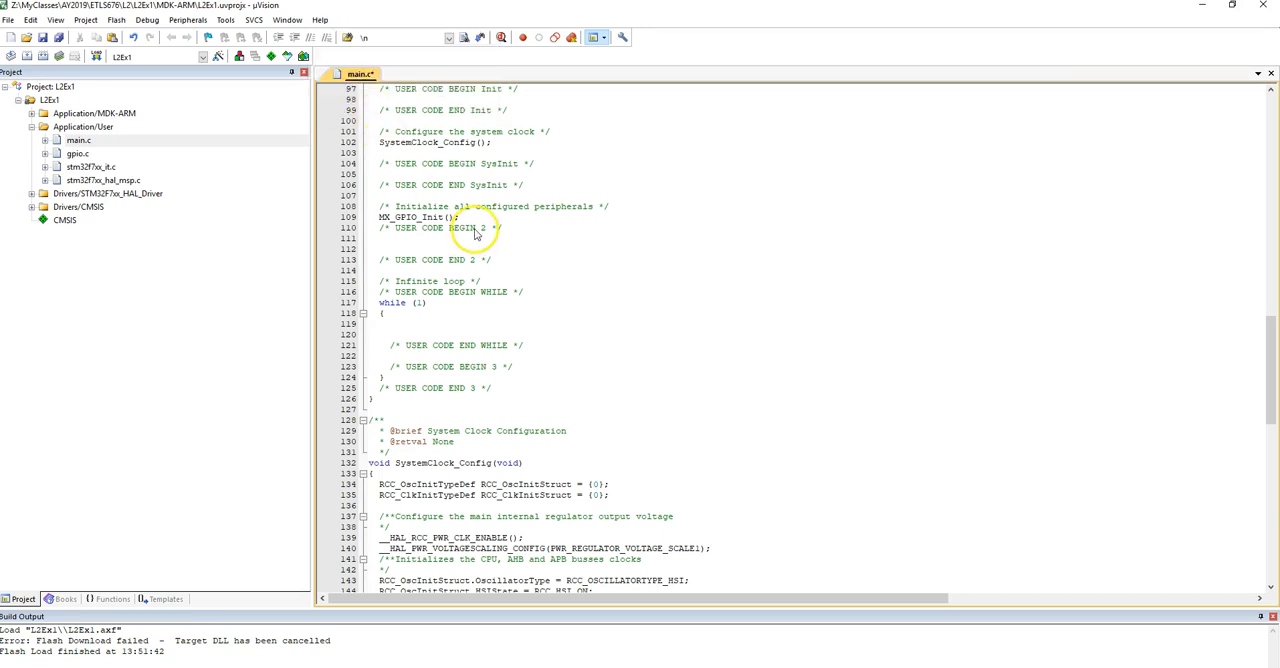
pyautogui.click(320, 20)
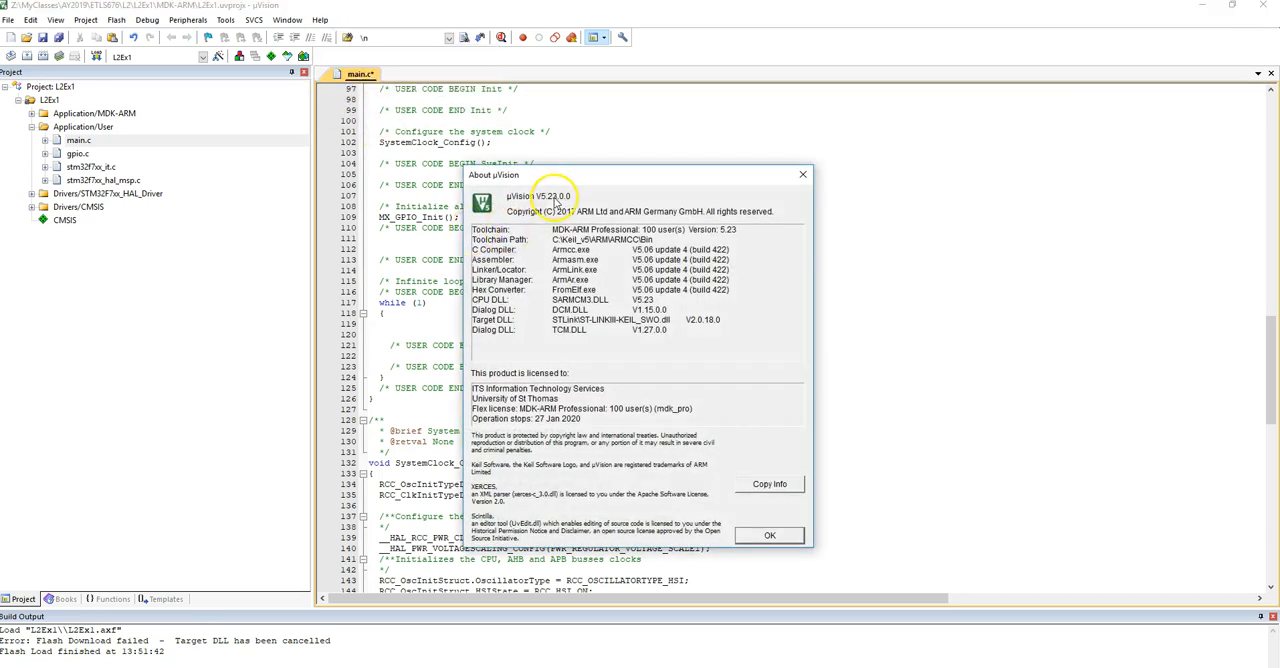
pyautogui.click(768, 536)
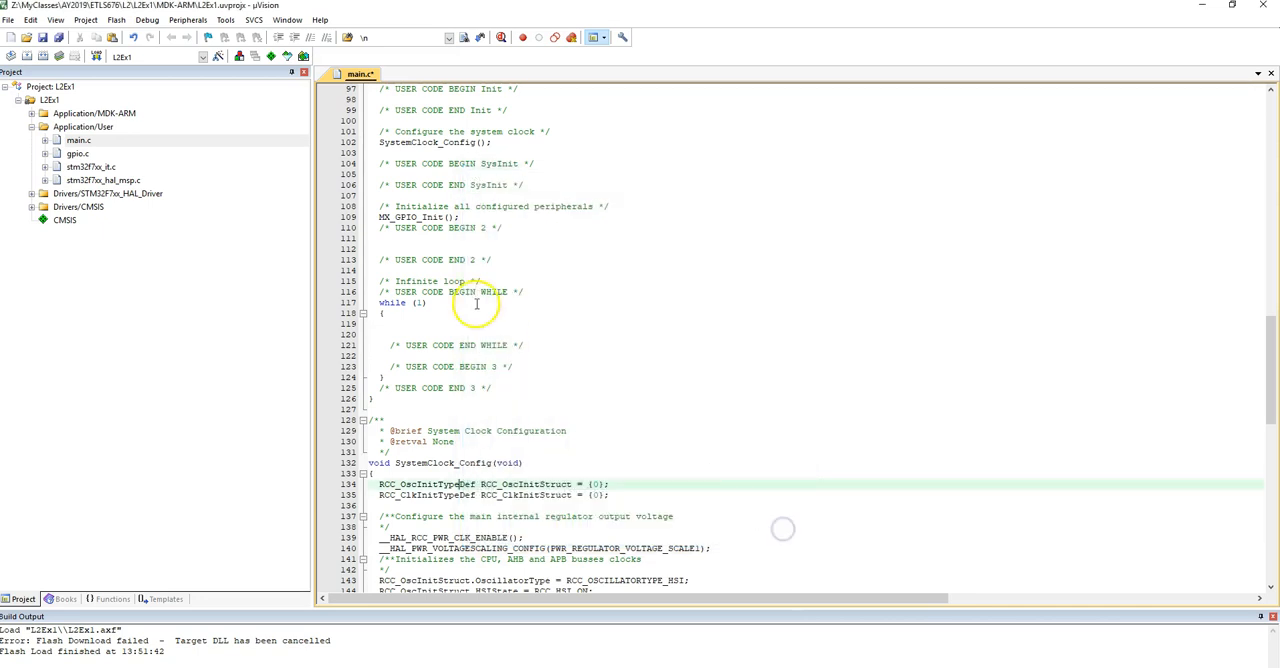
pyautogui.moveTo(176, 416)
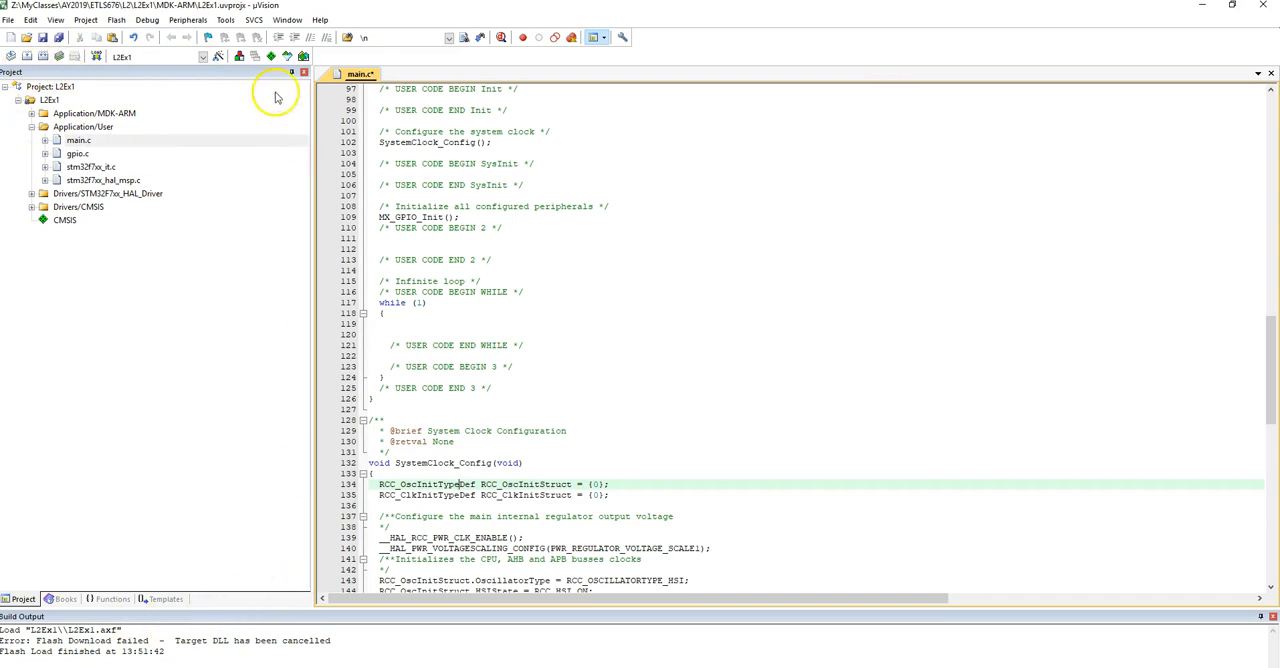
pyautogui.moveTo(62, 108)
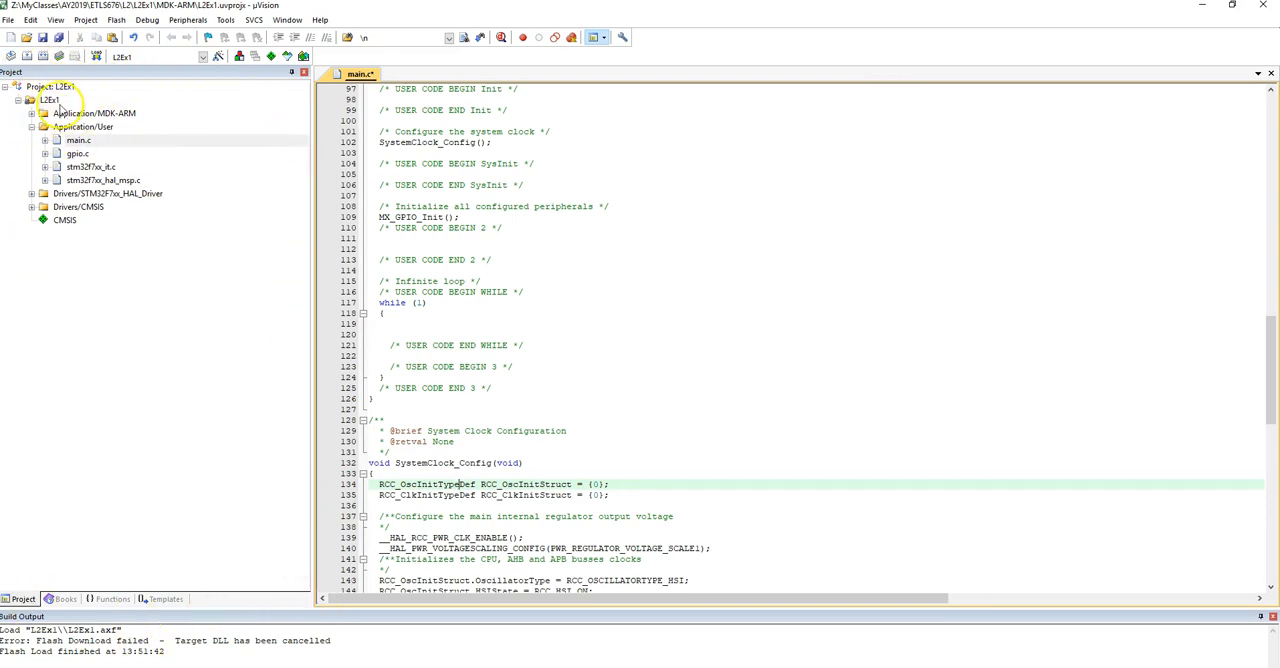
# Step: Expand the project tree down to the Application/User group and gpio.c's dependencies
pyautogui.click(50, 100)
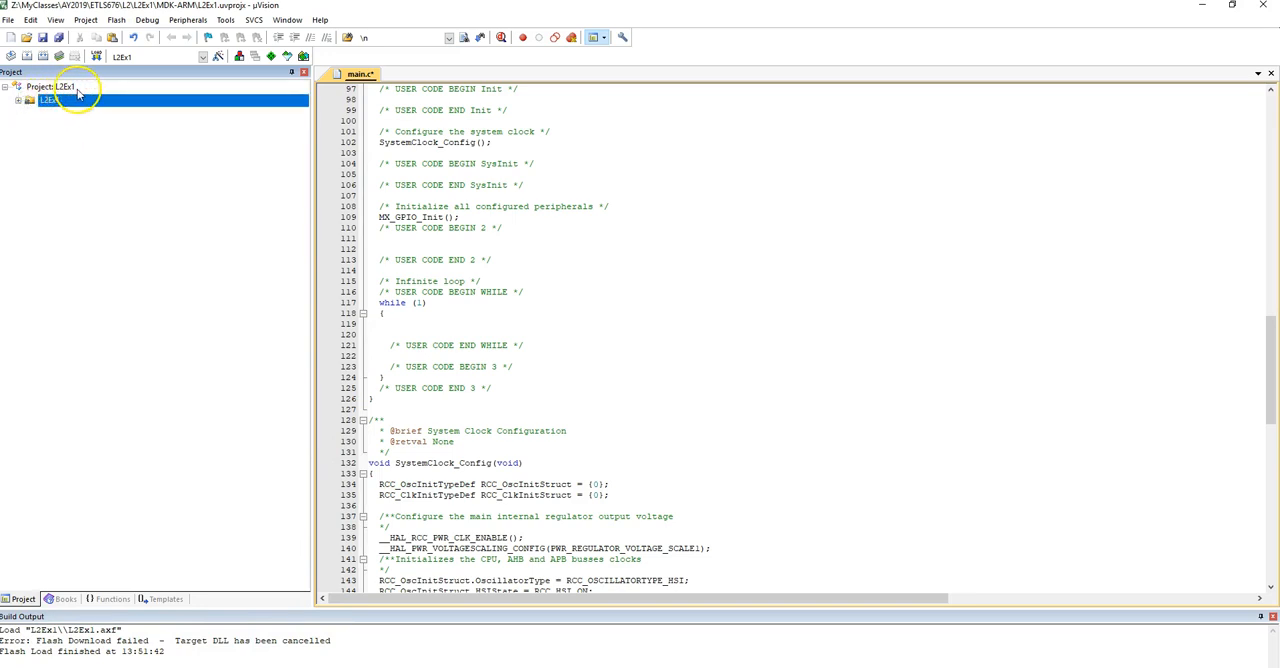
pyautogui.click(6, 100)
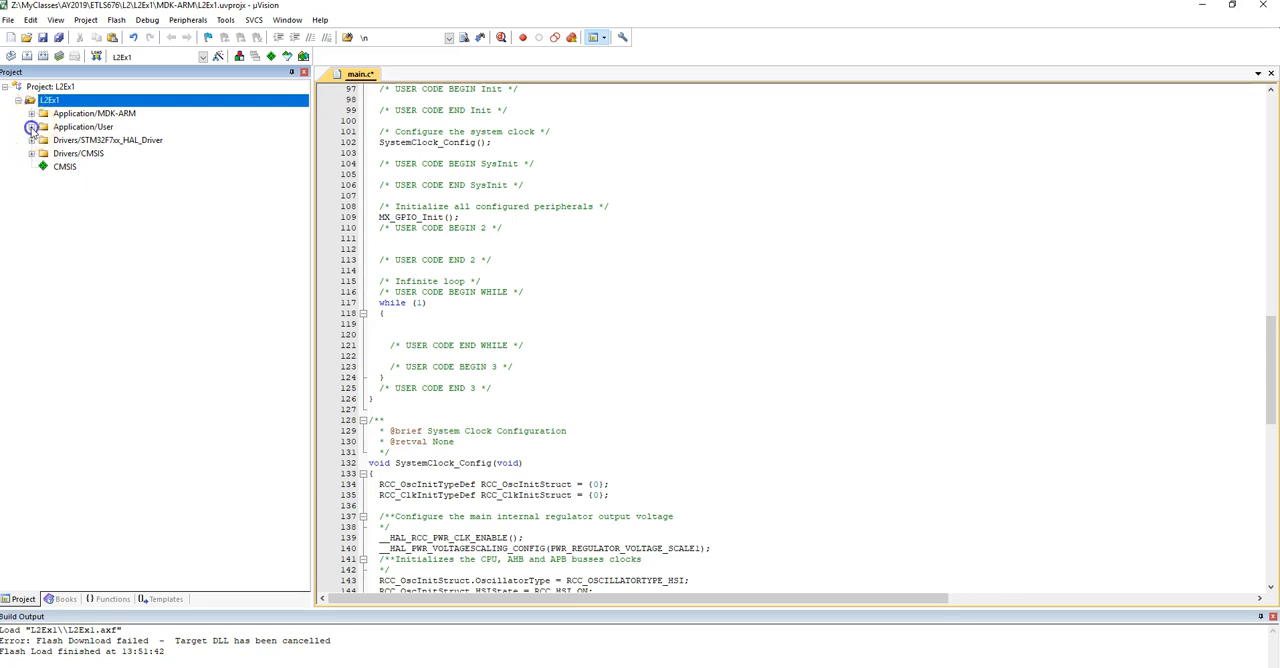
pyautogui.click(32, 128)
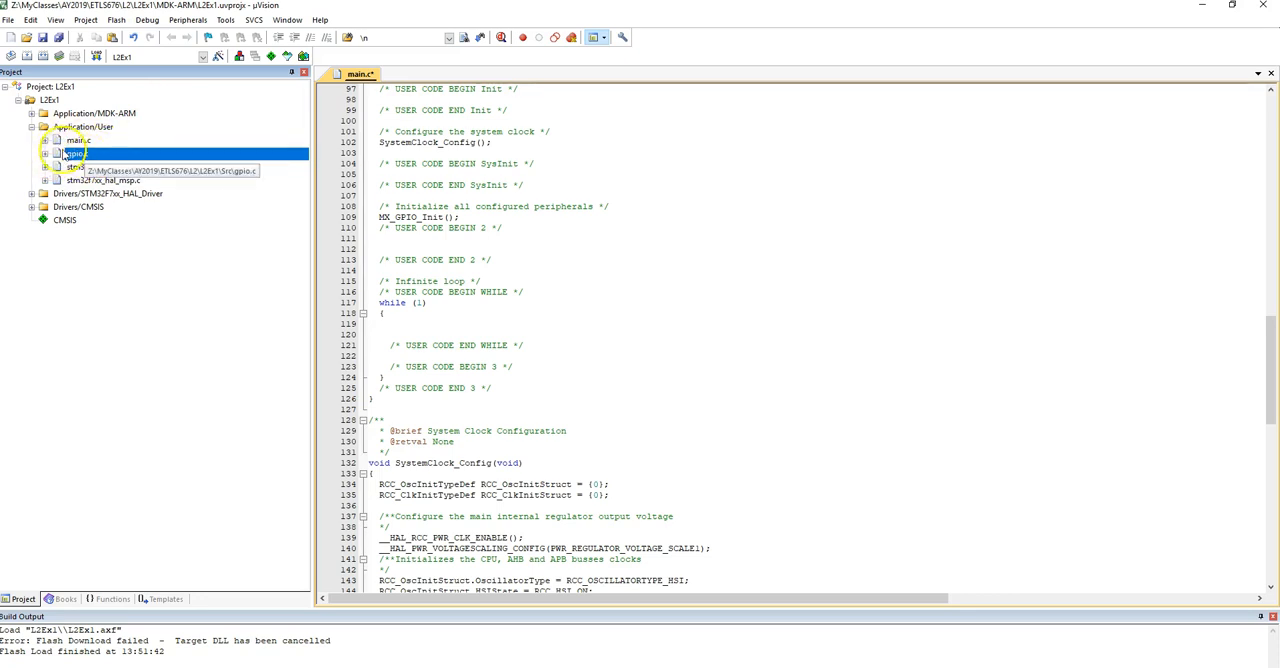
pyautogui.click(46, 152)
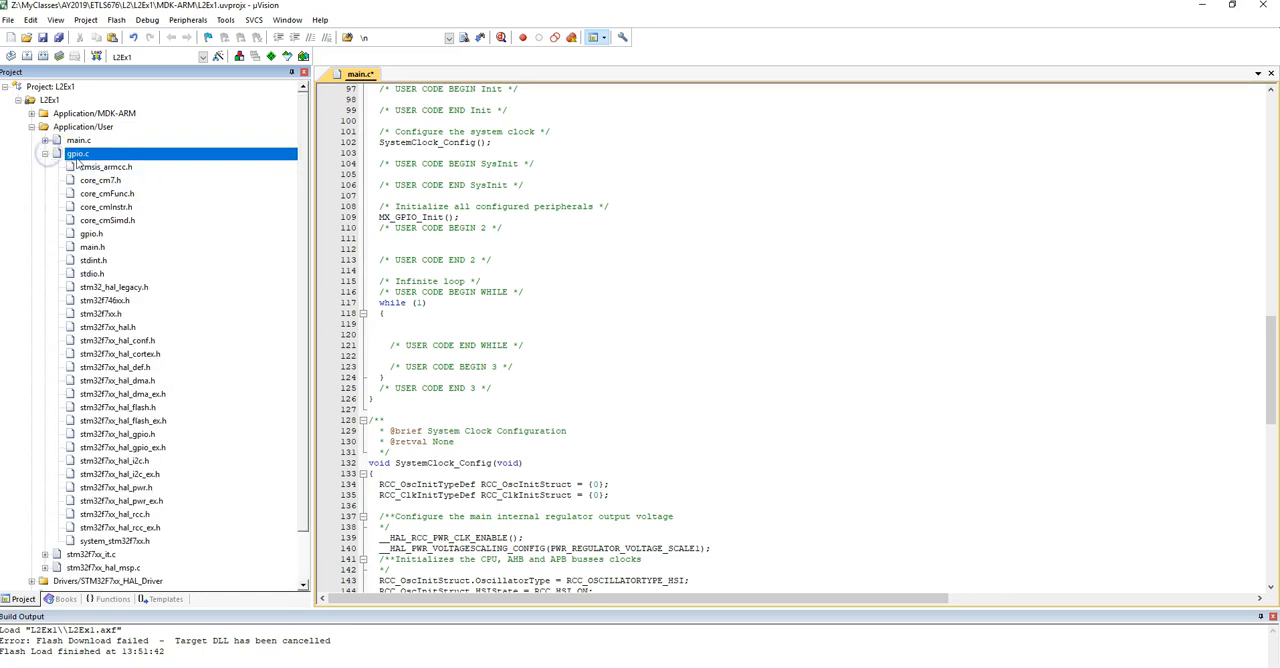
# Step: Open gpio.c and scroll through its MX_GPIO_Init initialisation code
pyautogui.doubleClick(78, 152)
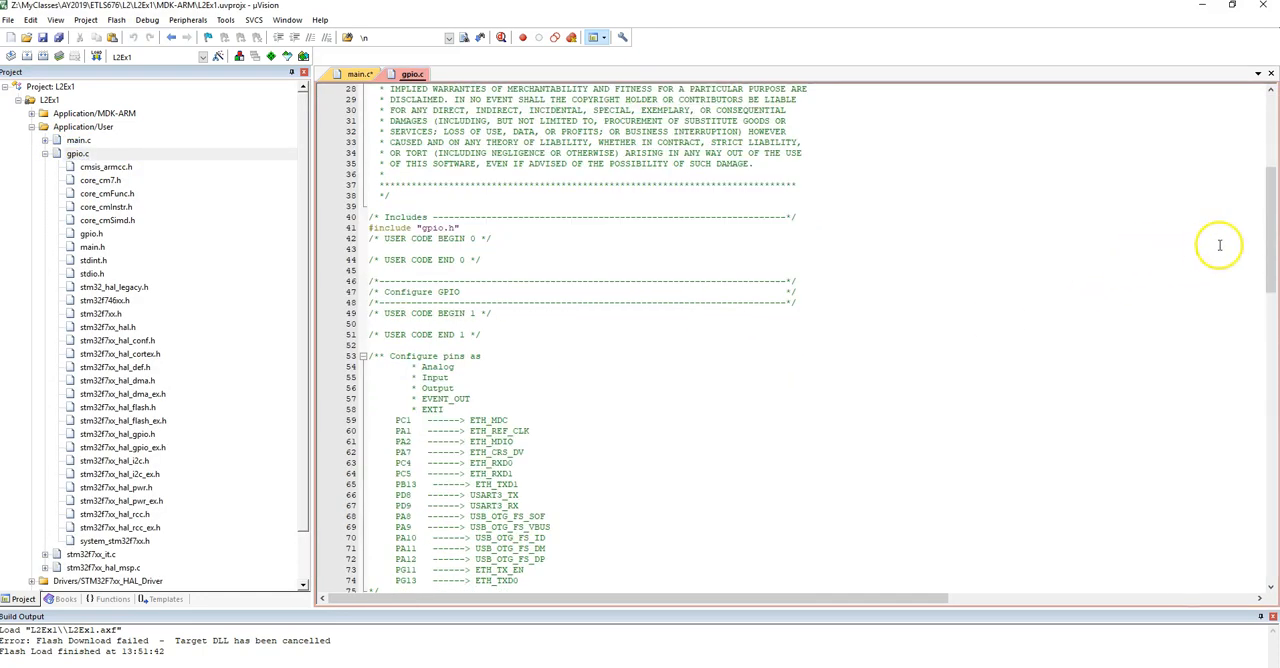
pyautogui.scroll(-3)
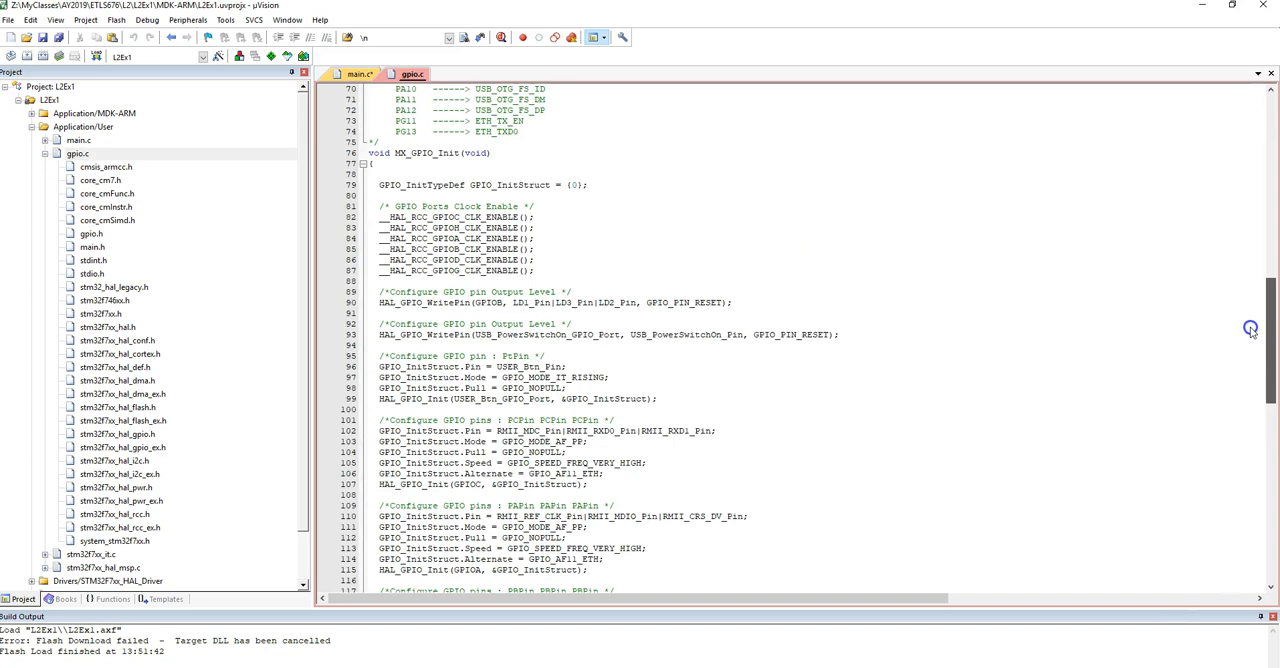
pyautogui.scroll(-3)
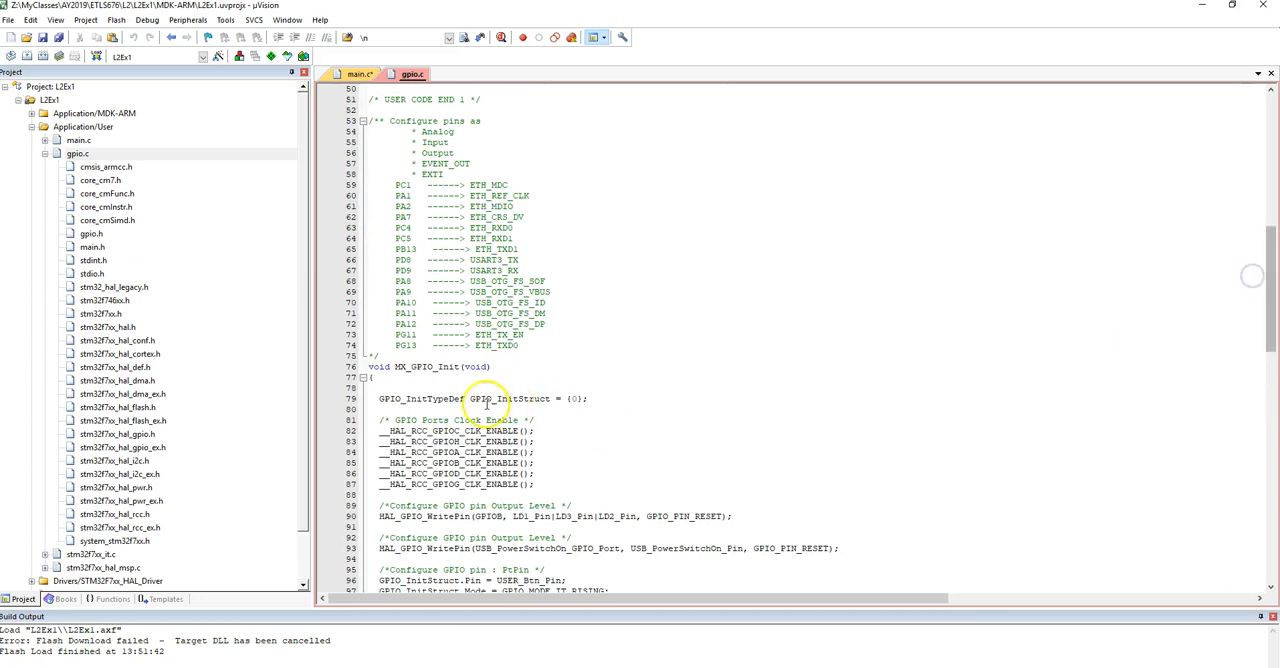
pyautogui.doubleClick(424, 368)
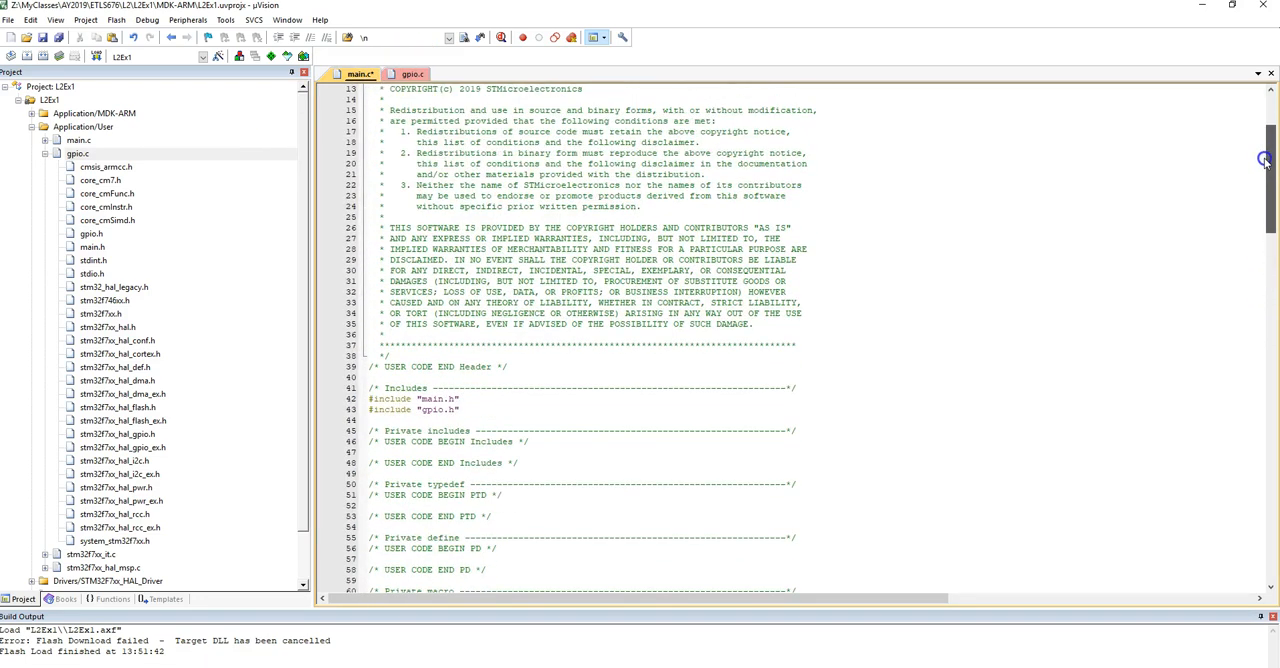
# Step: Try a HAL_Delay(1000) call after GPIO initialisation in main.c, then remove it
pyautogui.scroll(-3)
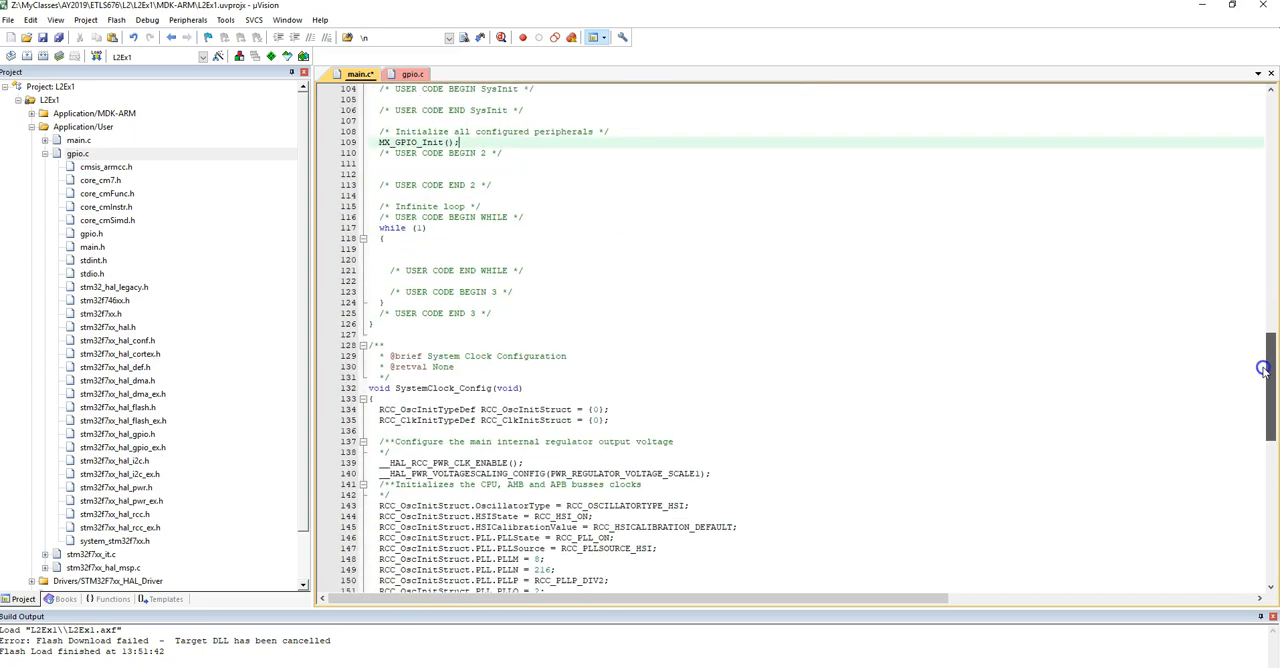
pyautogui.moveTo(1072, 350)
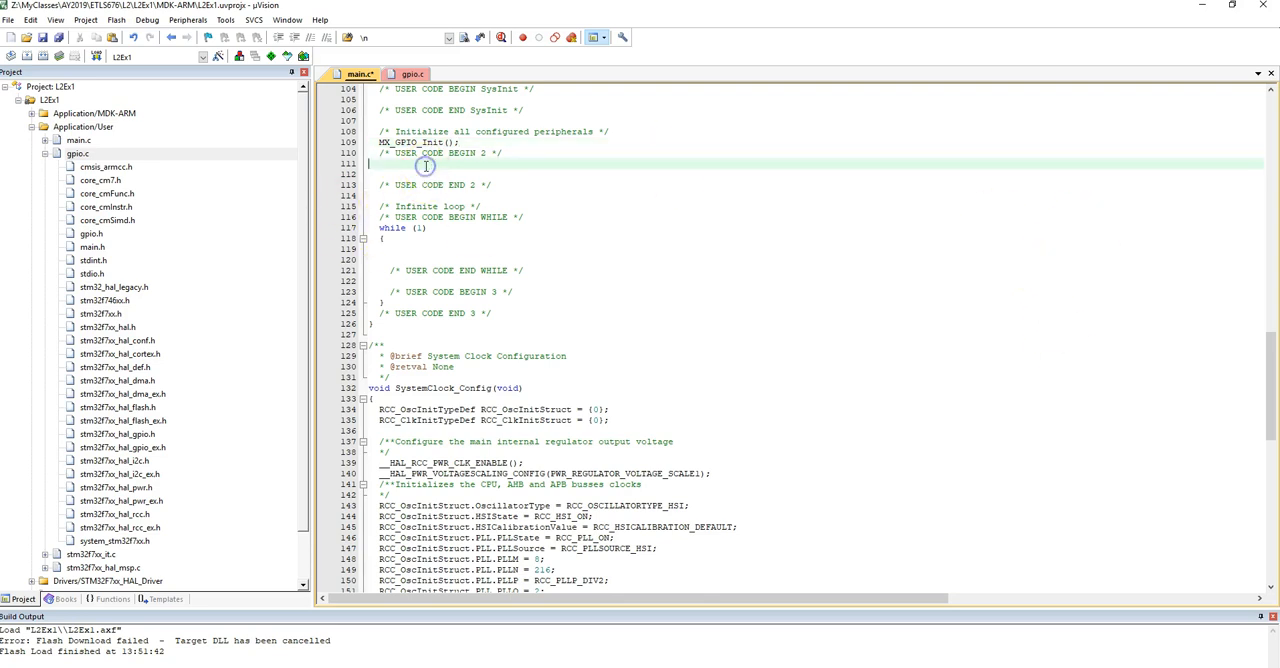
pyautogui.write('HAL_')
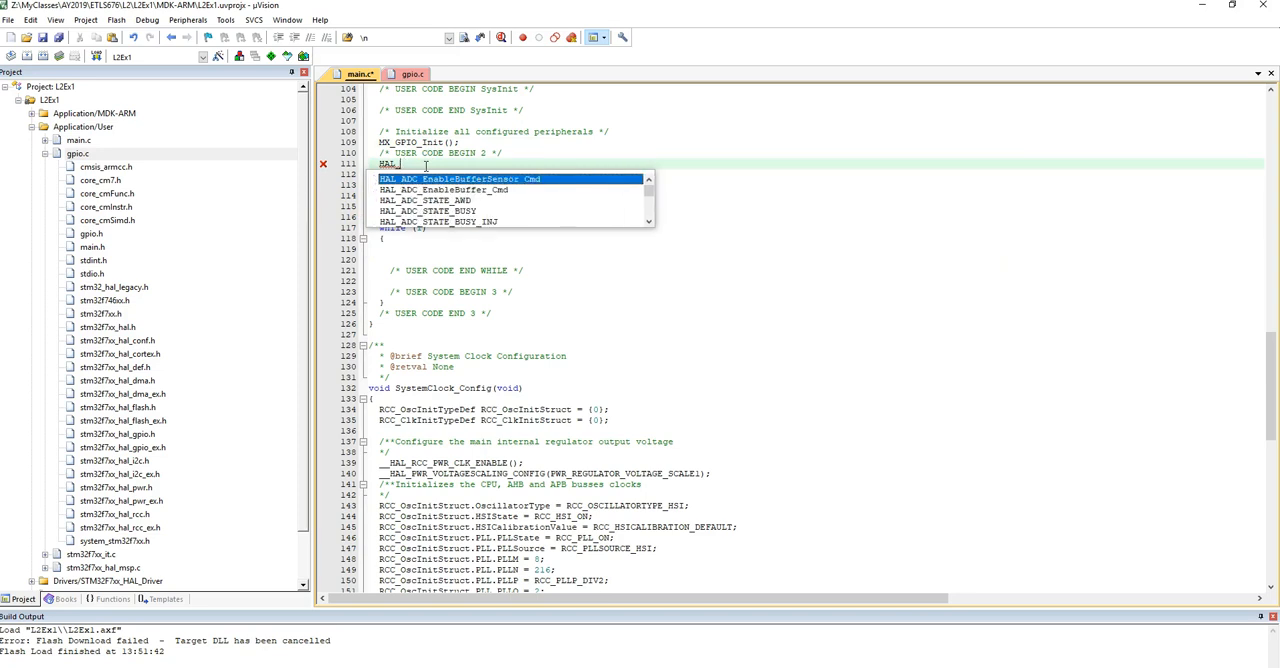
pyautogui.write('Set')
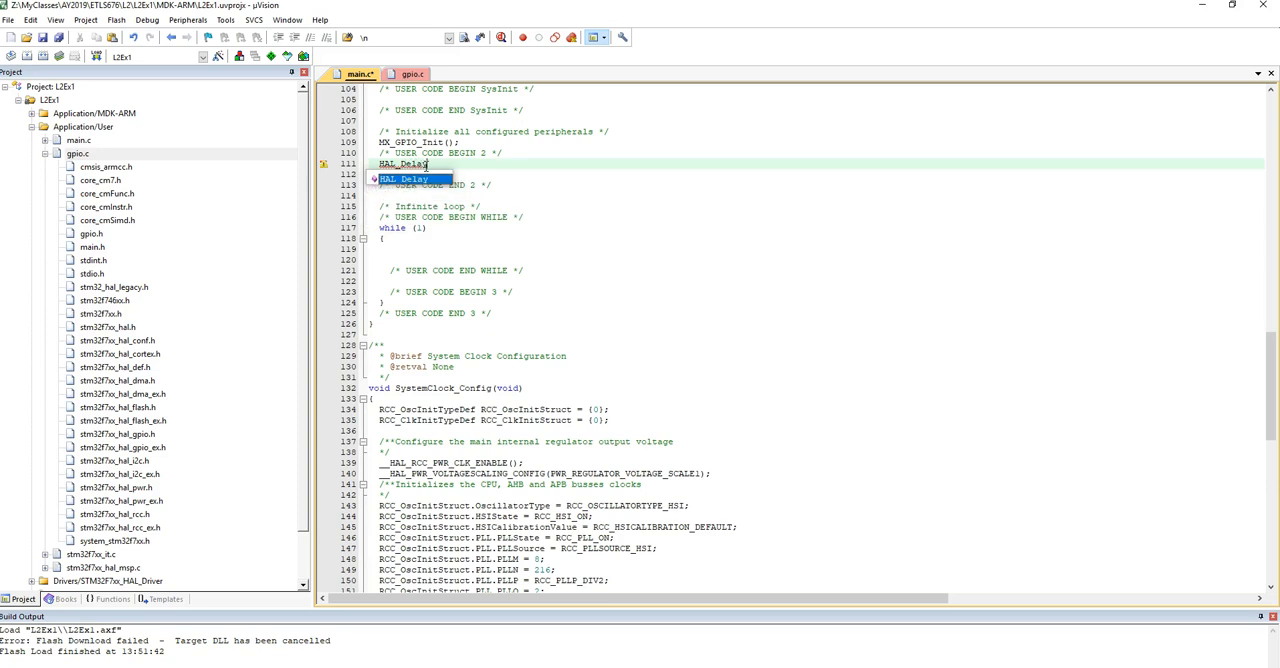
pyautogui.write('(1000')
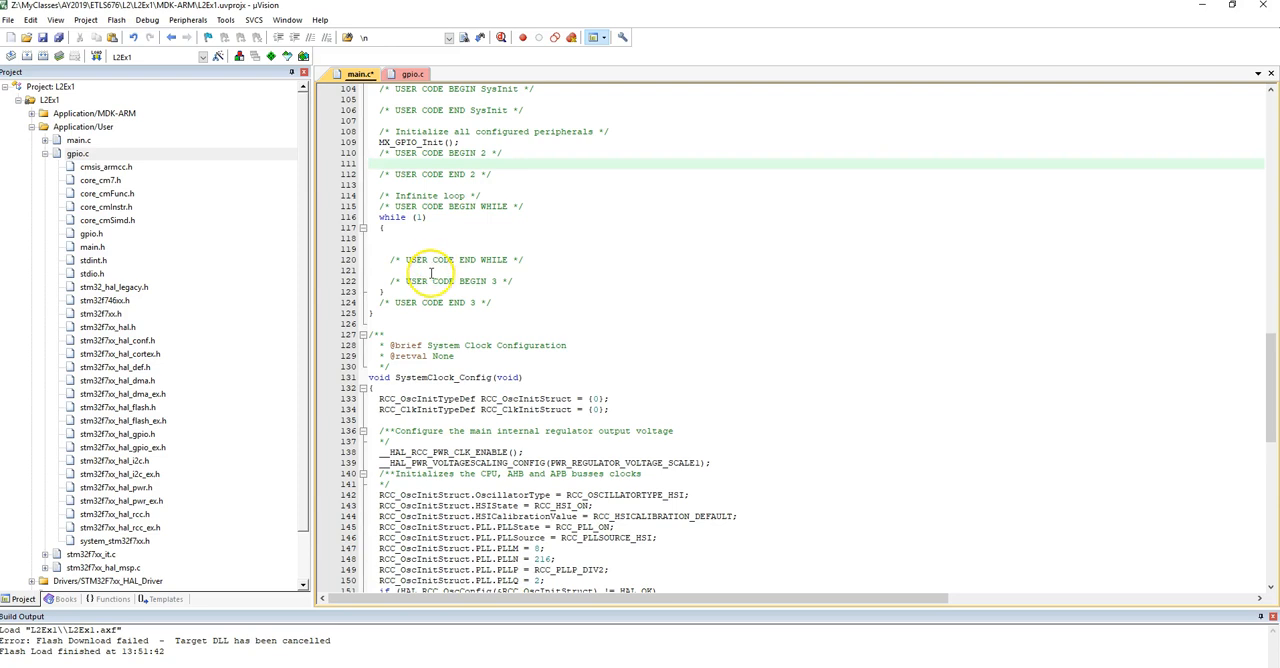
pyautogui.click(400, 248)
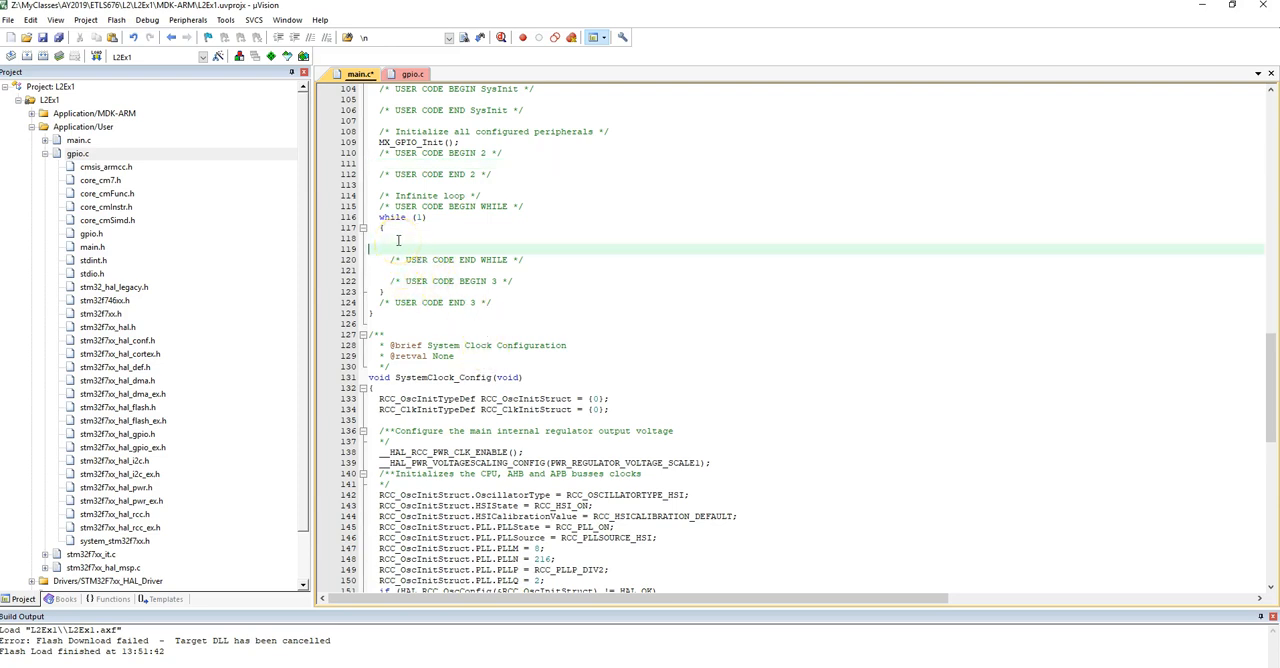
pyautogui.write('This space is')
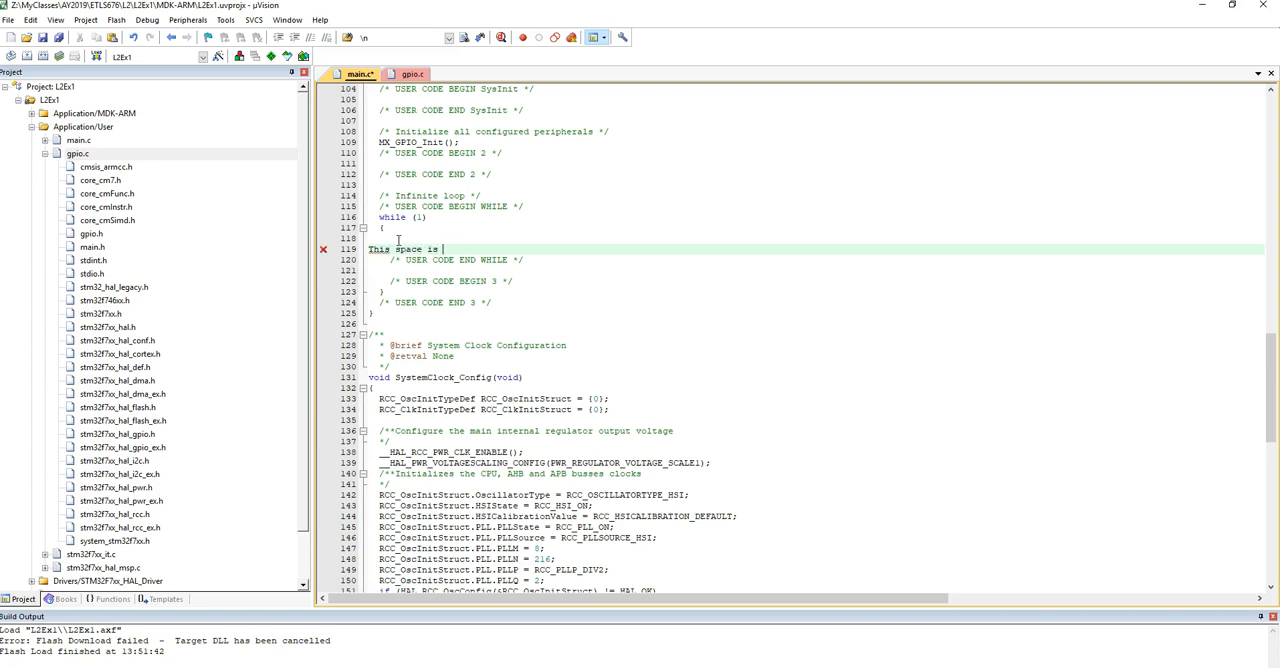
pyautogui.write('OK')
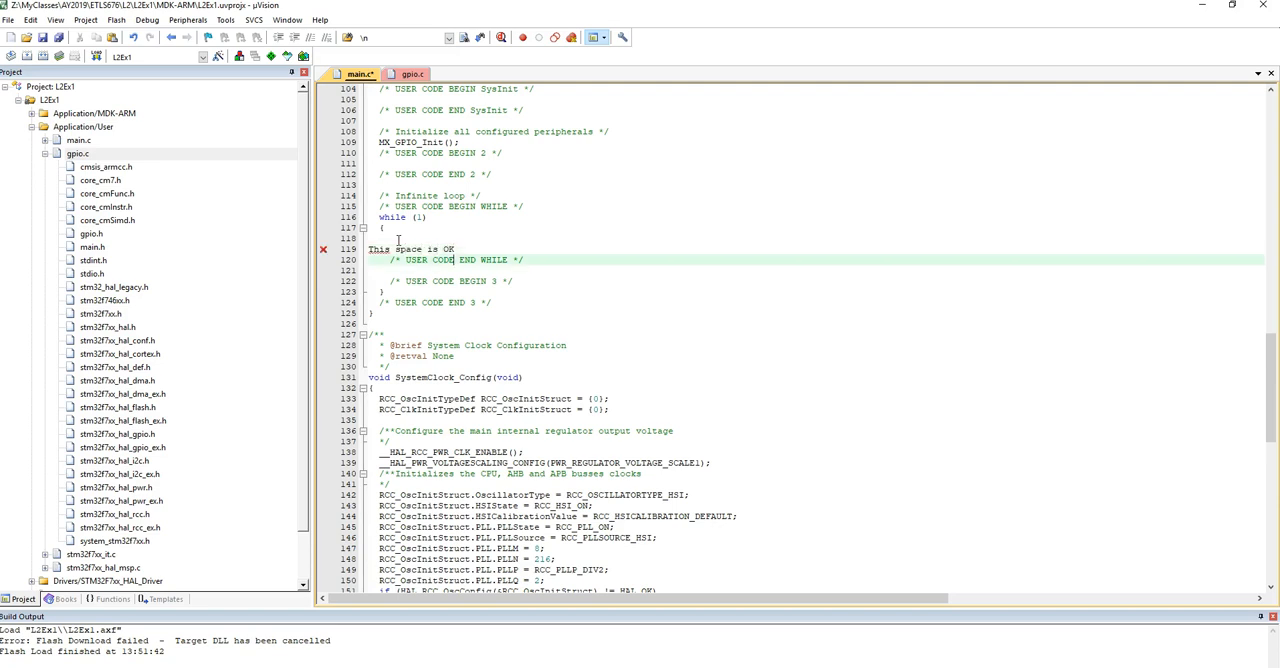
pyautogui.write('This is NOT ok.')
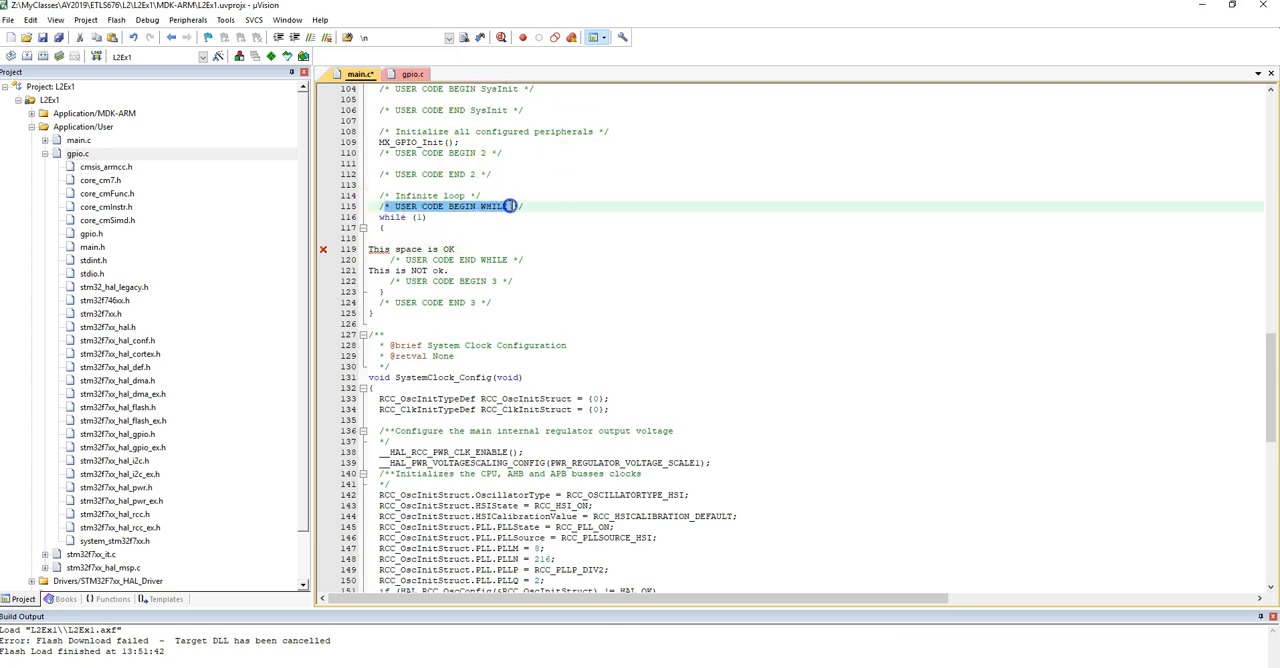
pyautogui.click(508, 260)
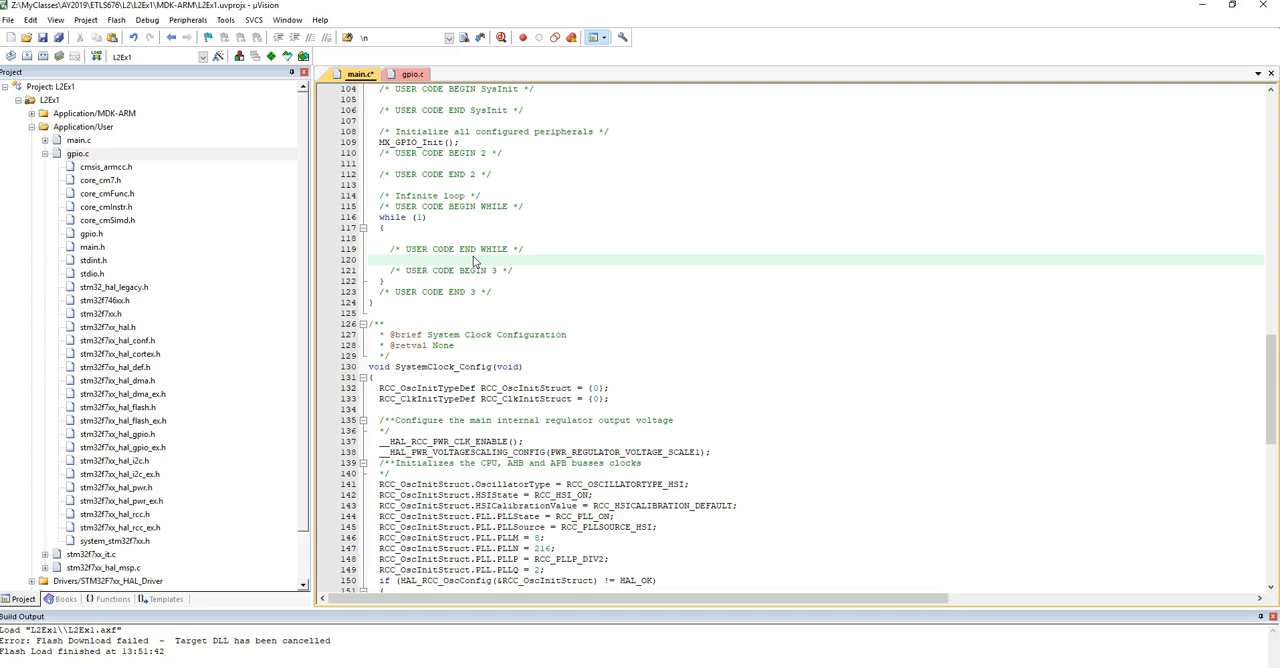
pyautogui.click(44, 152)
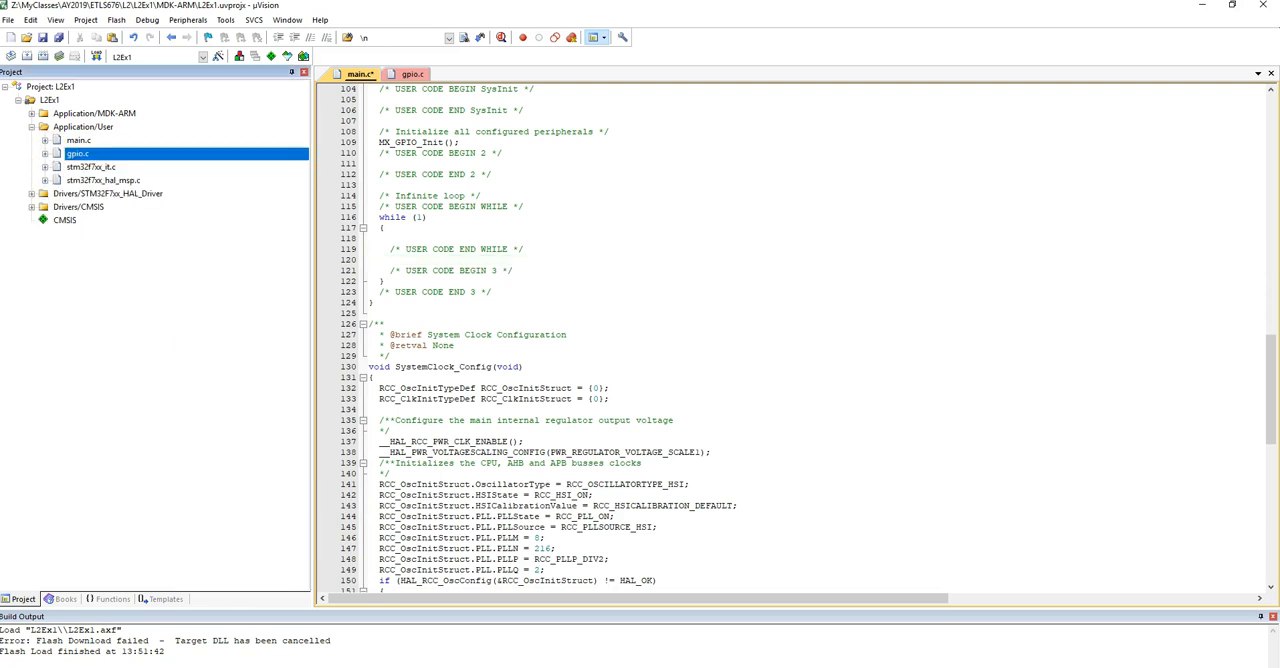
pyautogui.moveTo(28, 56)
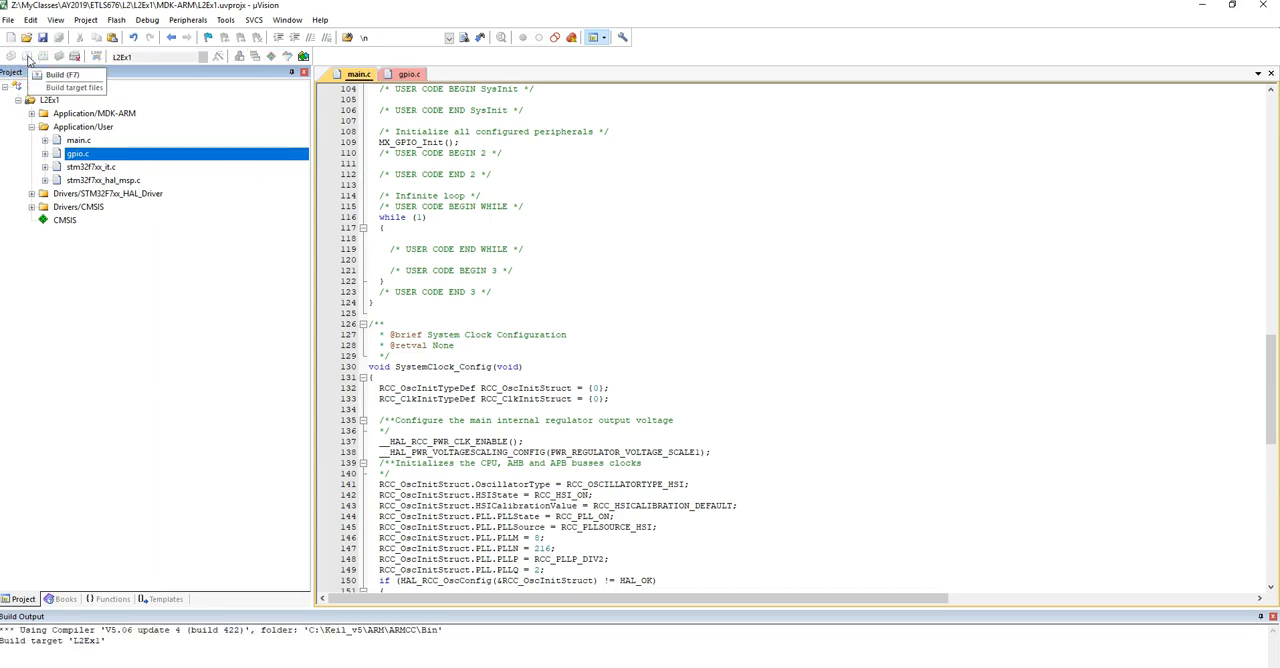
pyautogui.click(28, 56)
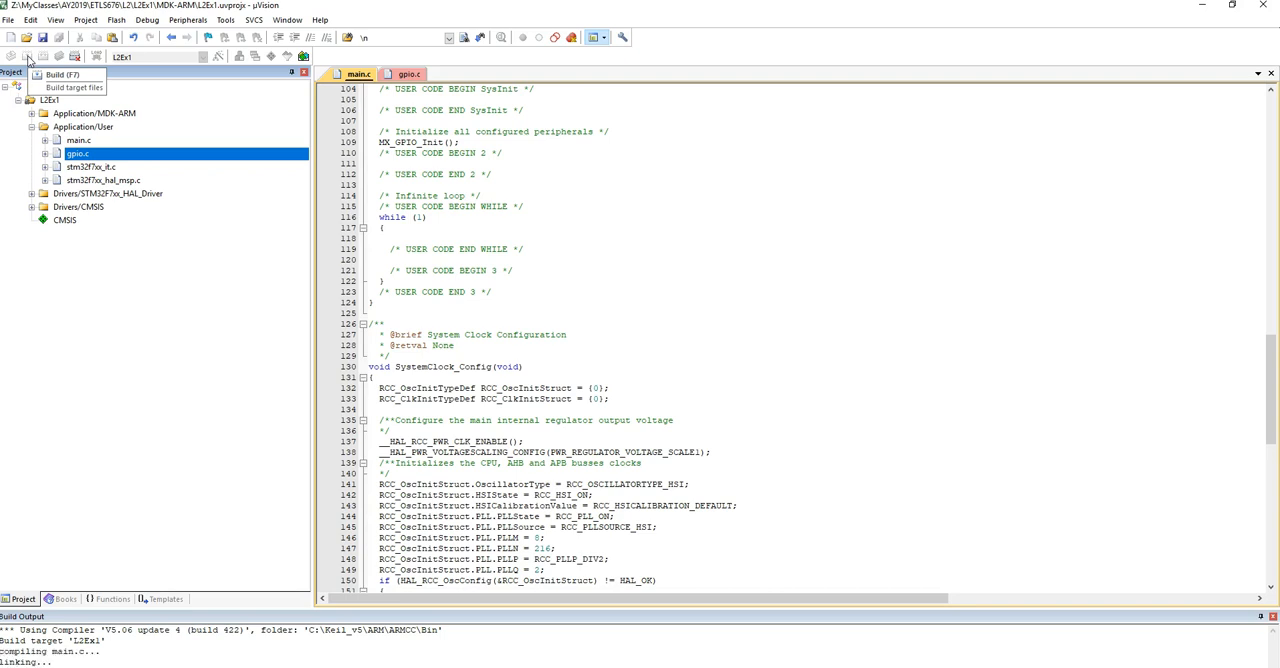
pyautogui.click(28, 56)
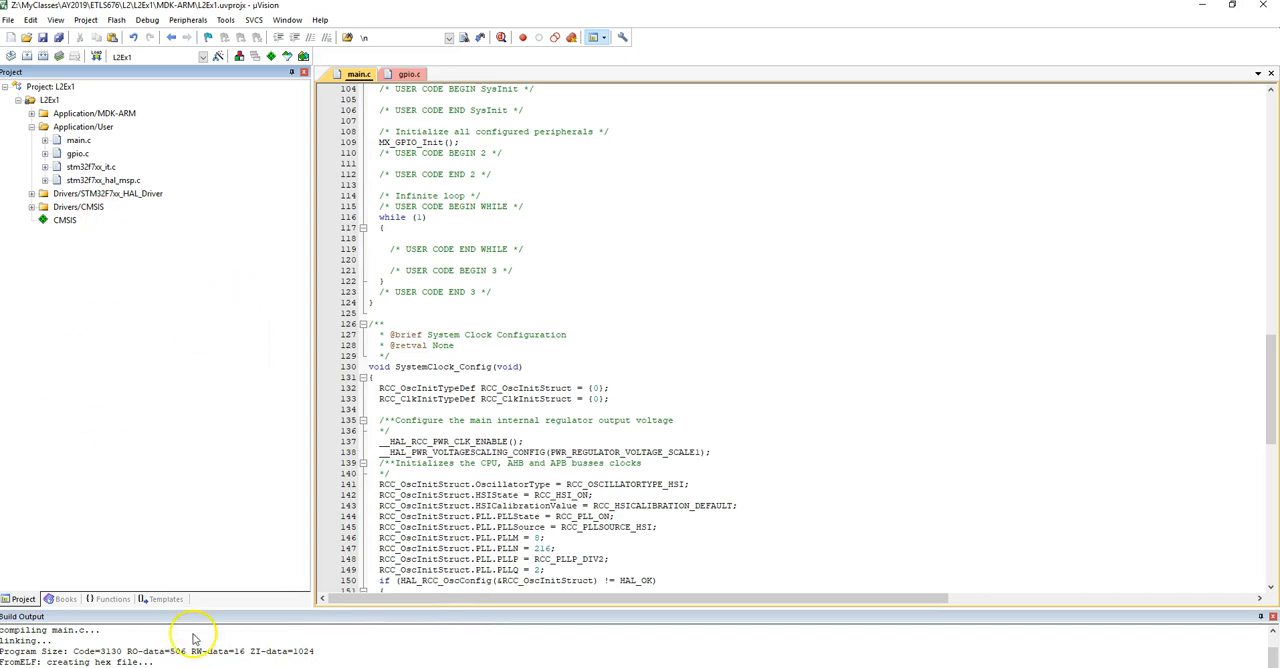
pyautogui.moveTo(324, 608)
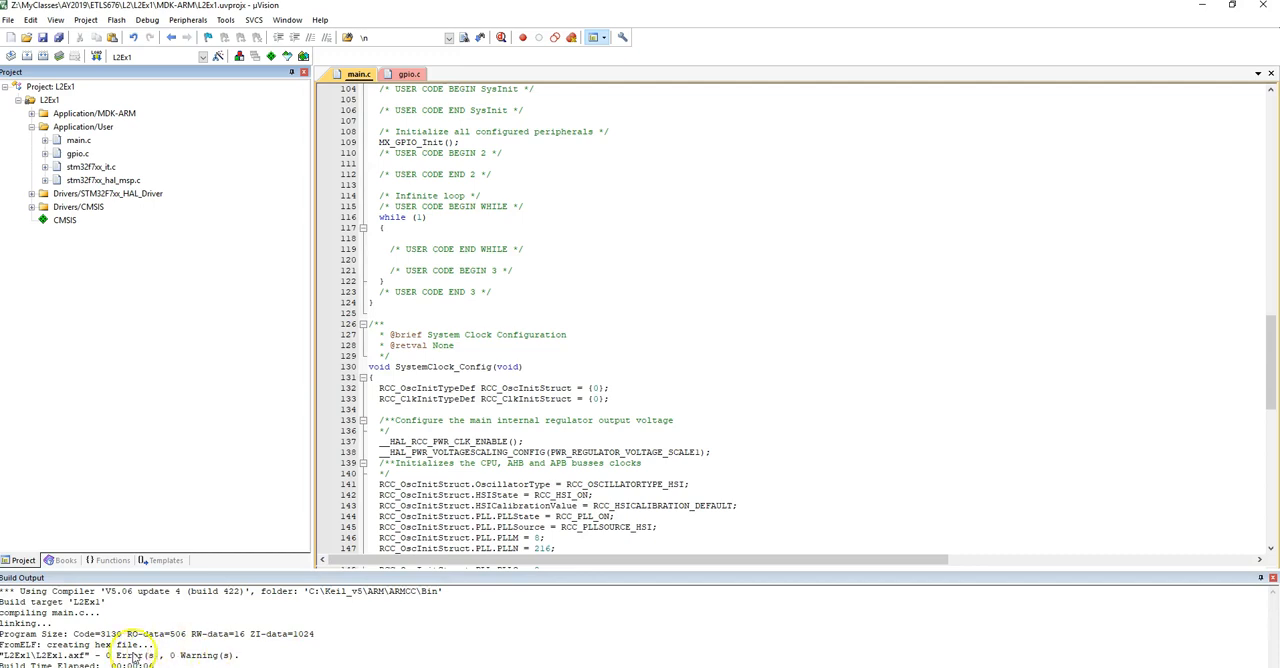
pyautogui.moveTo(556, 298)
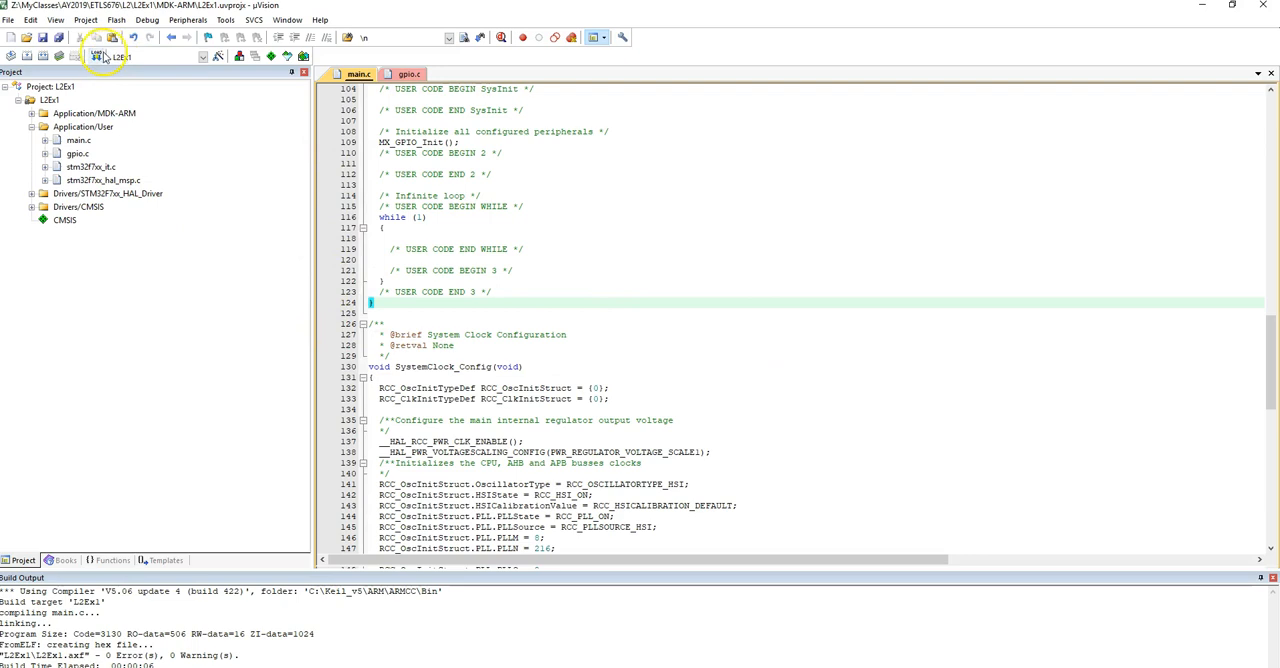
pyautogui.moveTo(96, 56)
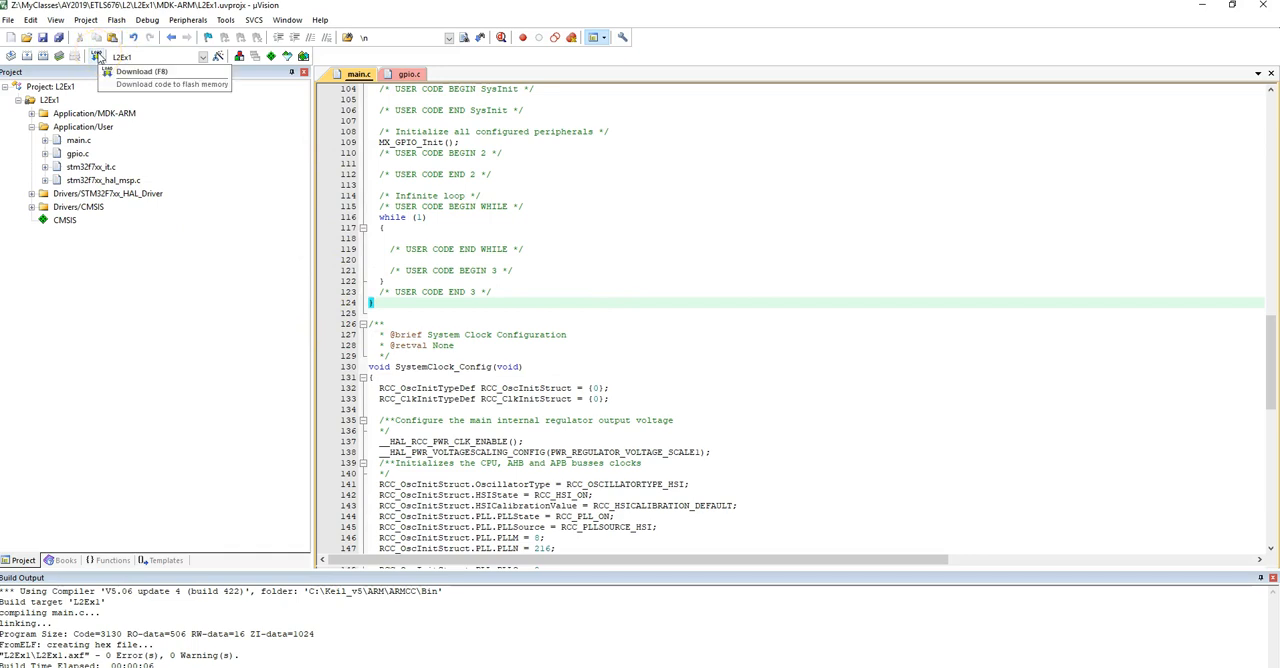
pyautogui.moveTo(170, 220)
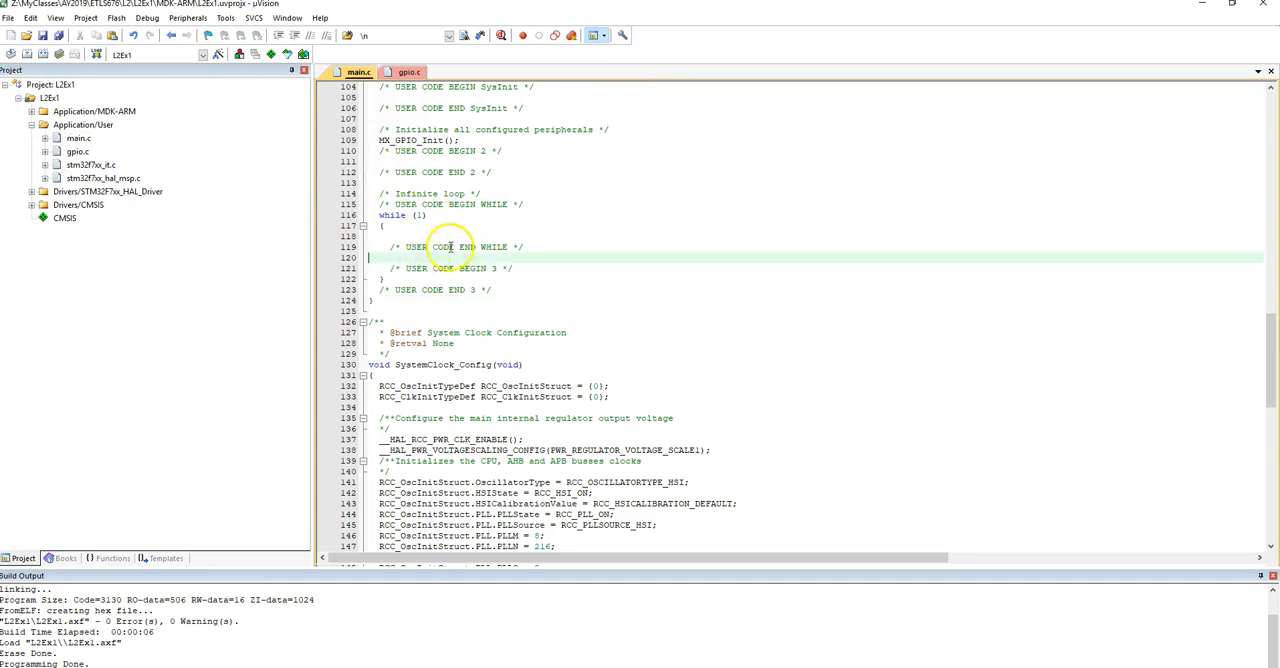
# Step: Write the comment '// Goal: blink the BLUE LED that is in Port B Pin 7' inside while(1)
pyautogui.click(532, 268)
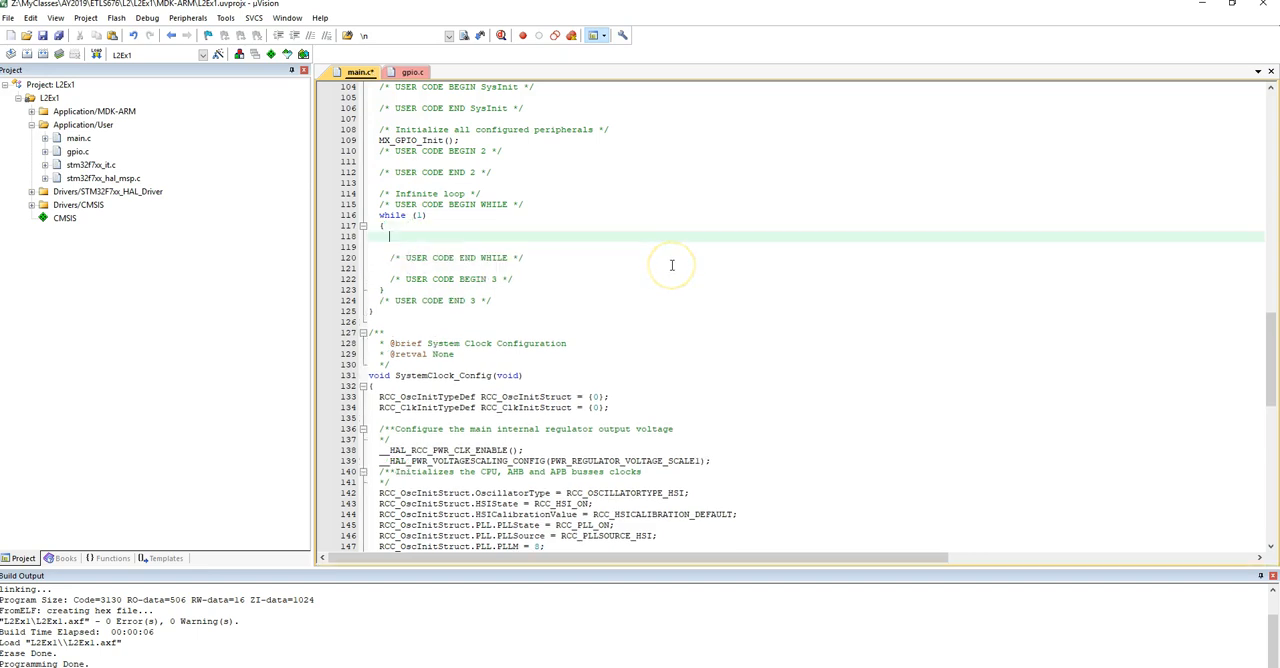
pyautogui.write('// c')
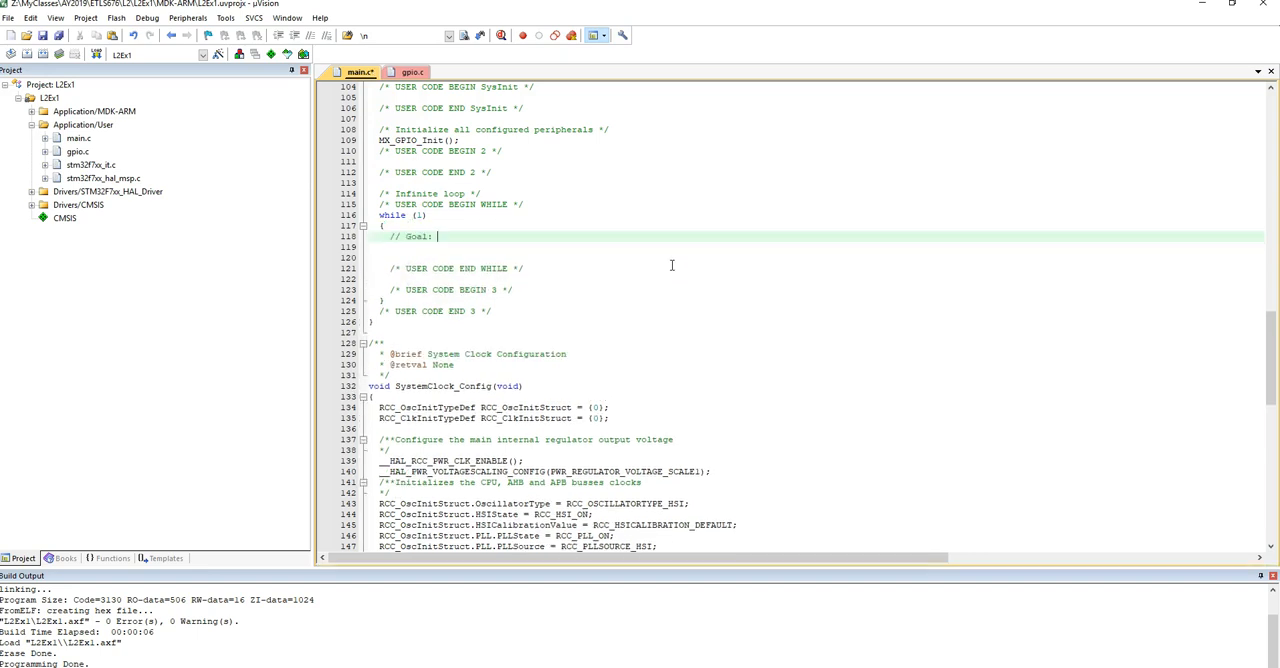
pyautogui.write('blink the BLUE LED that is in Port B')
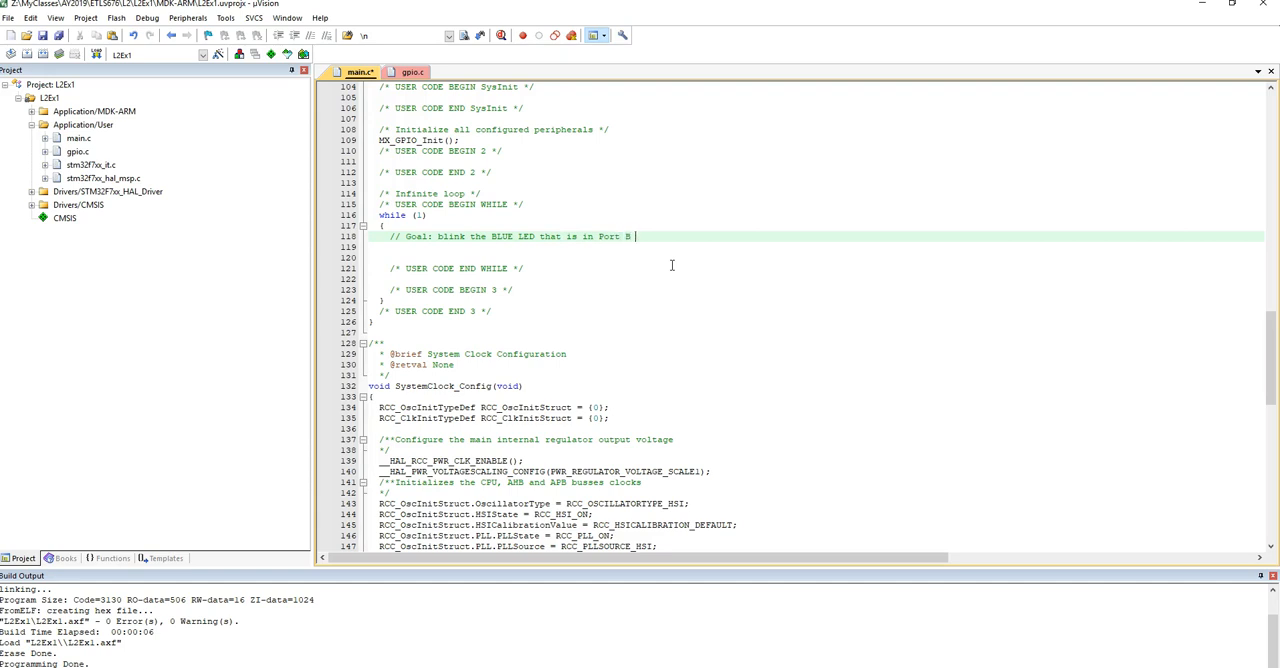
pyautogui.write('Pin 7')
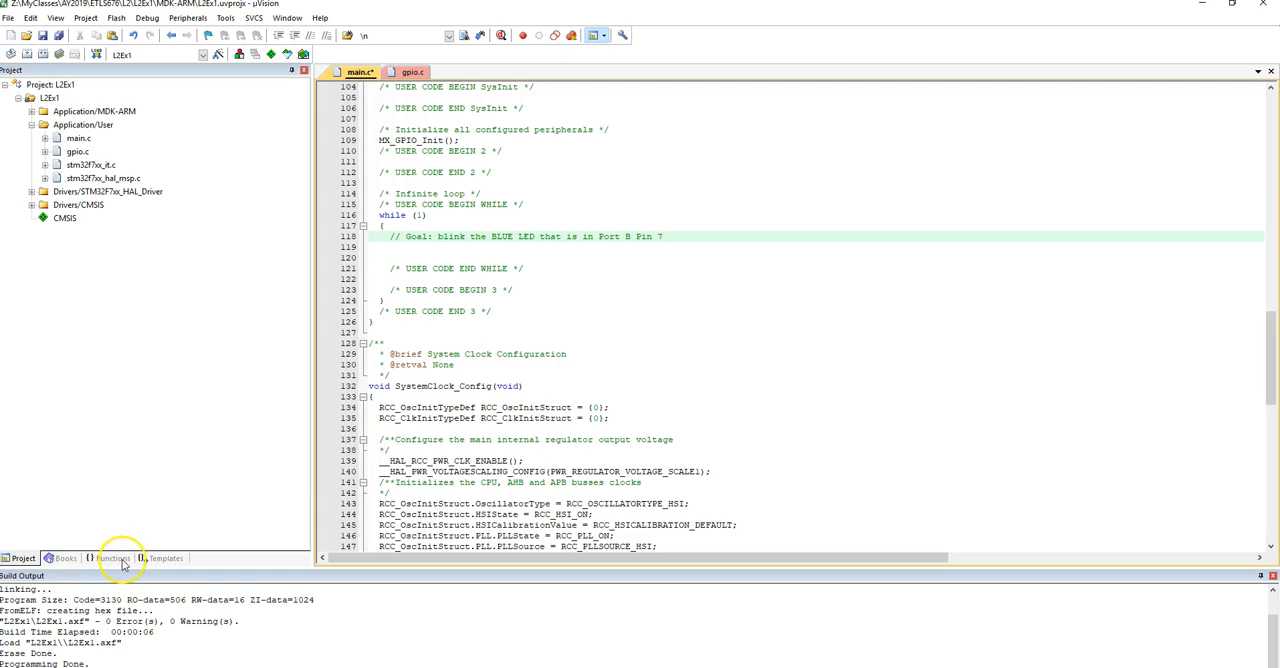
# Step: Show the Functions list and expand stm32f7xx_hal_gpio.c to reach HAL_GPIO_WritePin
pyautogui.click(112, 558)
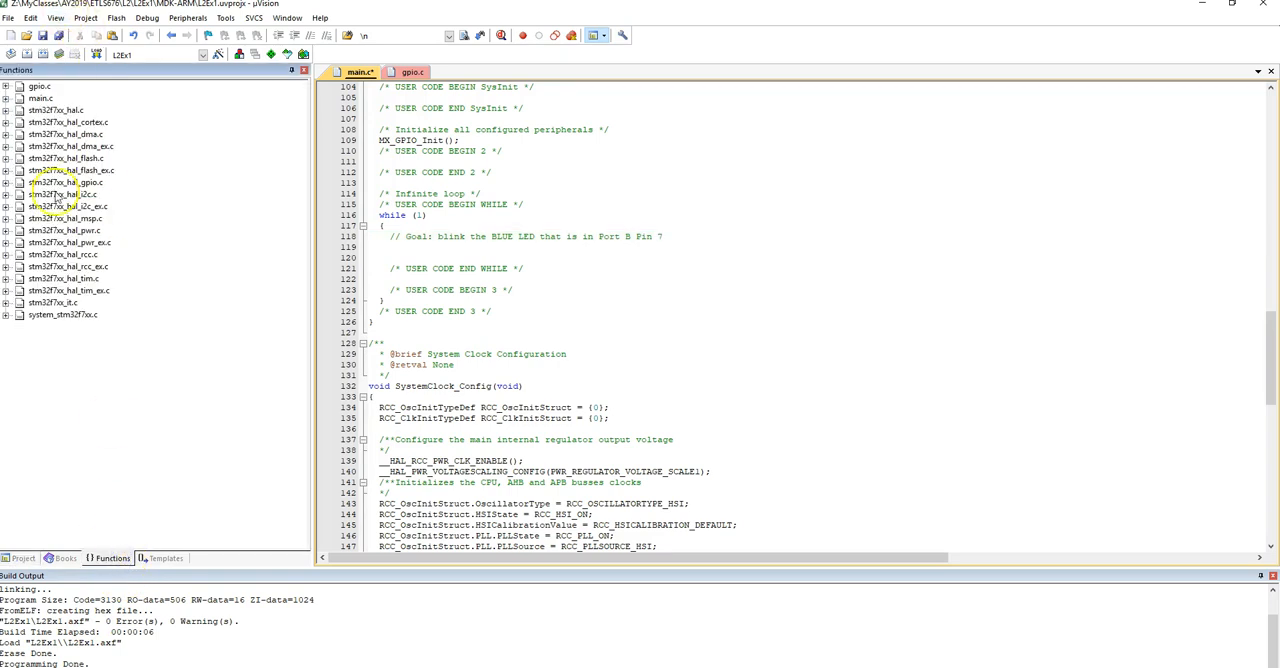
pyautogui.moveTo(58, 86)
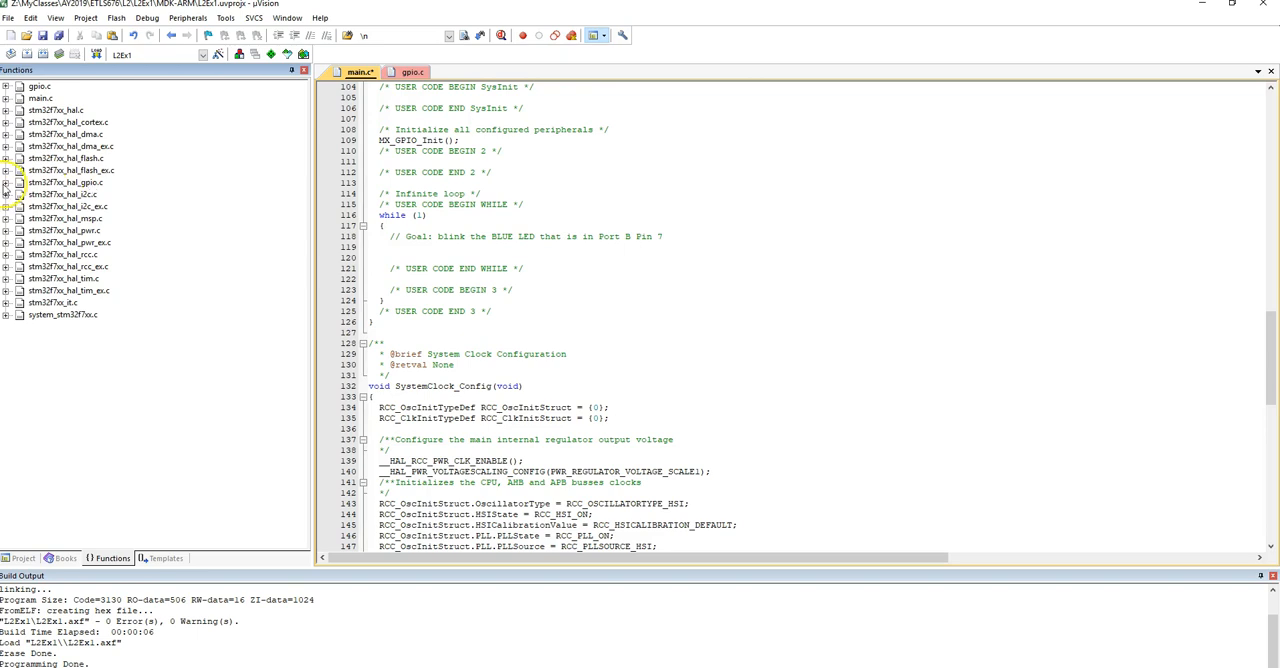
pyautogui.click(6, 182)
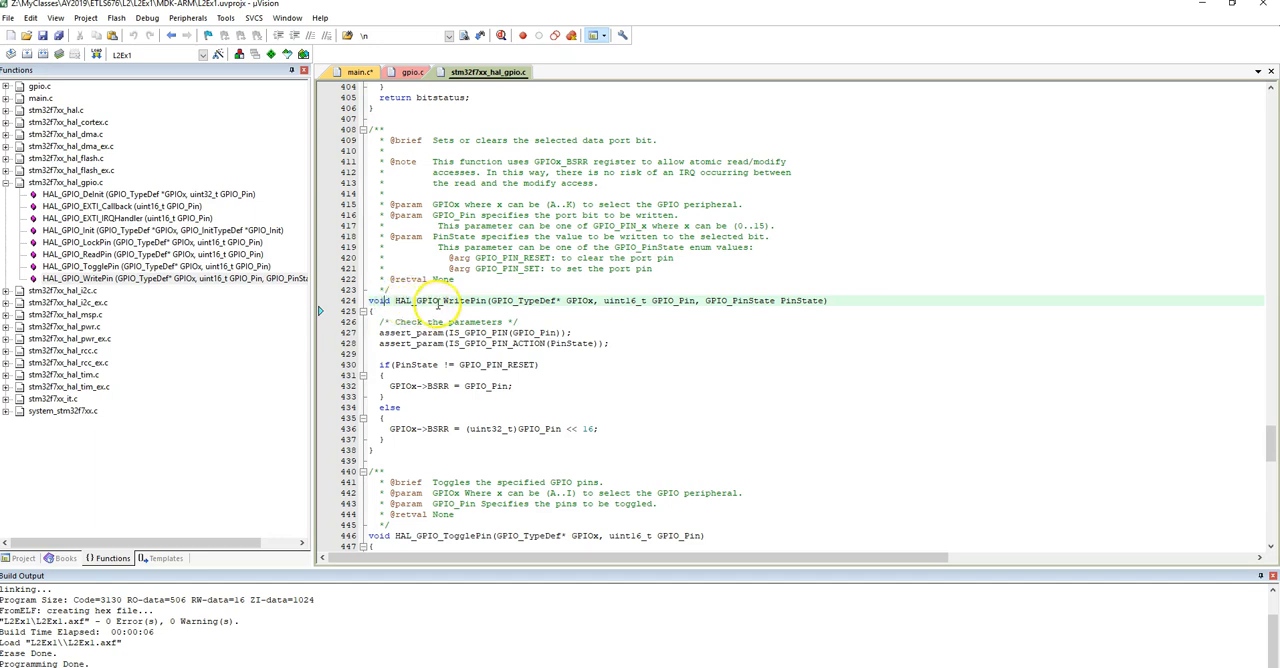
pyautogui.moveTo(570, 300)
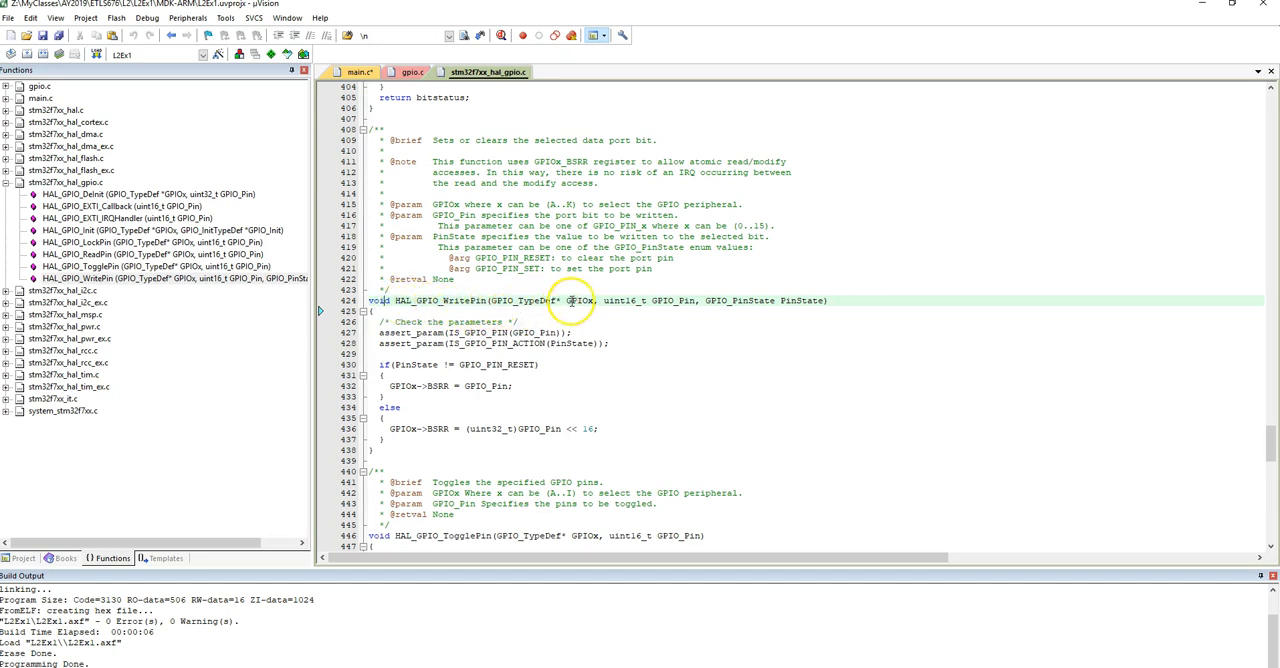
pyautogui.doubleClick(578, 300)
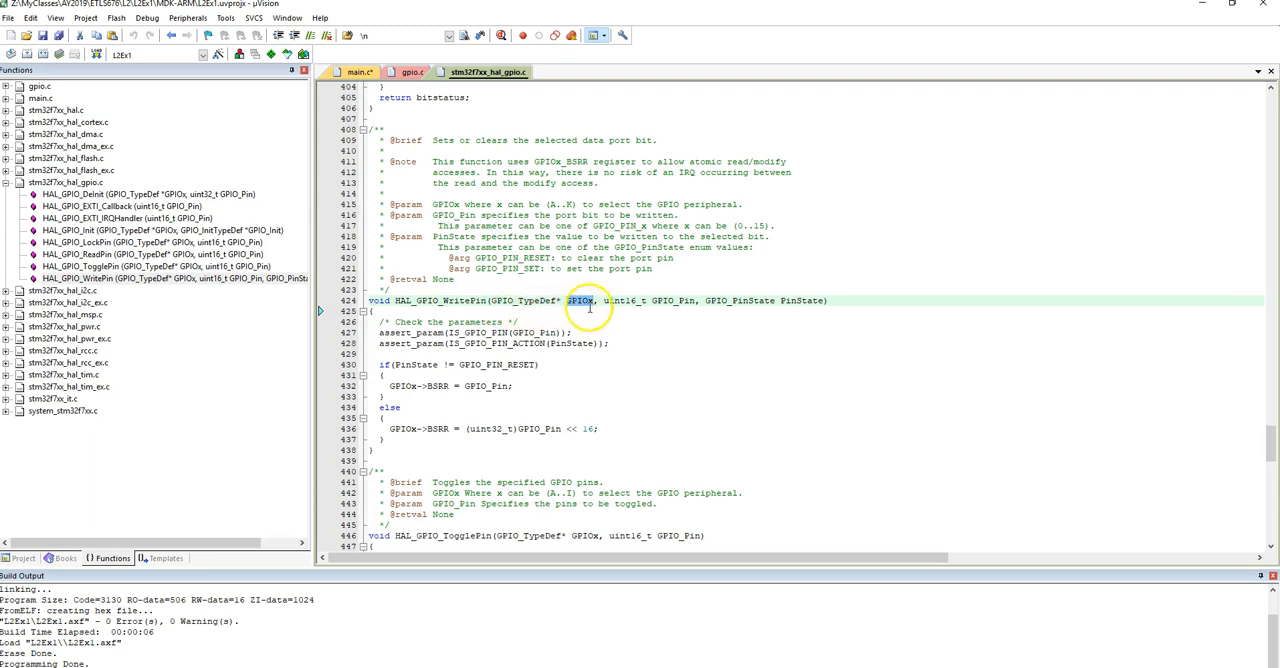
pyautogui.moveTo(424, 200)
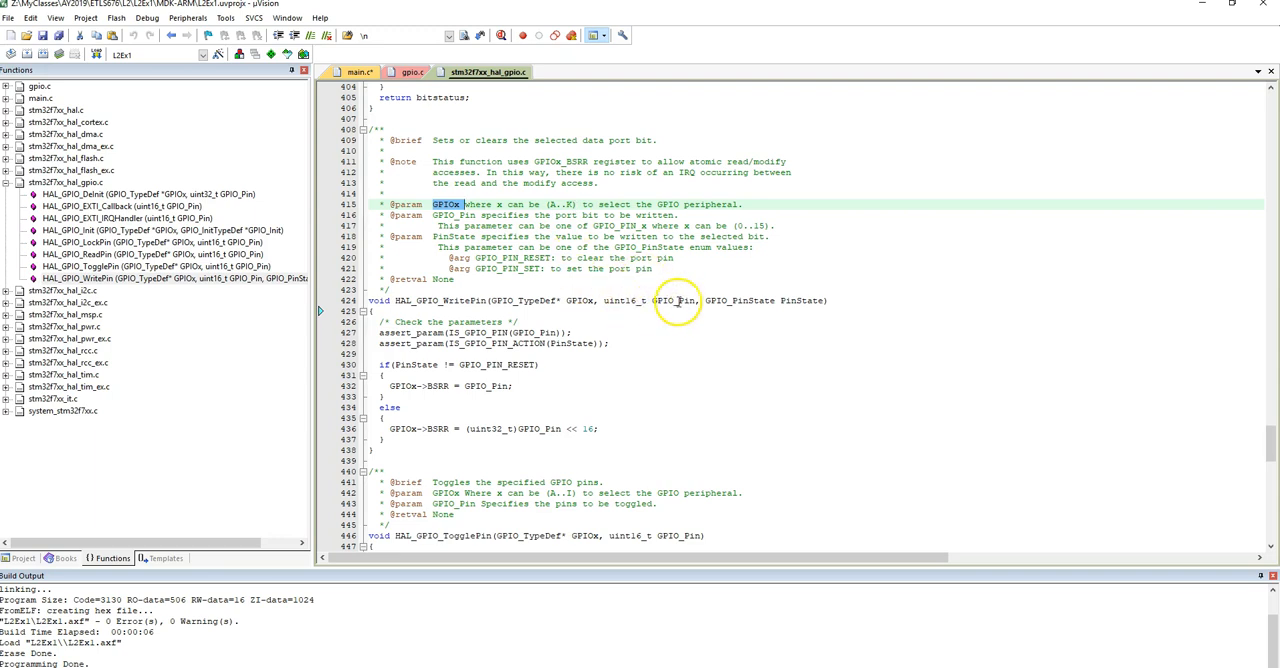
pyautogui.moveTo(676, 300)
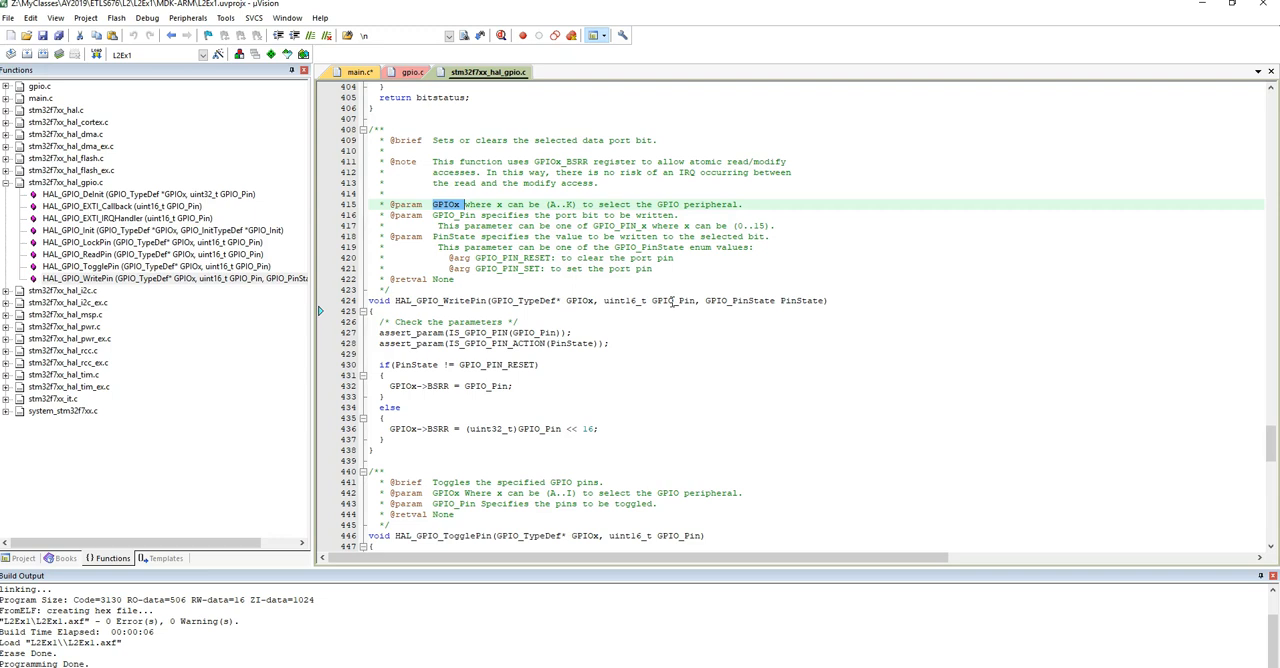
pyautogui.moveTo(676, 300)
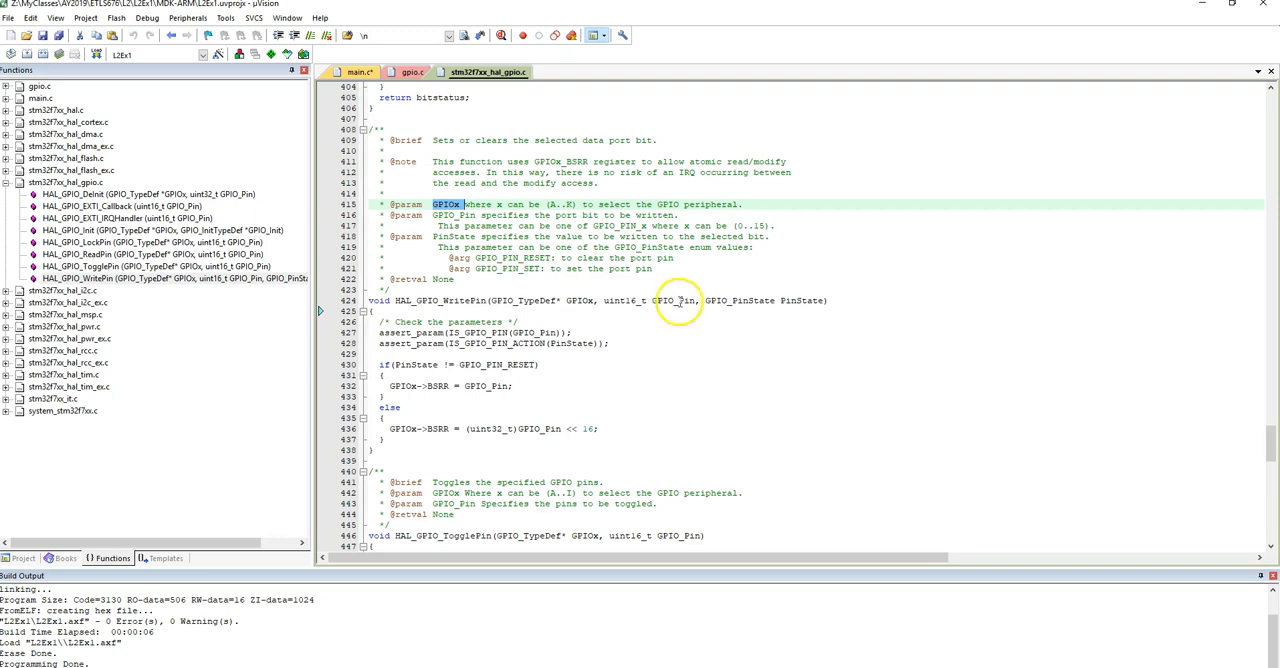
pyautogui.moveTo(810, 306)
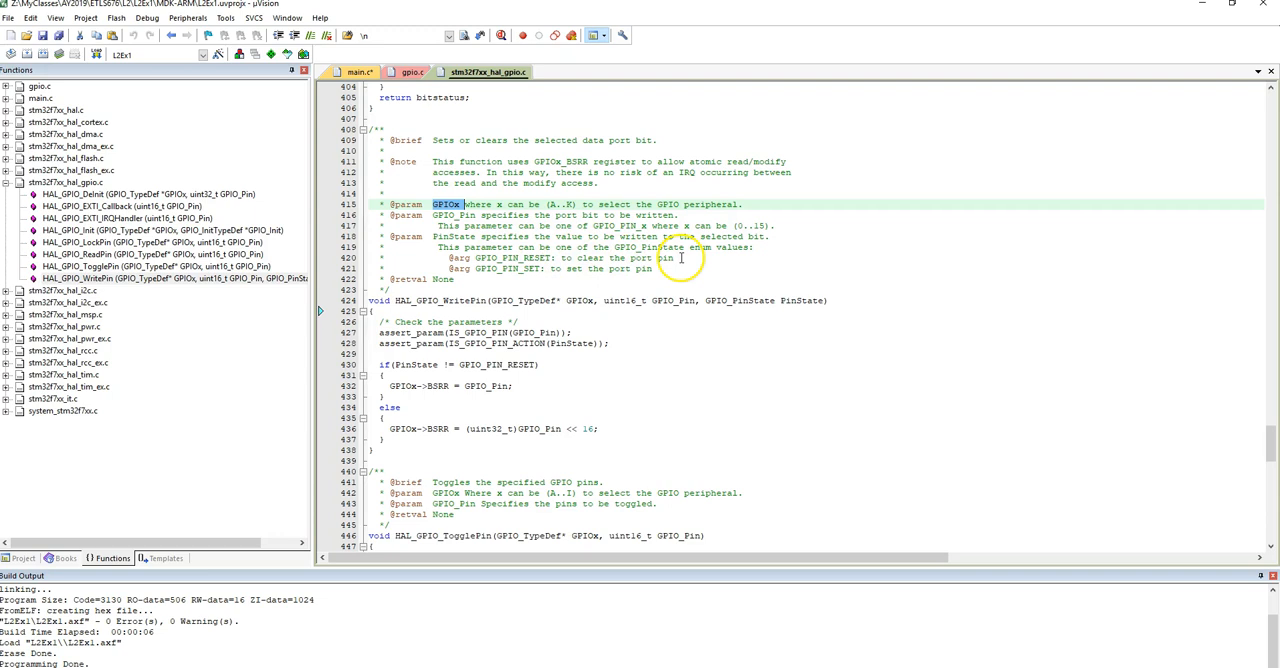
pyautogui.moveTo(540, 270)
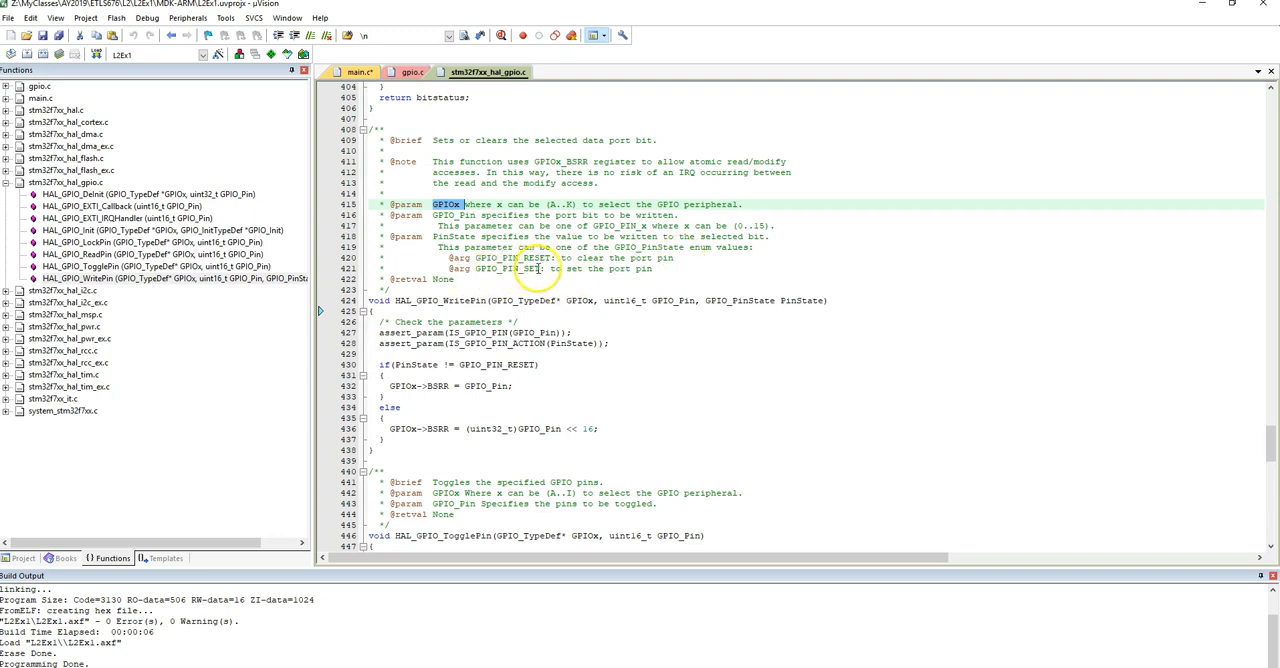
pyautogui.moveTo(614, 282)
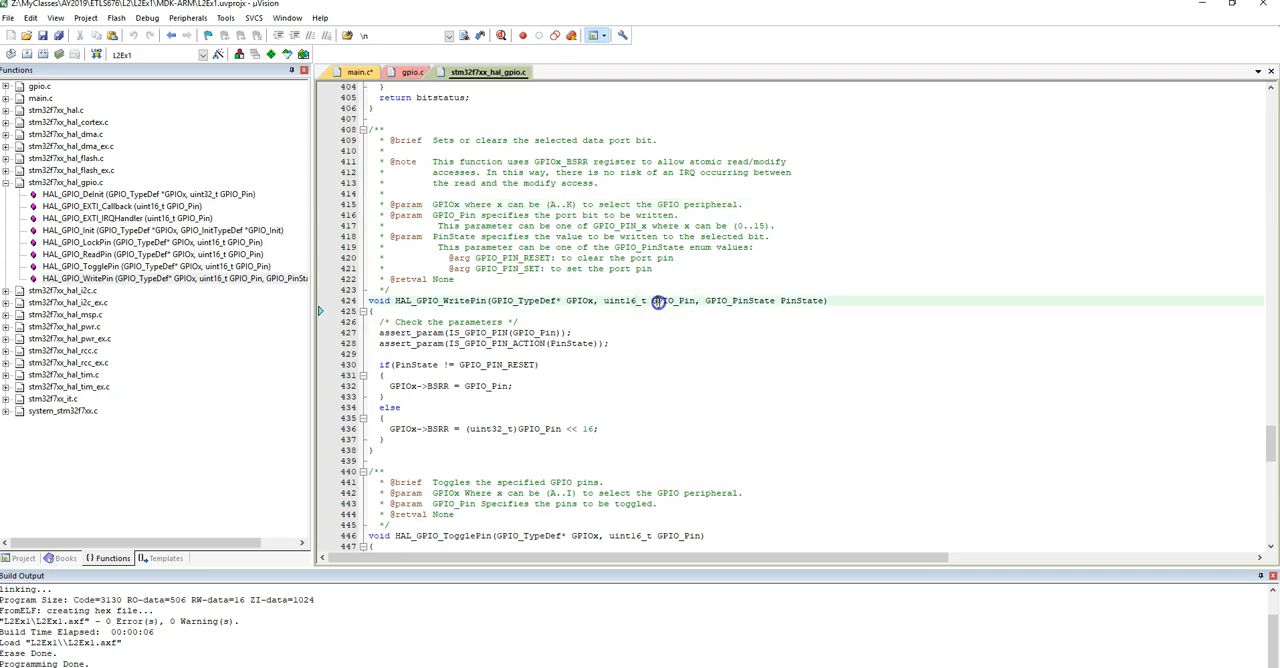
pyautogui.doubleClick(672, 300)
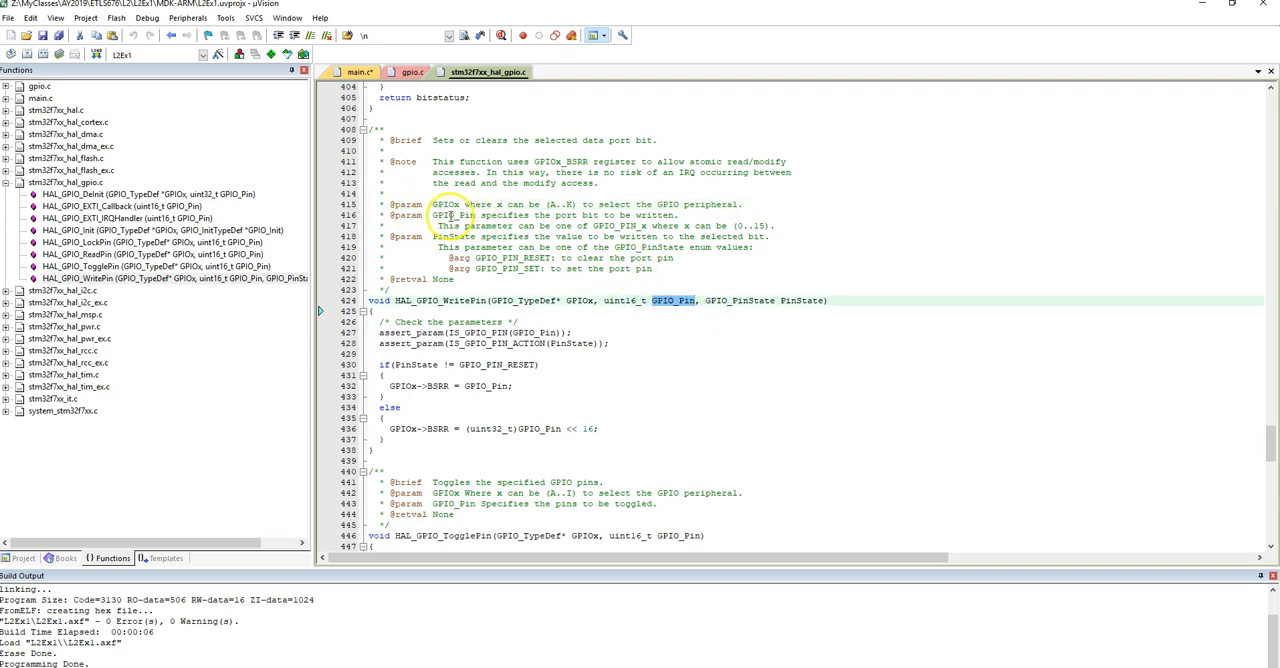
pyautogui.moveTo(540, 220)
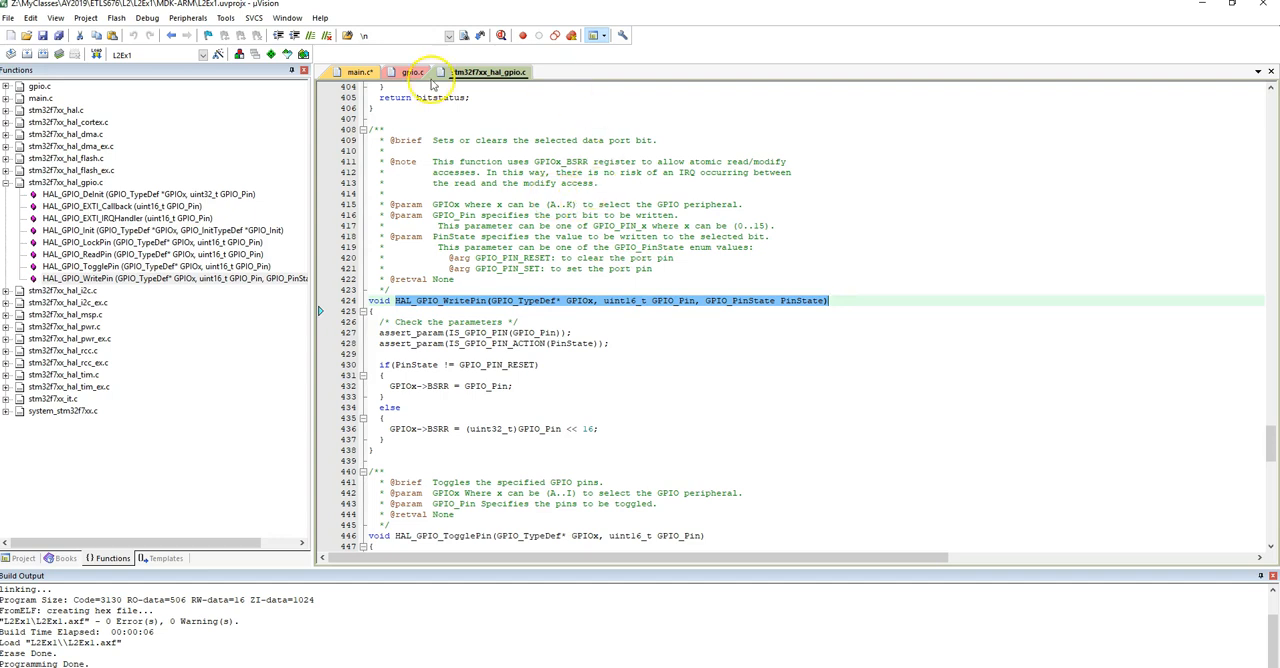
# Step: Insert a HAL_GPIO_WritePin call for GPIOB, GPIO_PIN_7 with a placeholder pin state in main.c
pyautogui.click(360, 72)
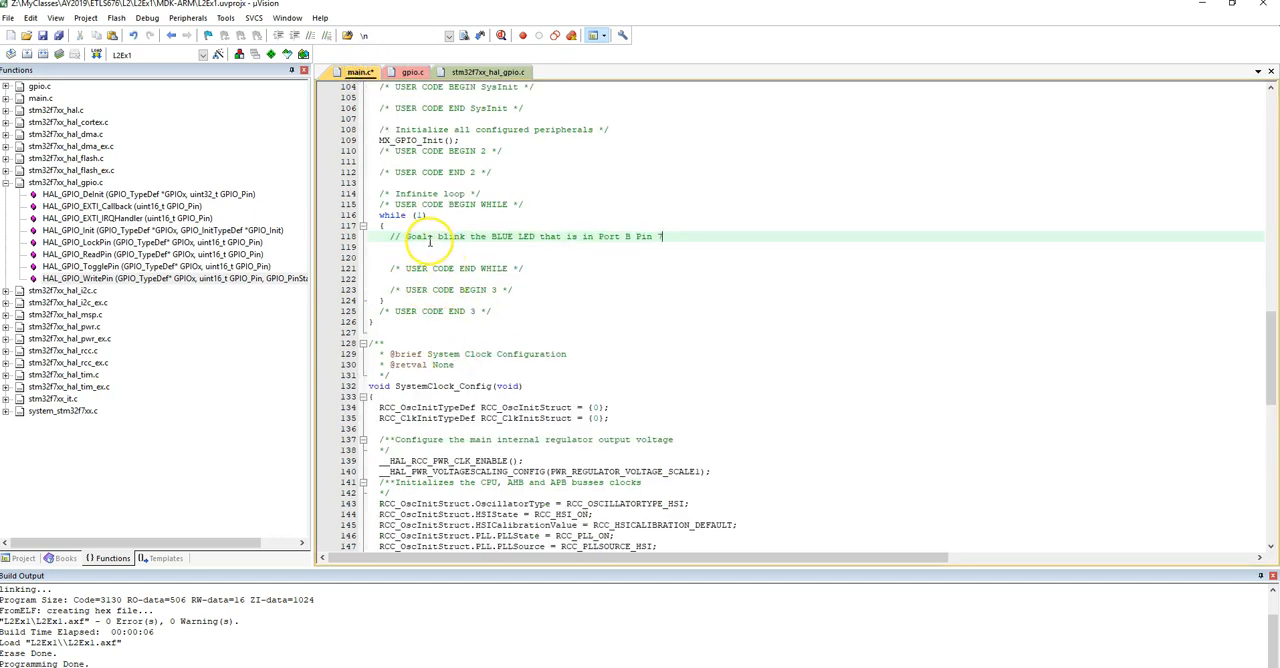
pyautogui.write('HAL_GPIO_WritePin(GPIO_TypeDef* GPIOx, uint16_t GPIO_Pin, GPIO_PinState PinState)')
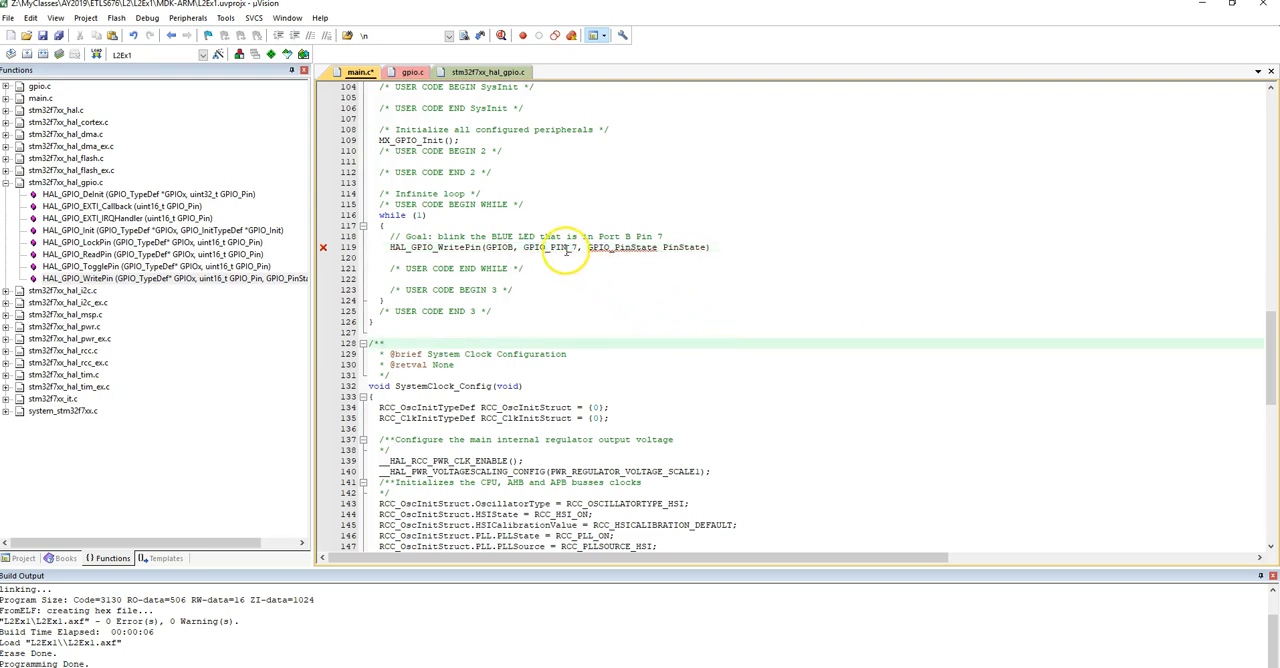
pyautogui.click(412, 72)
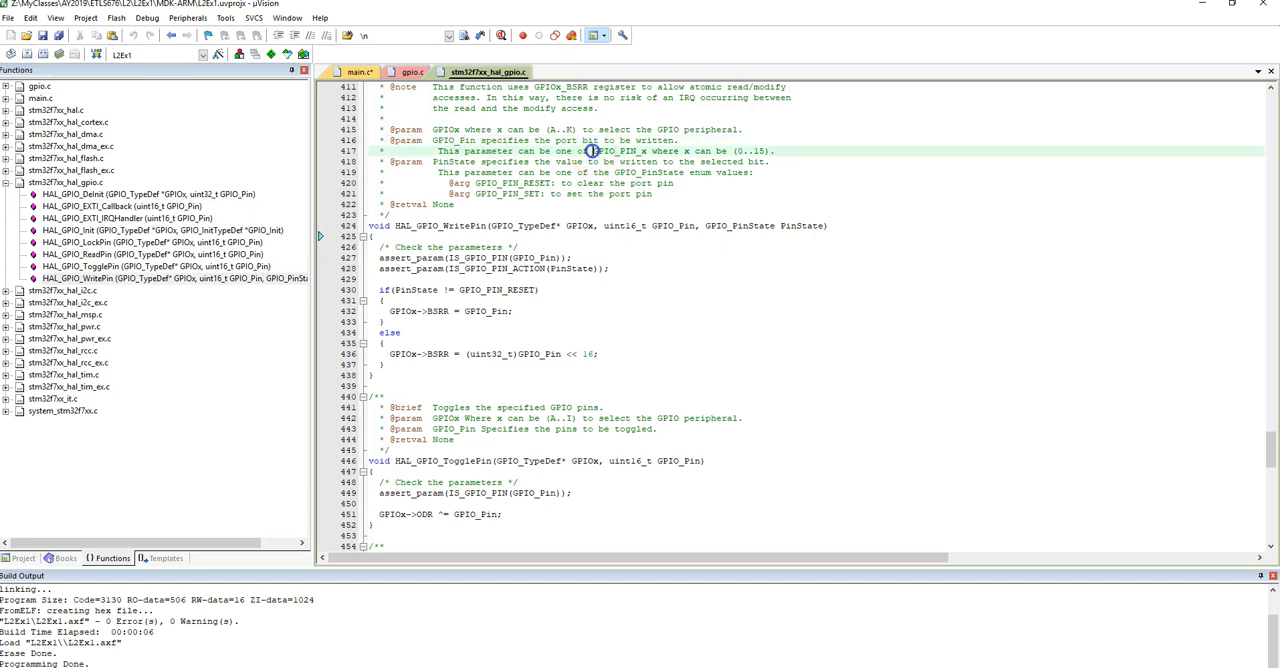
# Step: Take GPIO_PIN_SET from the HAL driver notes as the WritePin call's pin state
pyautogui.doubleClick(608, 152)
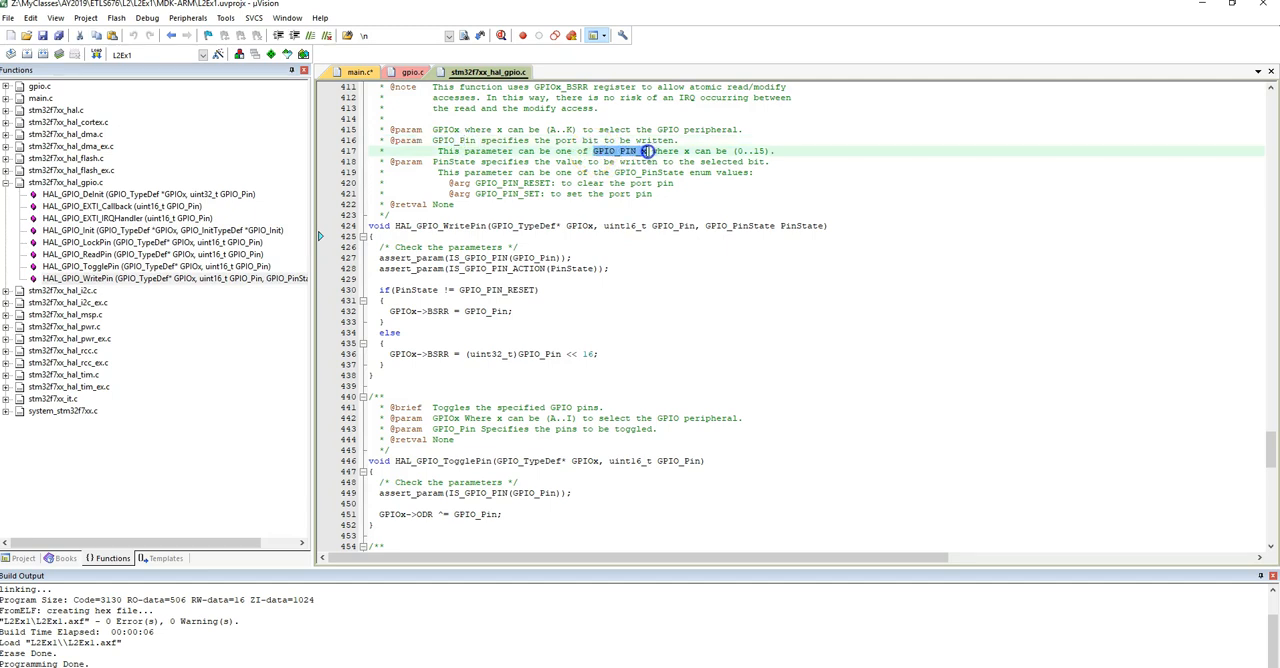
pyautogui.click(360, 72)
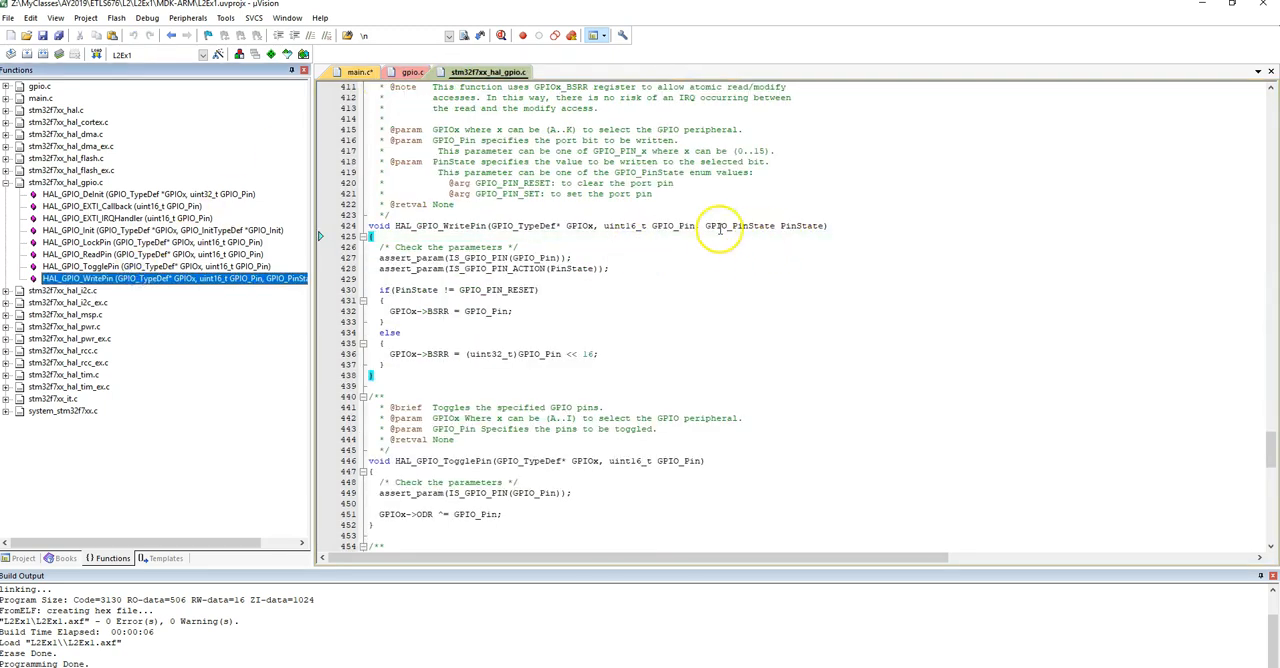
pyautogui.moveTo(516, 184)
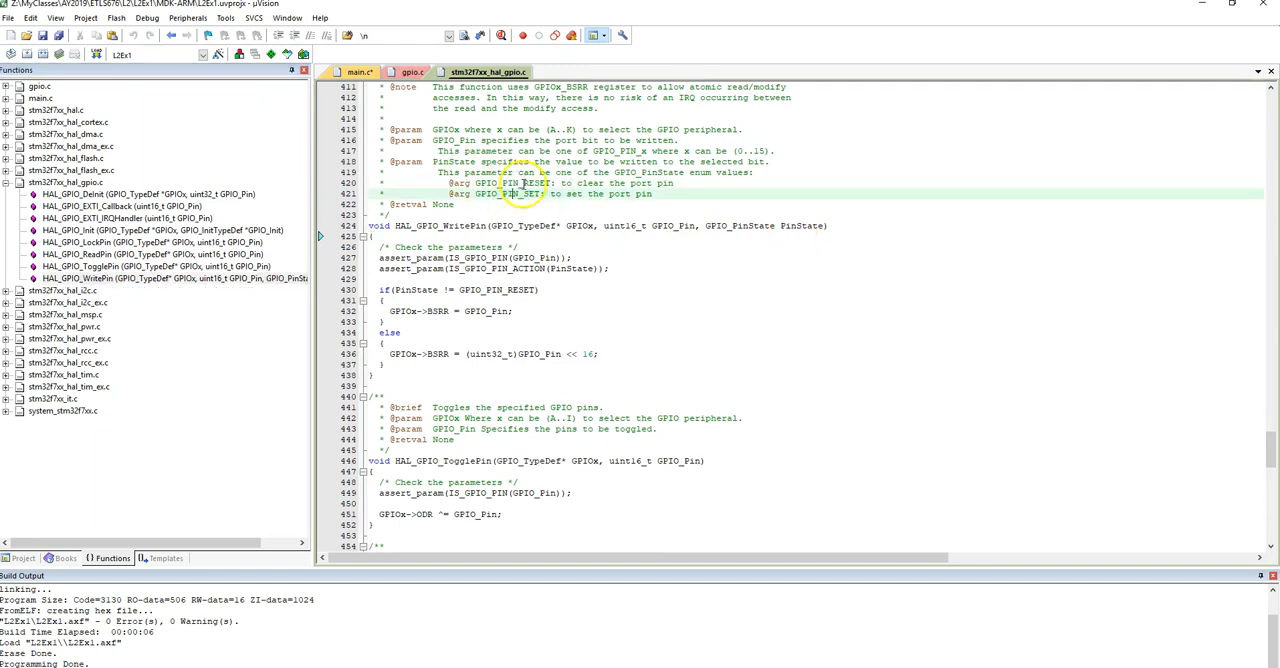
pyautogui.doubleClick(510, 194)
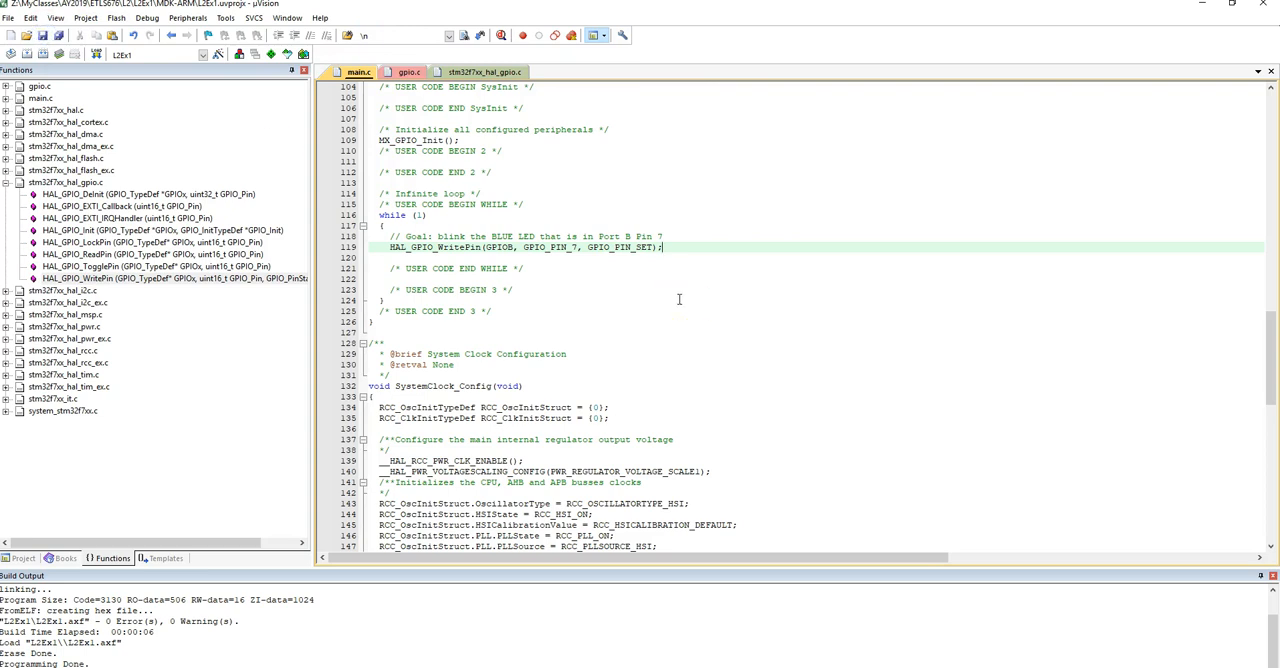
# Step: Build the L2b1 target with the updated LED code
pyautogui.click(28, 54)
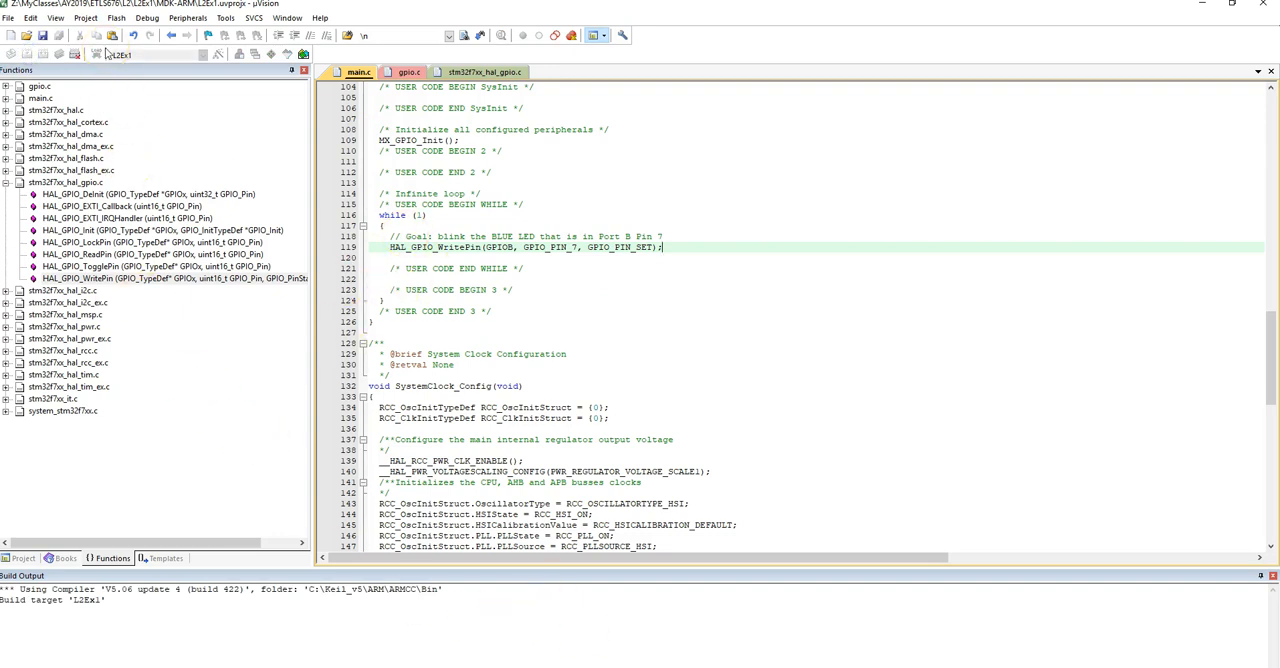
pyautogui.moveTo(504, 324)
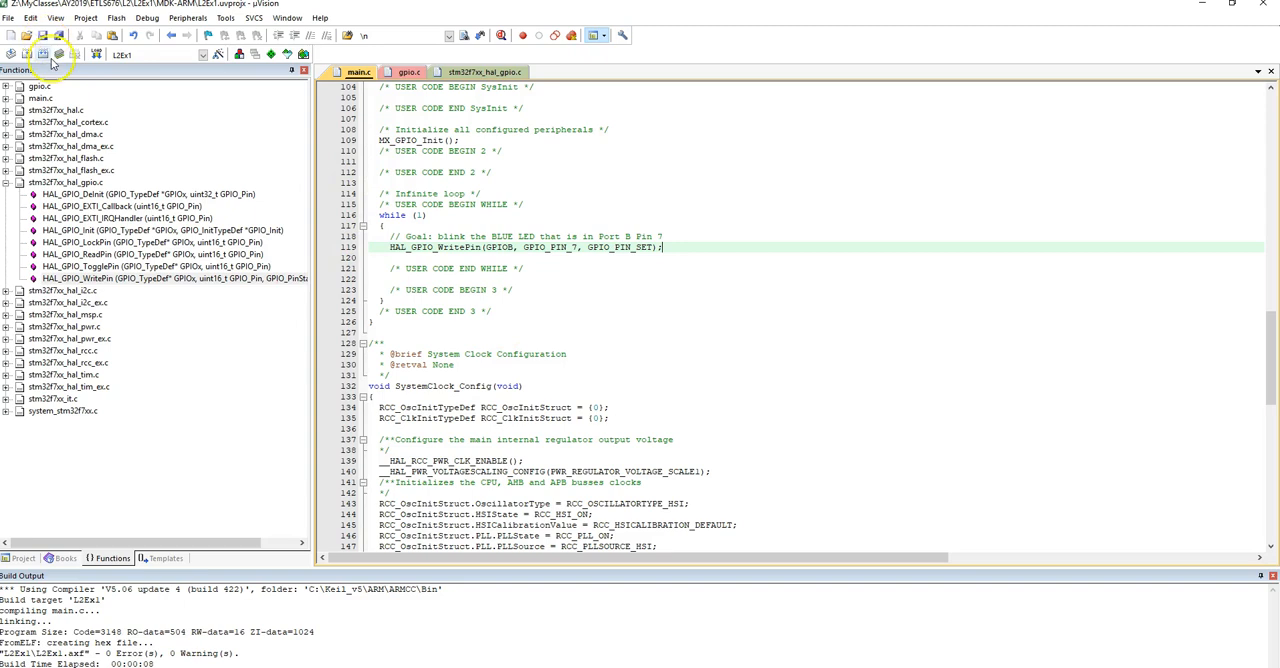
pyautogui.moveTo(464, 462)
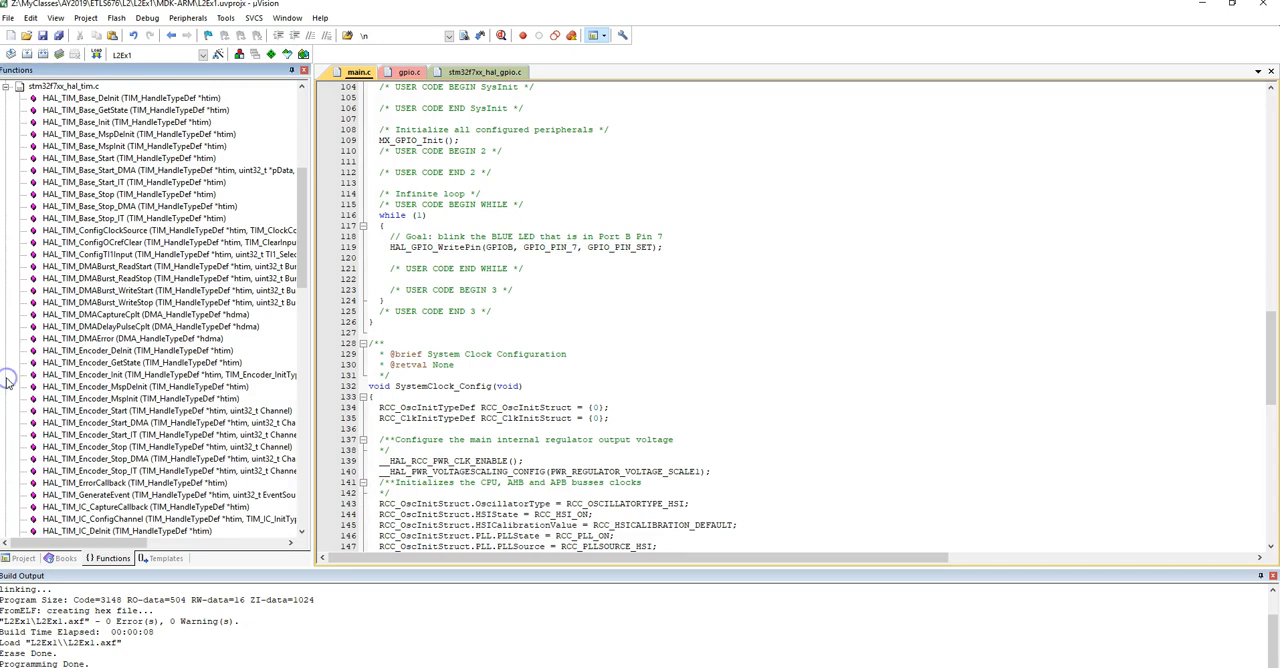
pyautogui.moveTo(8, 100)
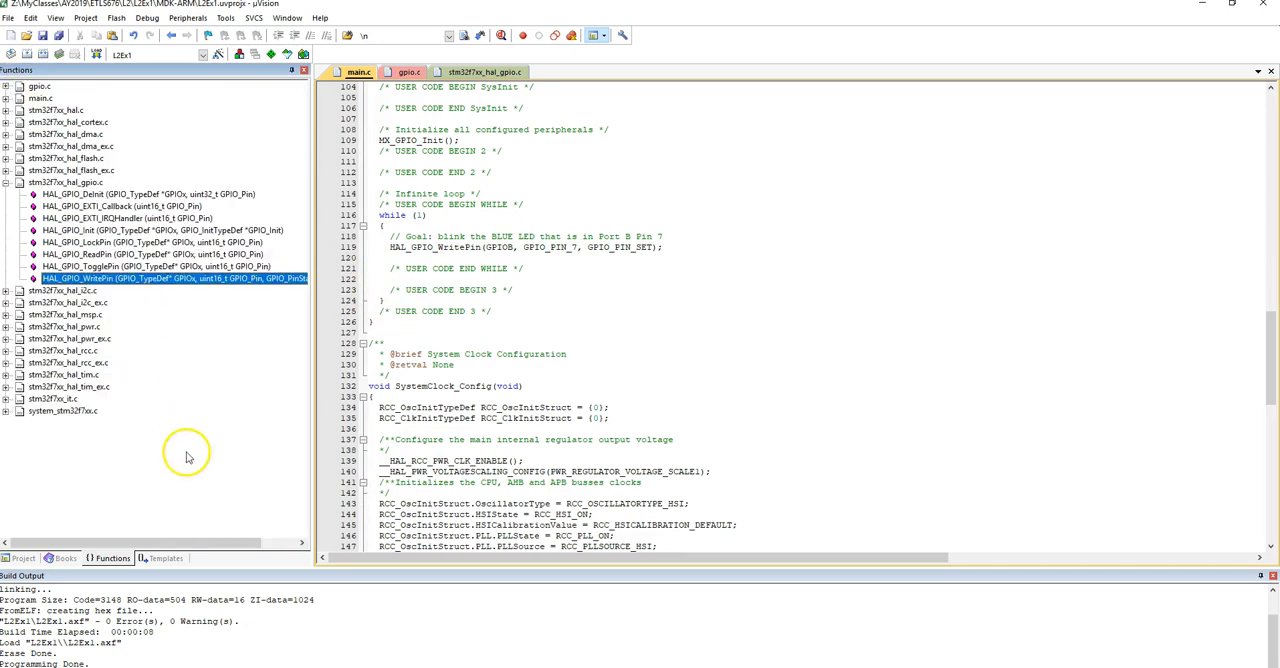
pyautogui.moveTo(148, 336)
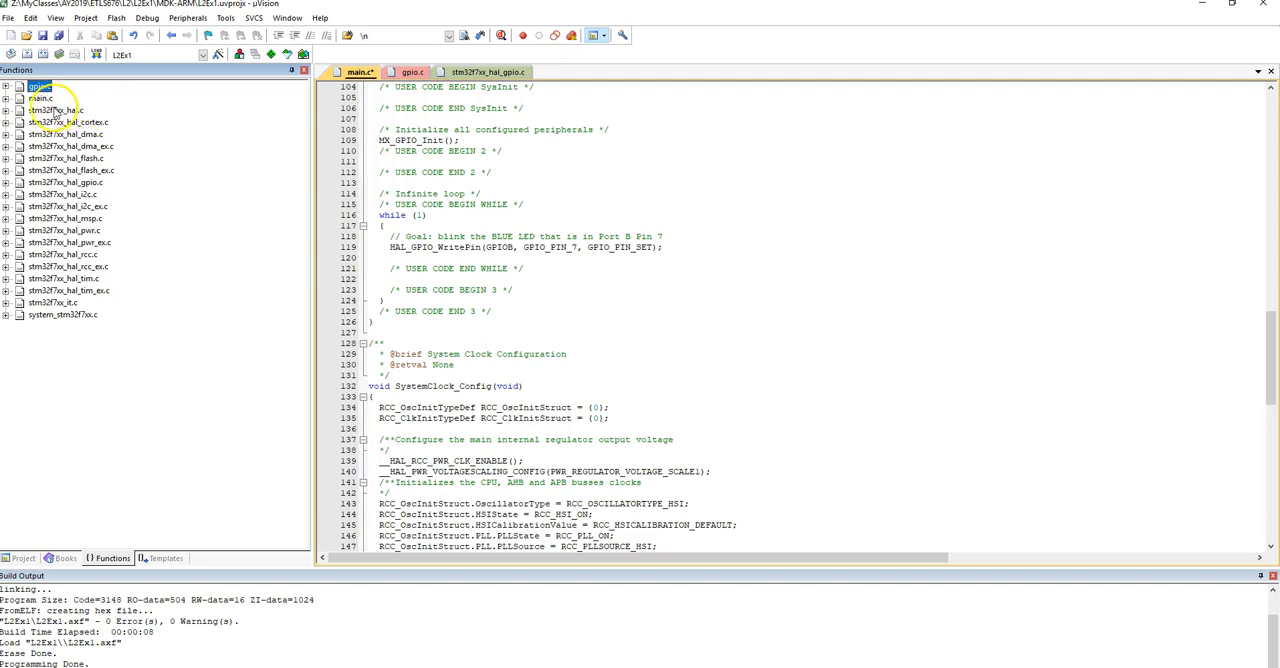
# Step: Open the HAL_Delay definition from stm32f7xx_hal.c in the Functions panel
pyautogui.click(8, 110)
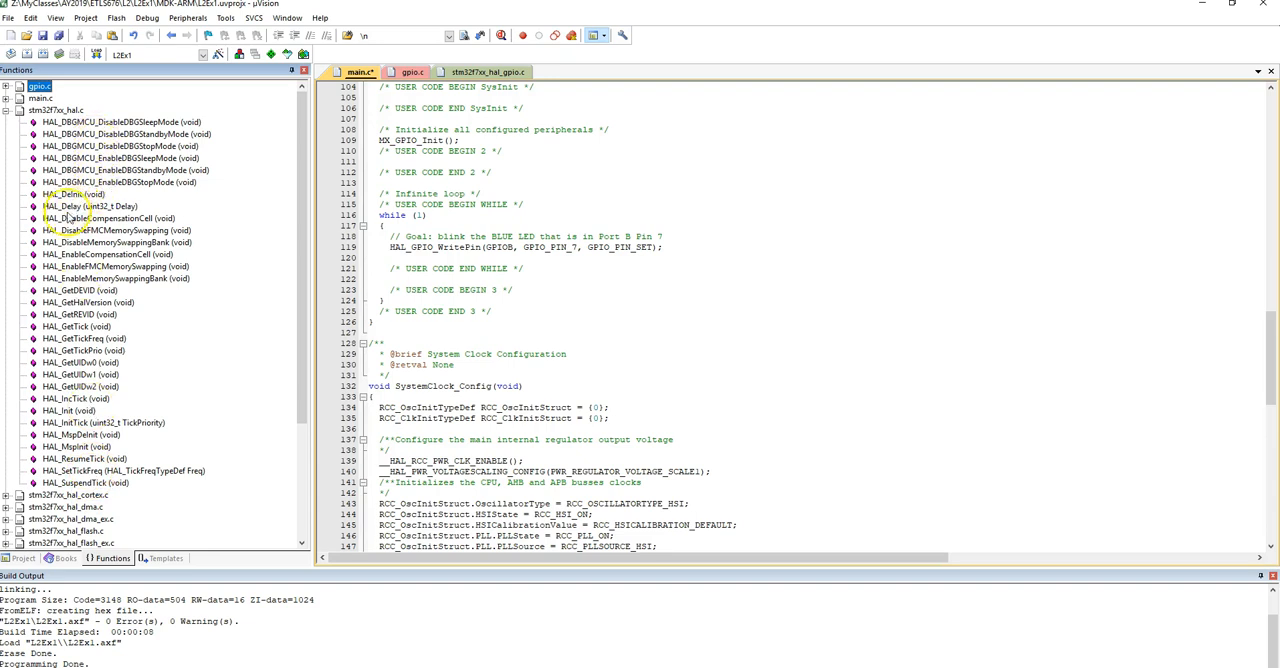
pyautogui.doubleClick(76, 206)
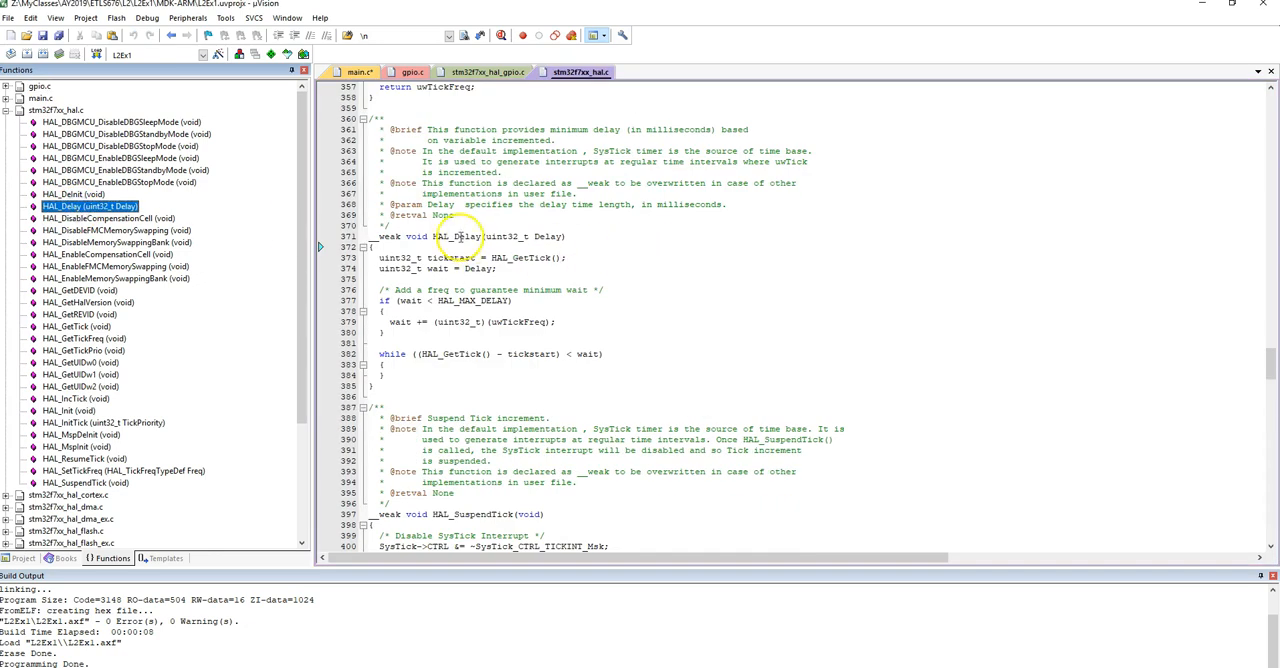
pyautogui.moveTo(504, 128)
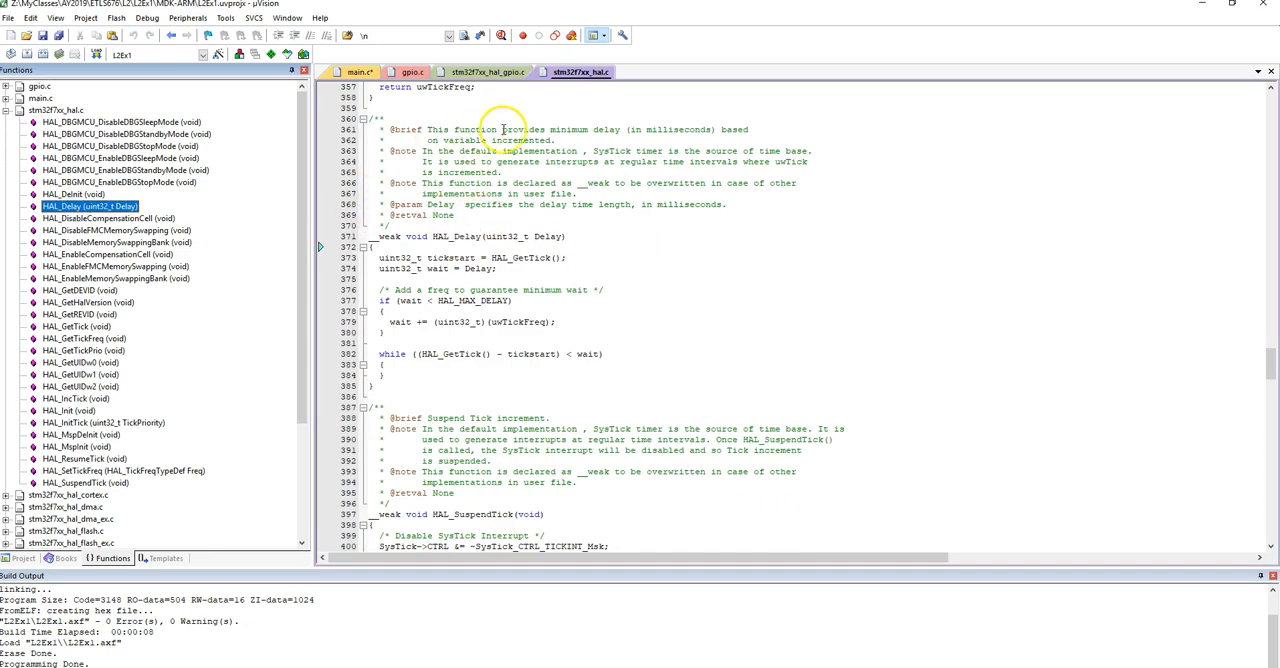
pyautogui.moveTo(720, 136)
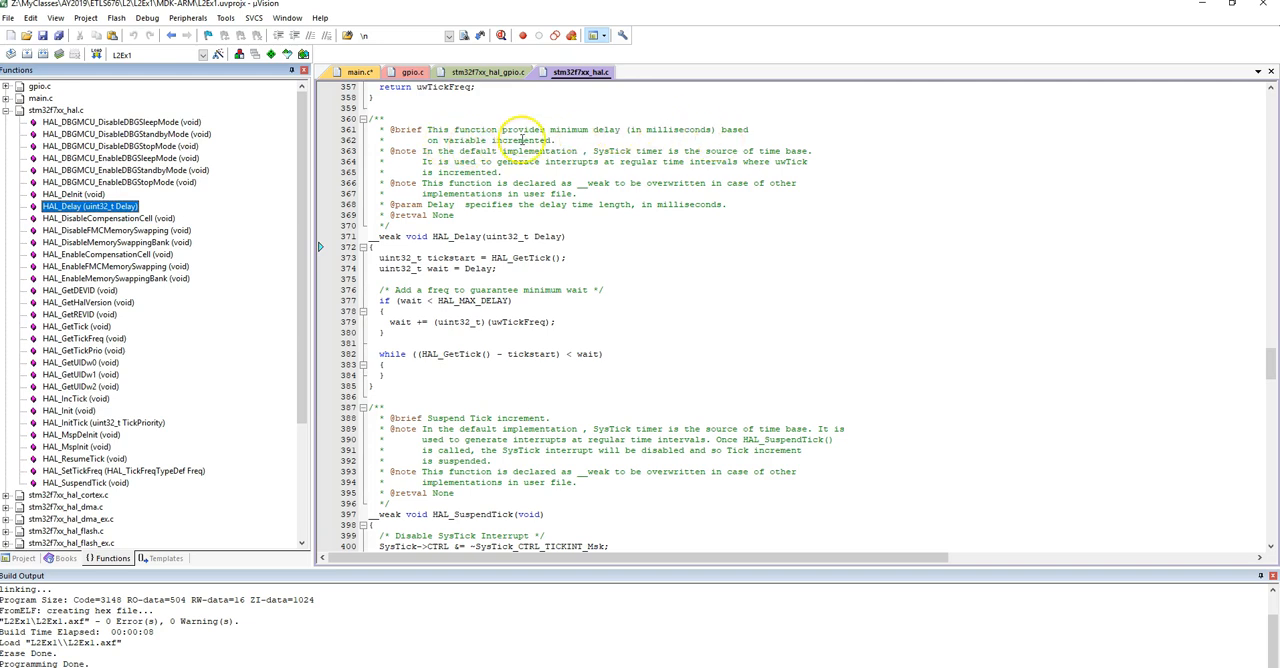
pyautogui.moveTo(444, 238)
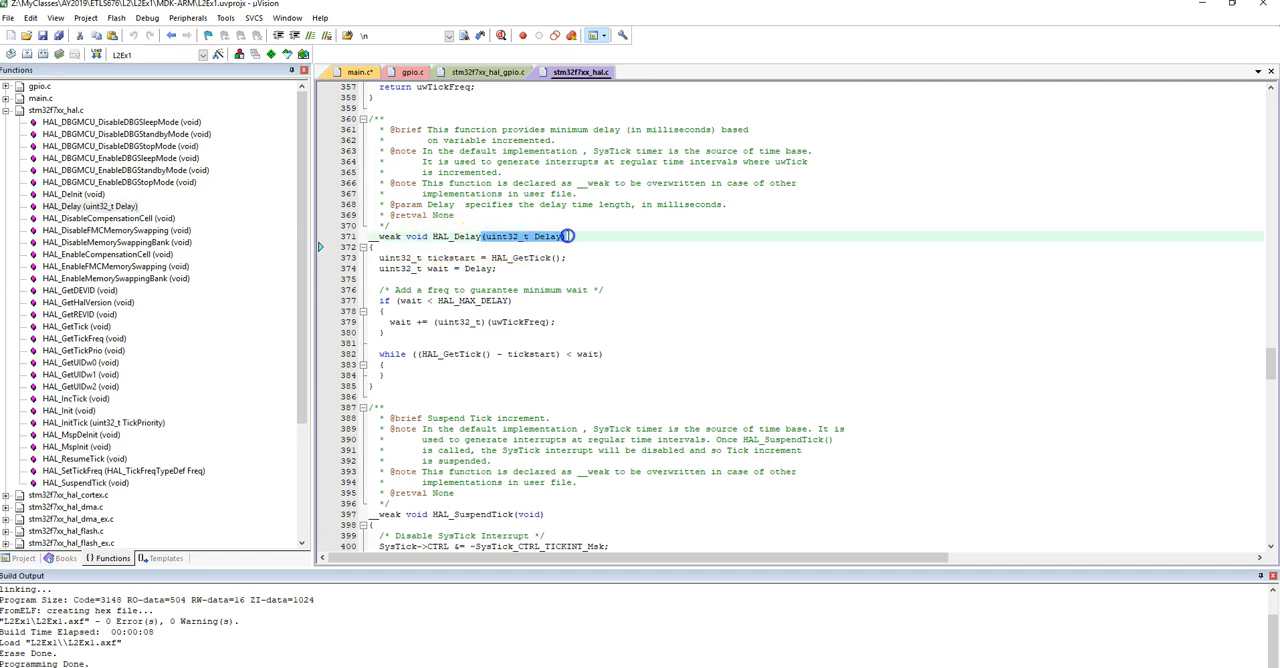
pyautogui.moveTo(652, 256)
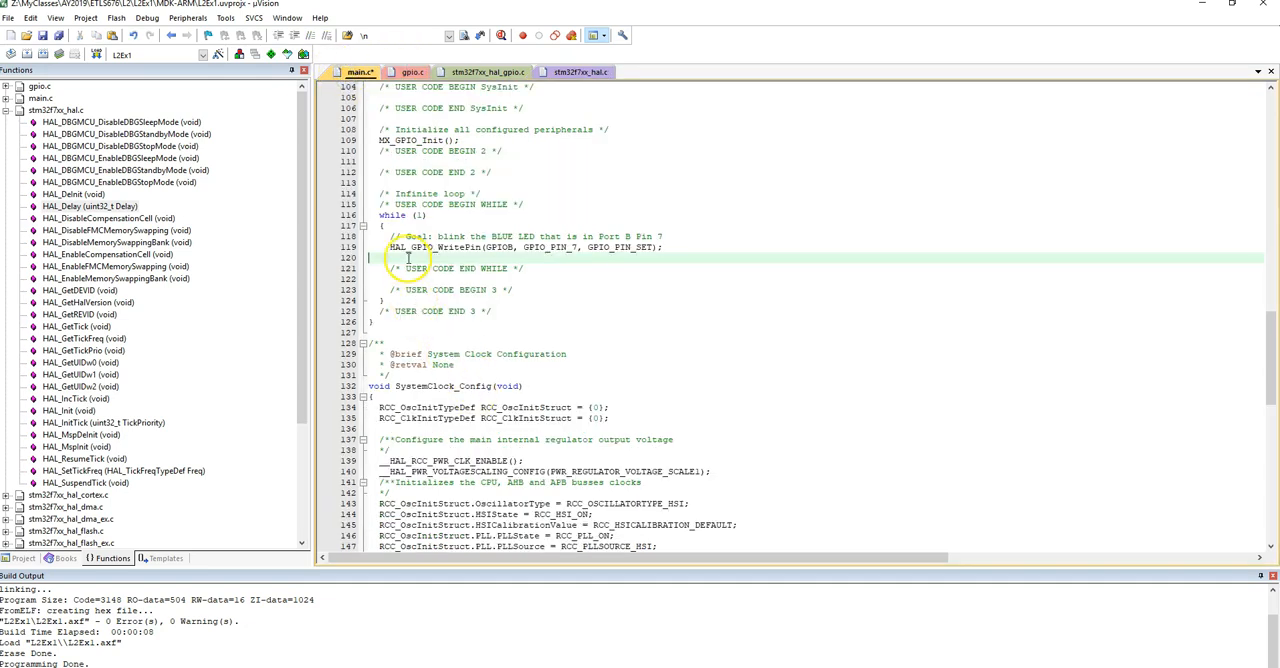
# Step: Add HAL_Delay(1000); after the WritePin line and move to the next line
pyautogui.write('HAL_Delay(uint32_t Delay)')
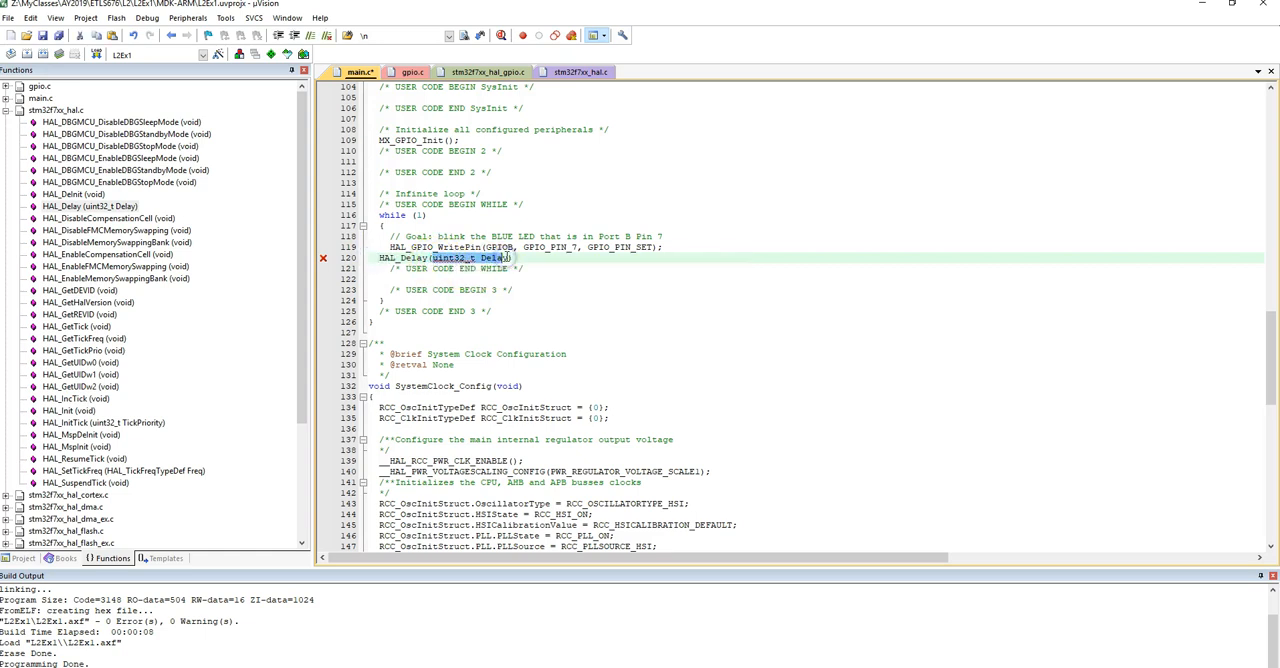
pyautogui.write('1000);')
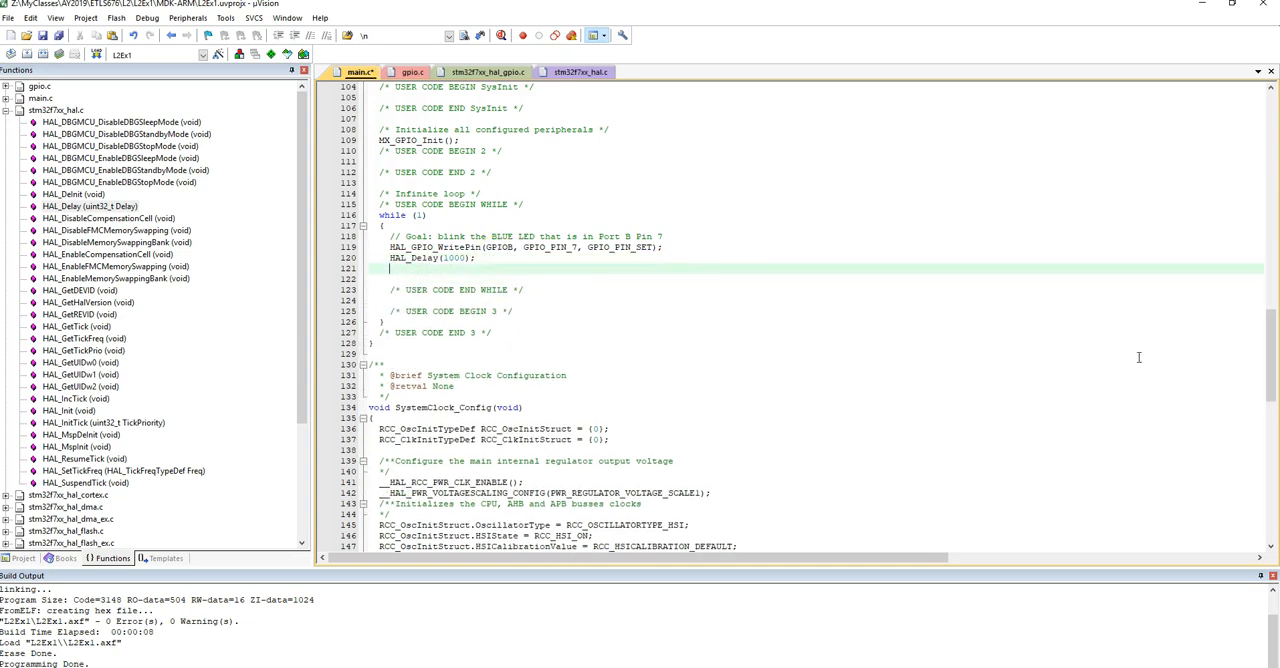
pyautogui.click(500, 248)
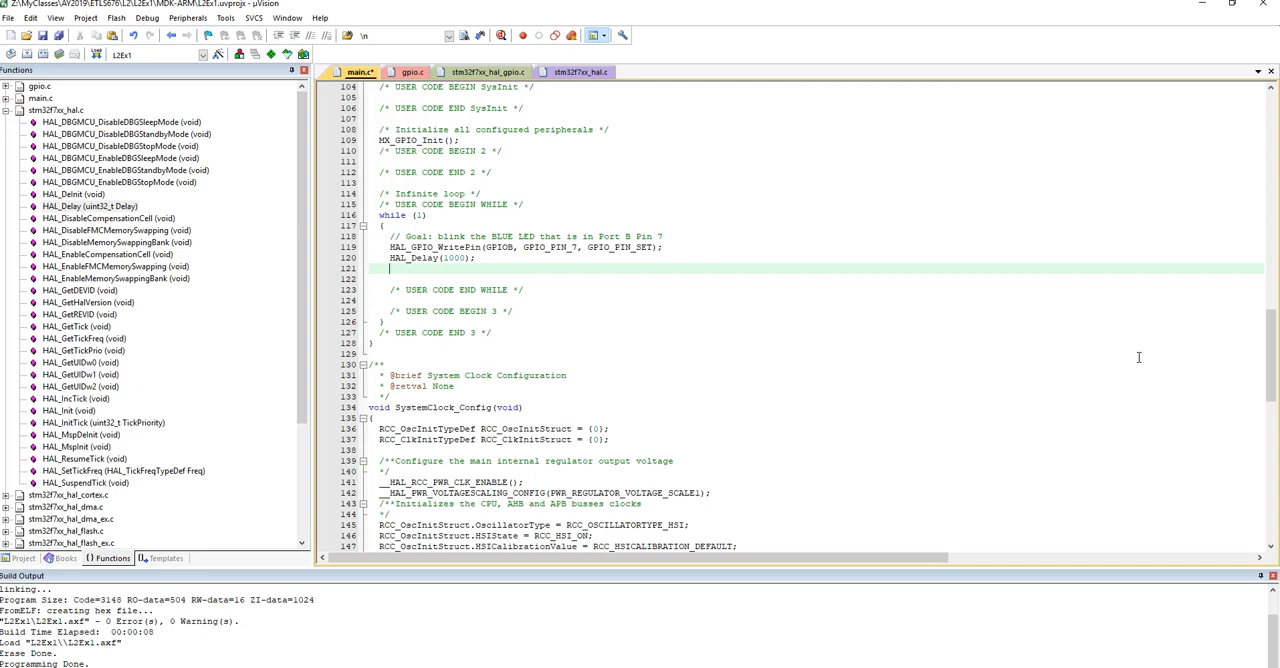
# Step: Write HAL_GPIO_WritePin(GPIOB, GPIO_PIN_7, GPIO_PIN_RESET); via autocomplete after the delay
pyautogui.write('HA')
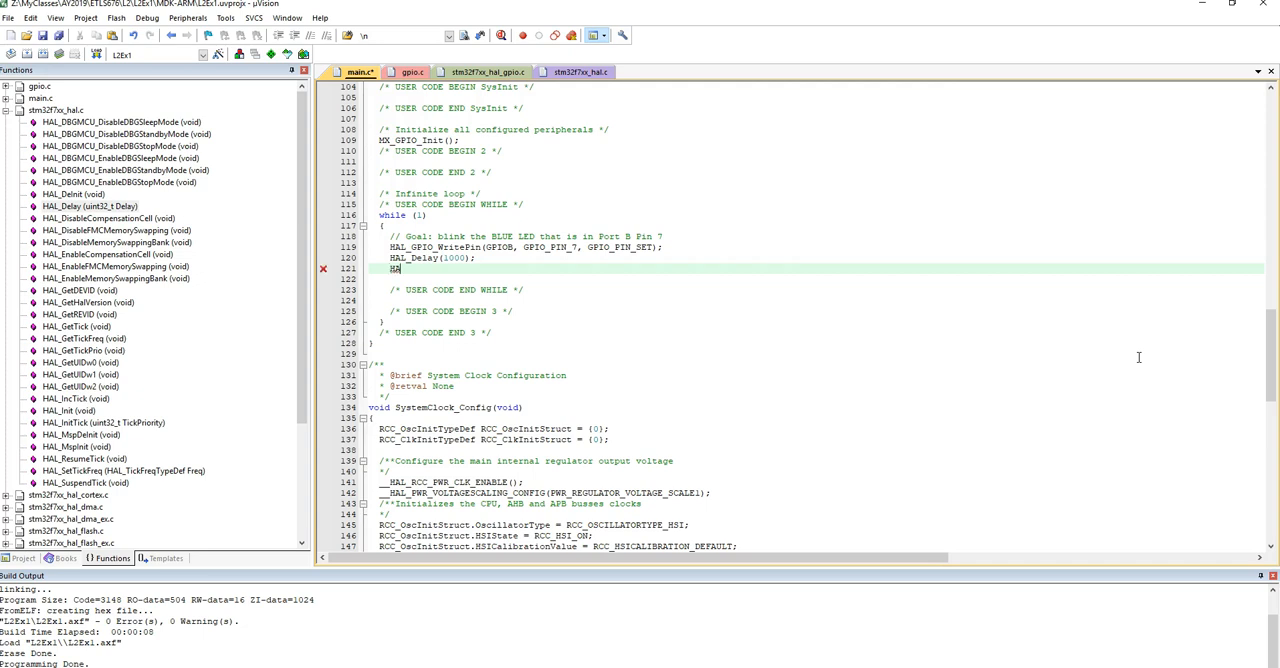
pyautogui.write('HAL')
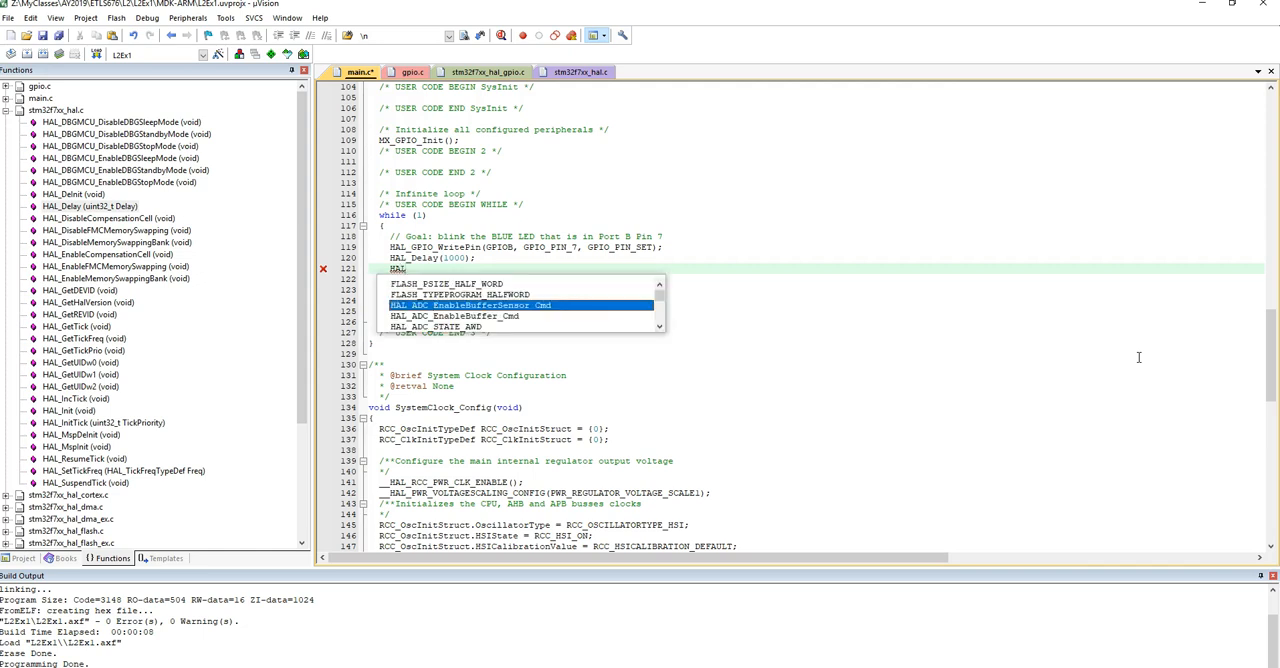
pyautogui.scroll(-3)
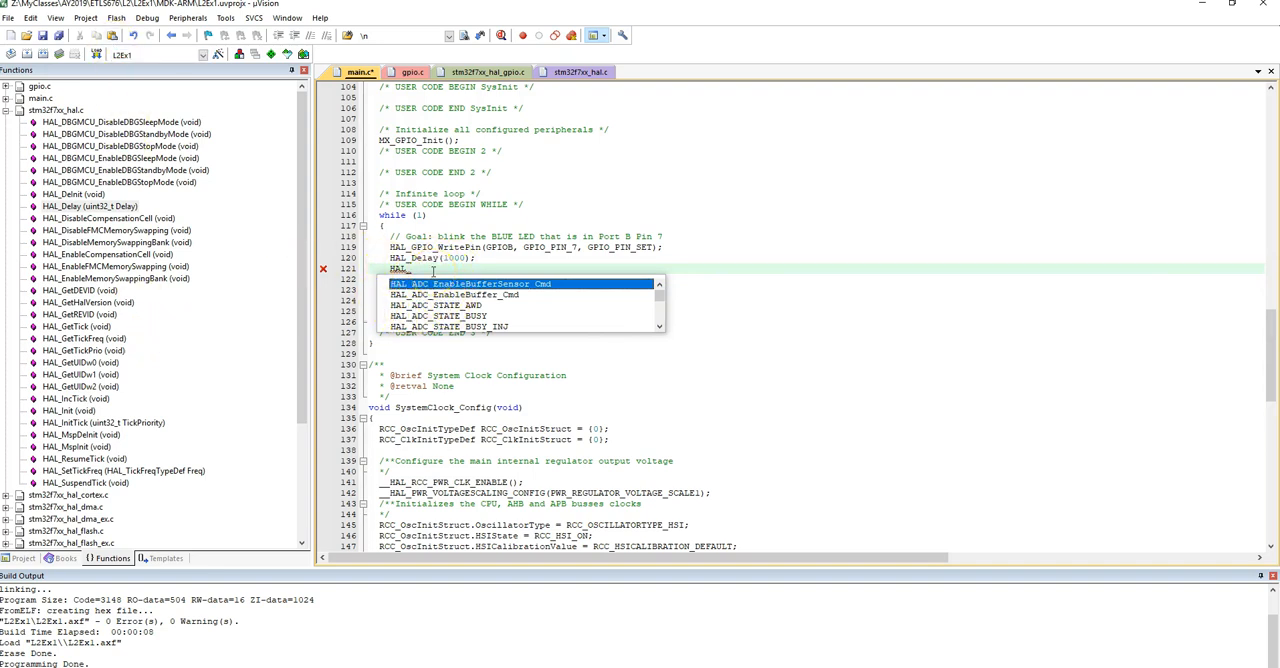
pyautogui.write('G')
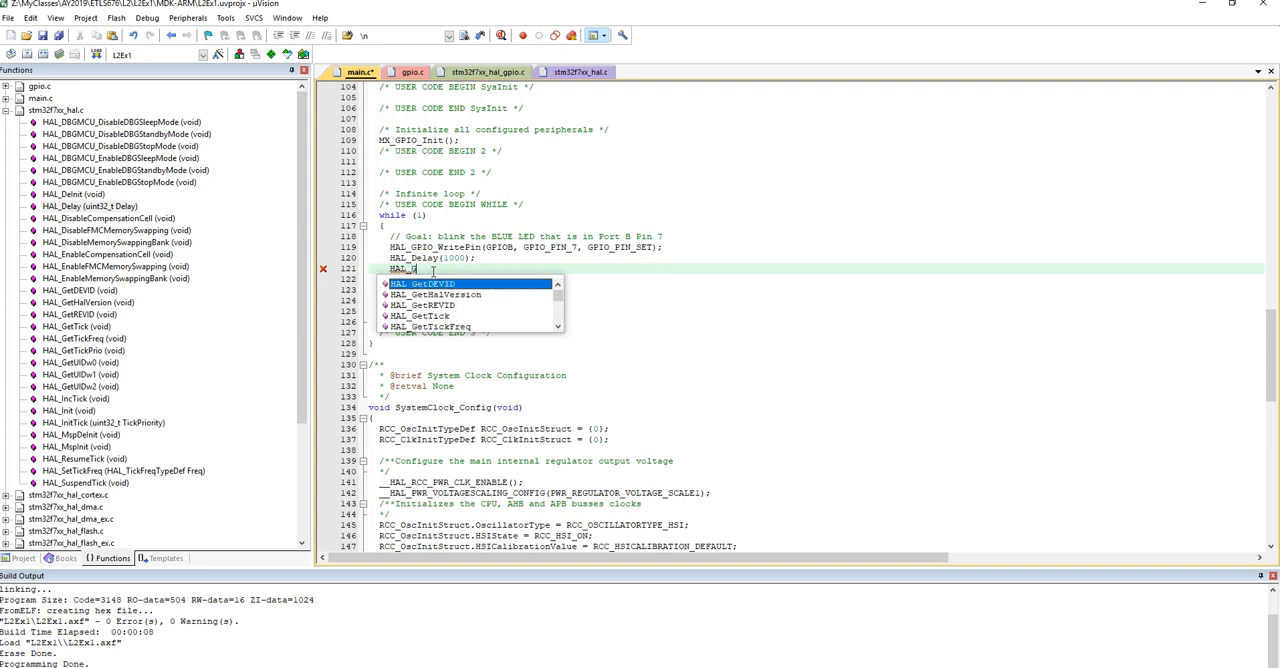
pyautogui.write('GPIO_WritePin')
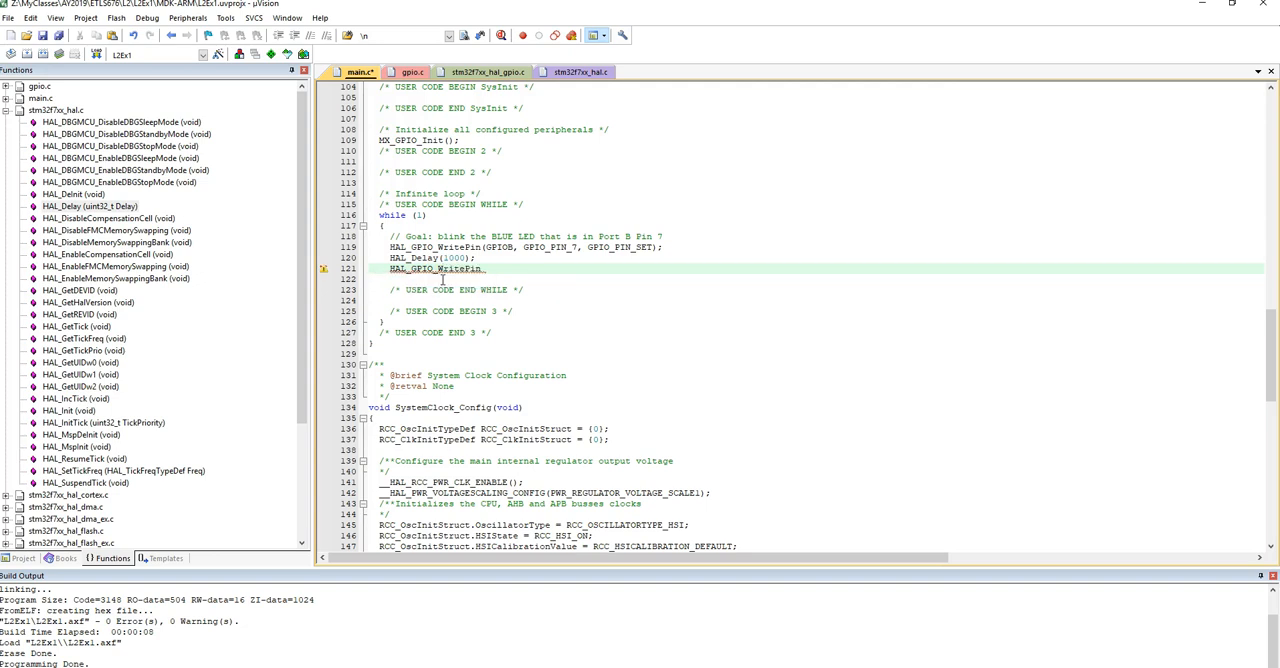
pyautogui.write('(')
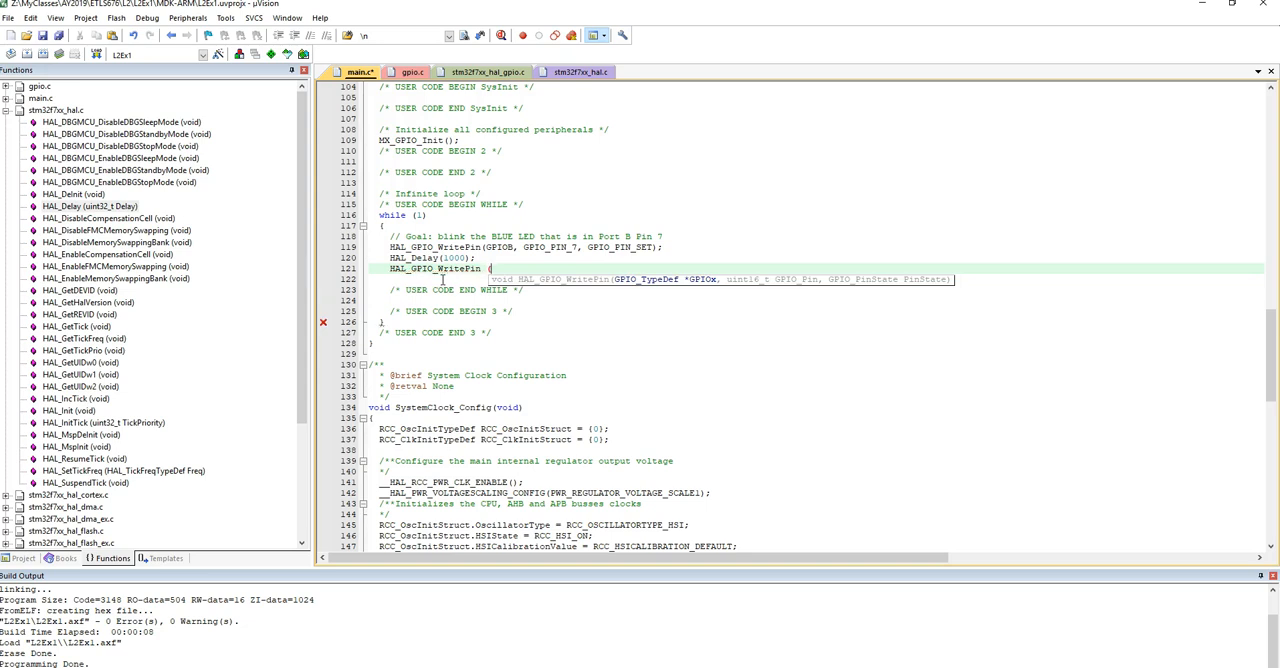
pyautogui.write('GPIOB,')
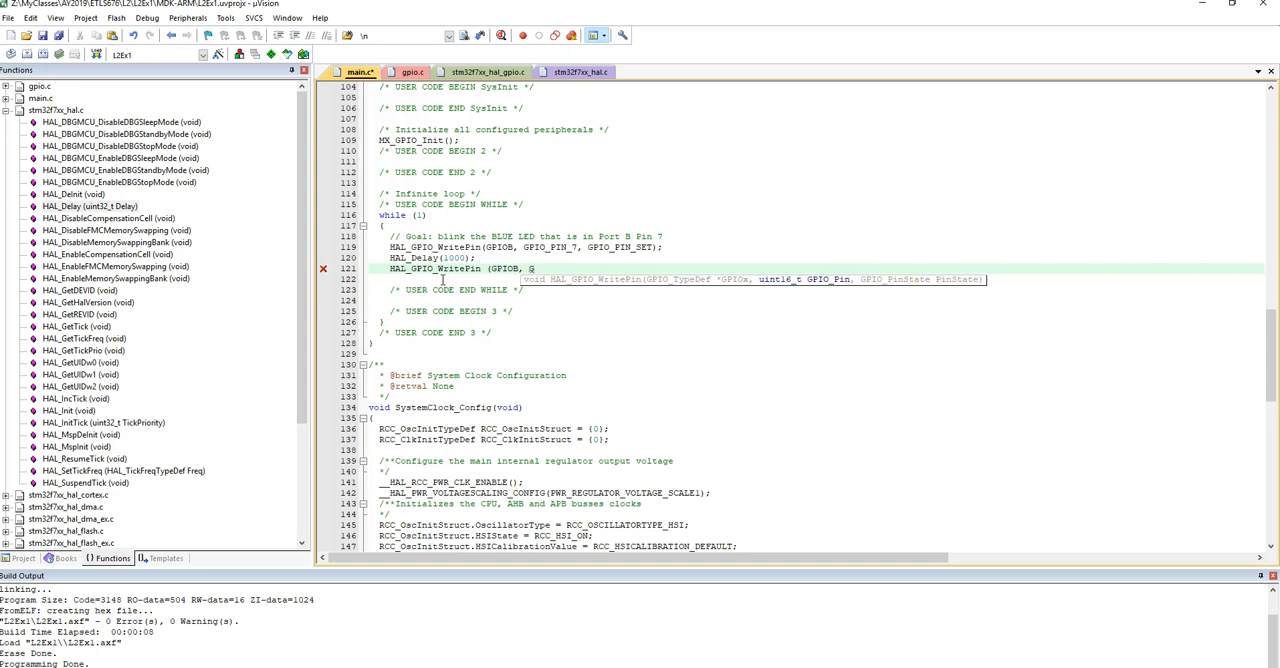
pyautogui.write('GPIO_PIN')
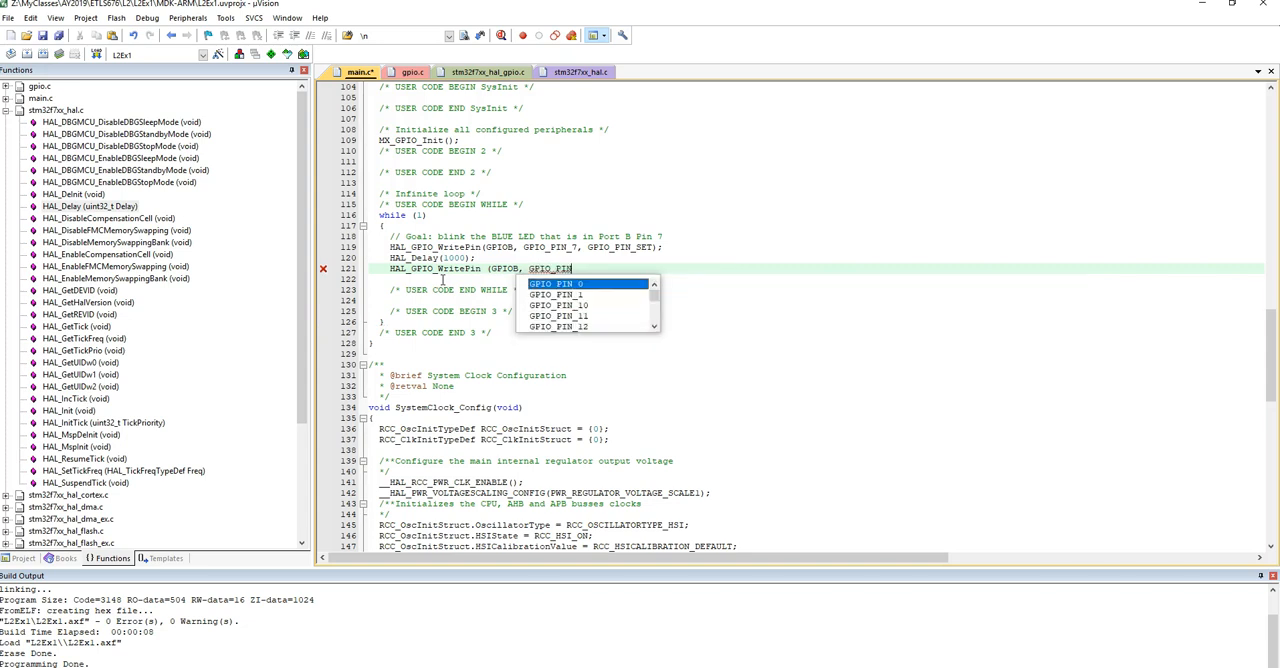
pyautogui.write('_78')
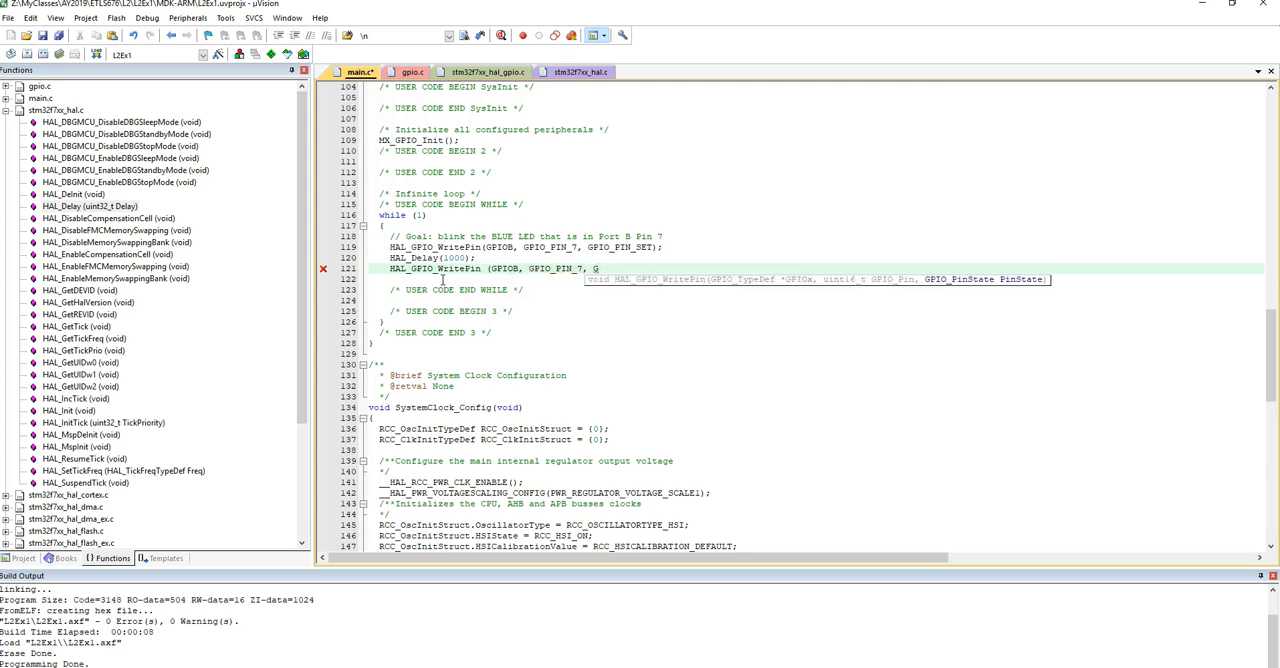
pyautogui.write('PIO_PIN_RESET')
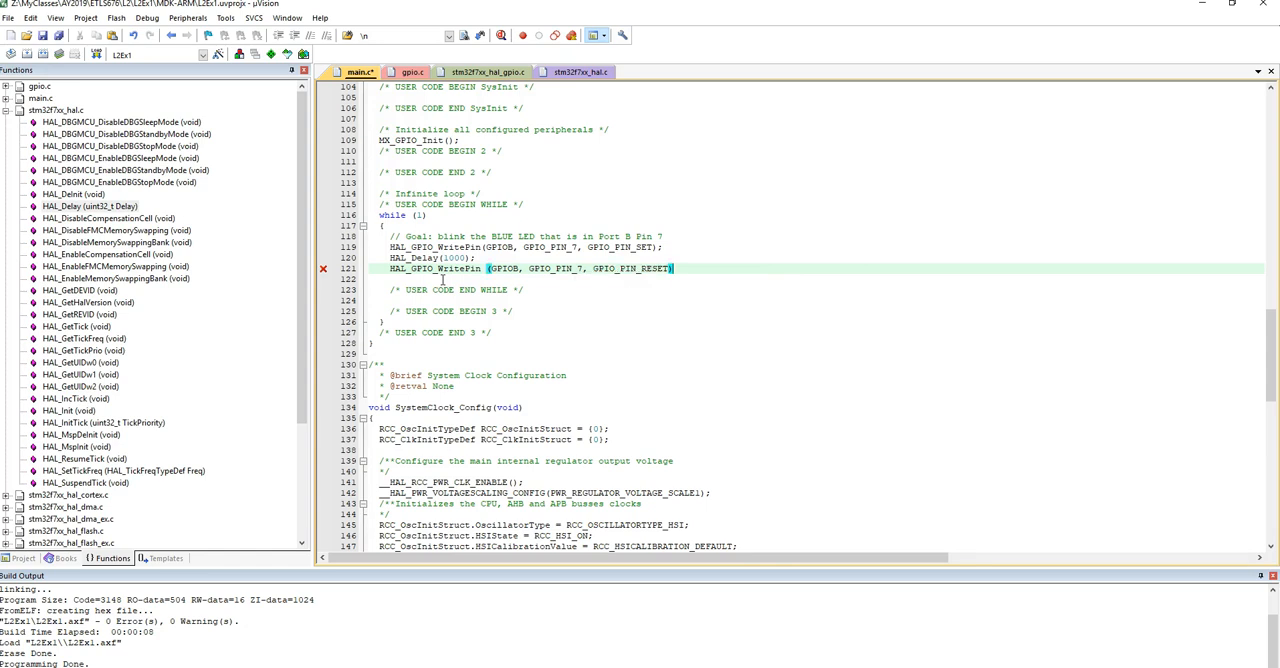
# Step: Begin a second HAL_Delay( call on the following line
pyautogui.write('HAL')
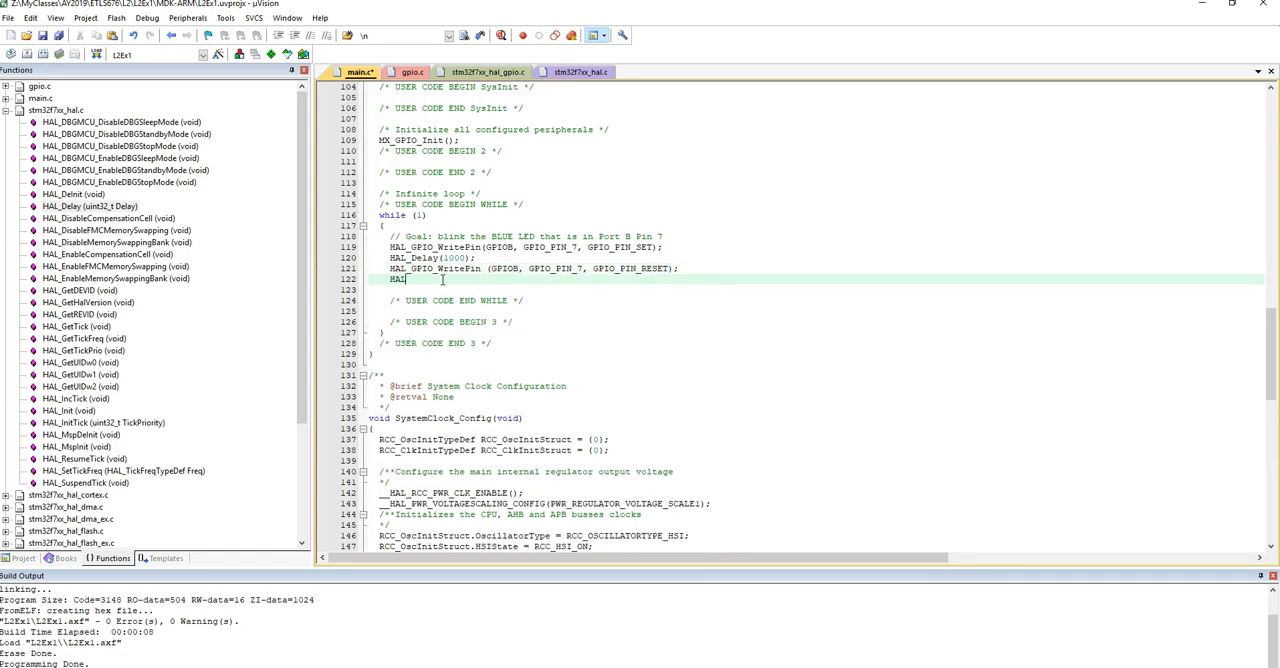
pyautogui.write('HAL_Dela')
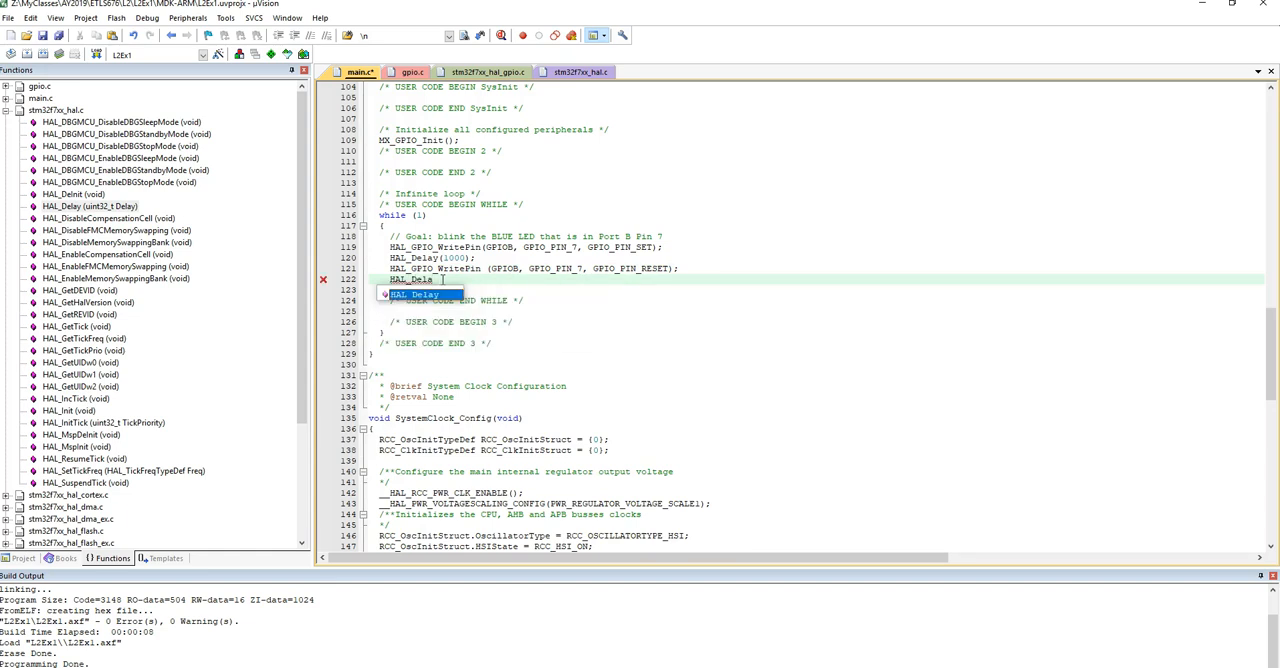
pyautogui.write('(')
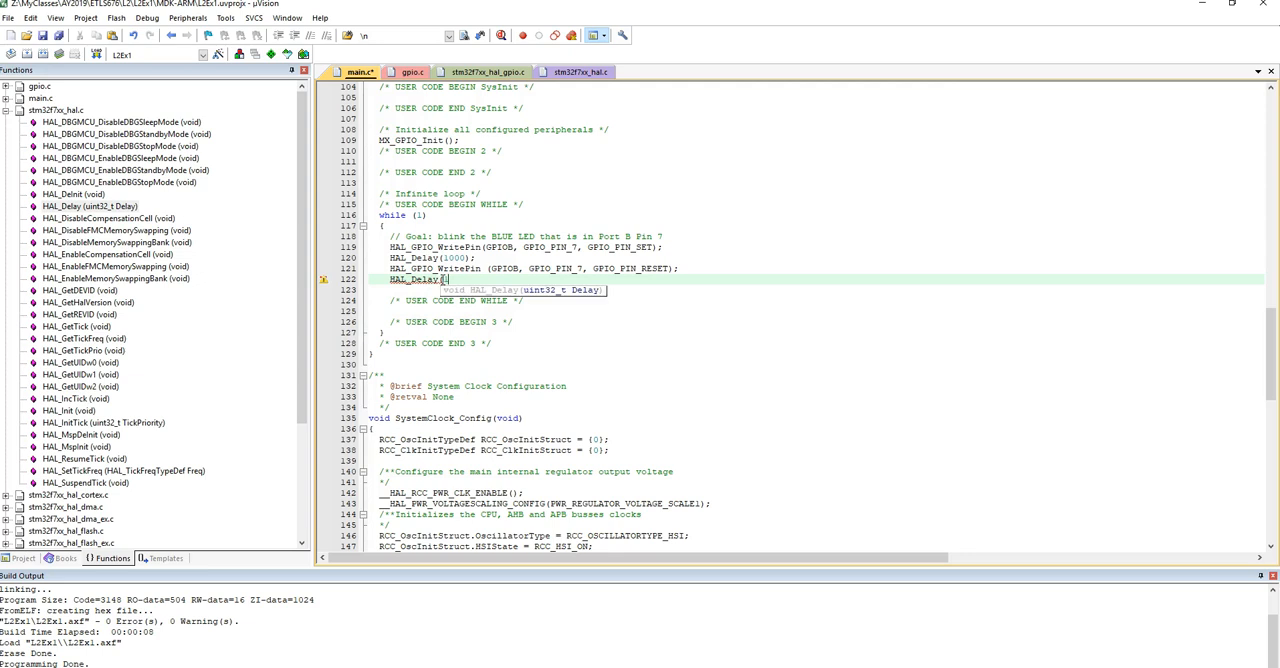
# Step: Complete the second delay call as HAL_Delay(1000); at the end of the blink loop
pyautogui.write('1000);')
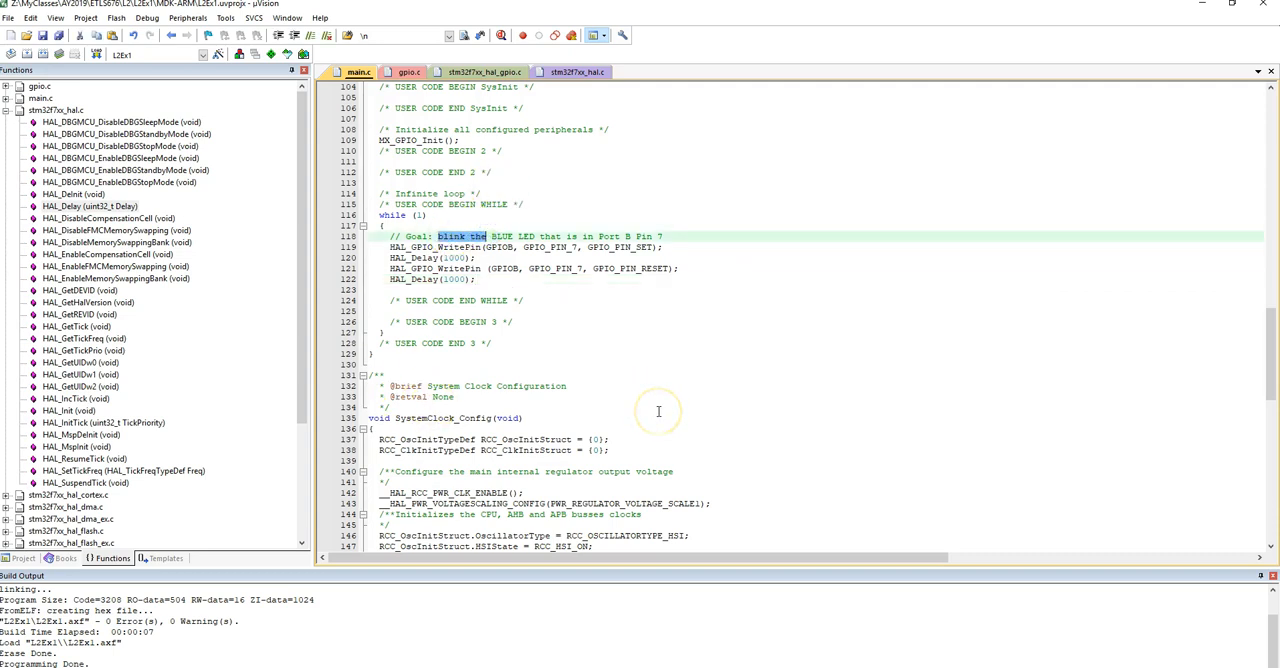
# Step: Reword the Goal comment to show the User Button press on the blue LED and select the old blink lines for removal
pyautogui.write('press the BLIE')
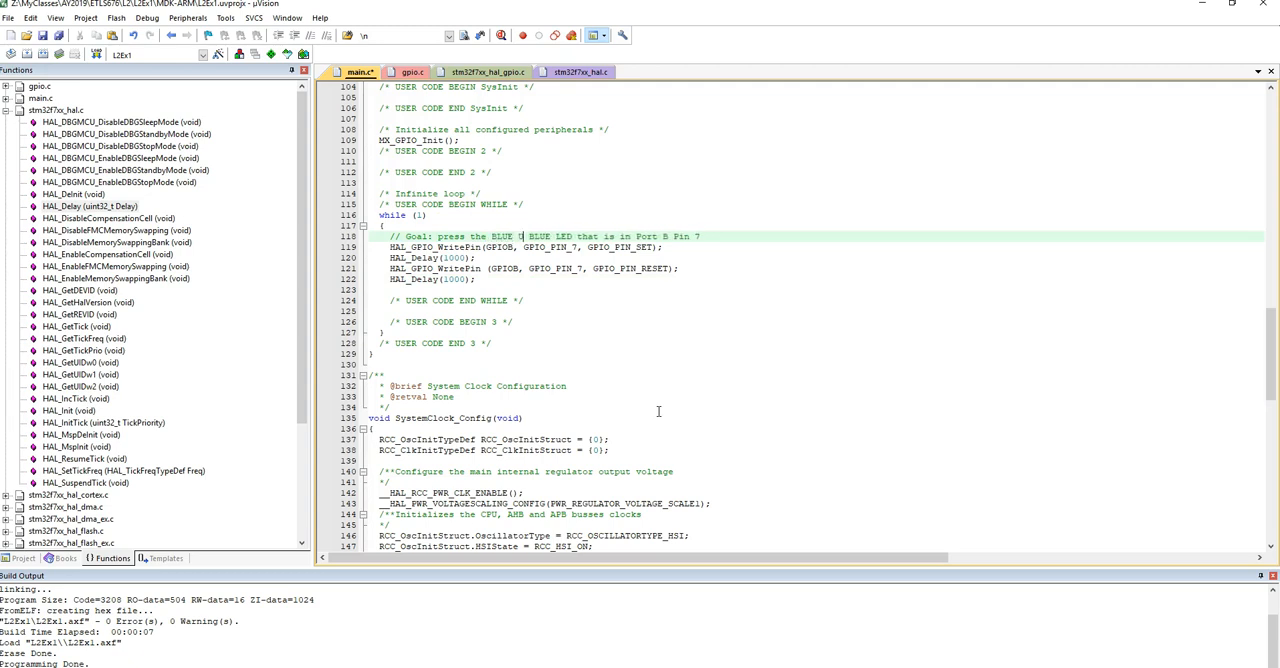
pyautogui.write('User Button and reflect the value of Button Pres')
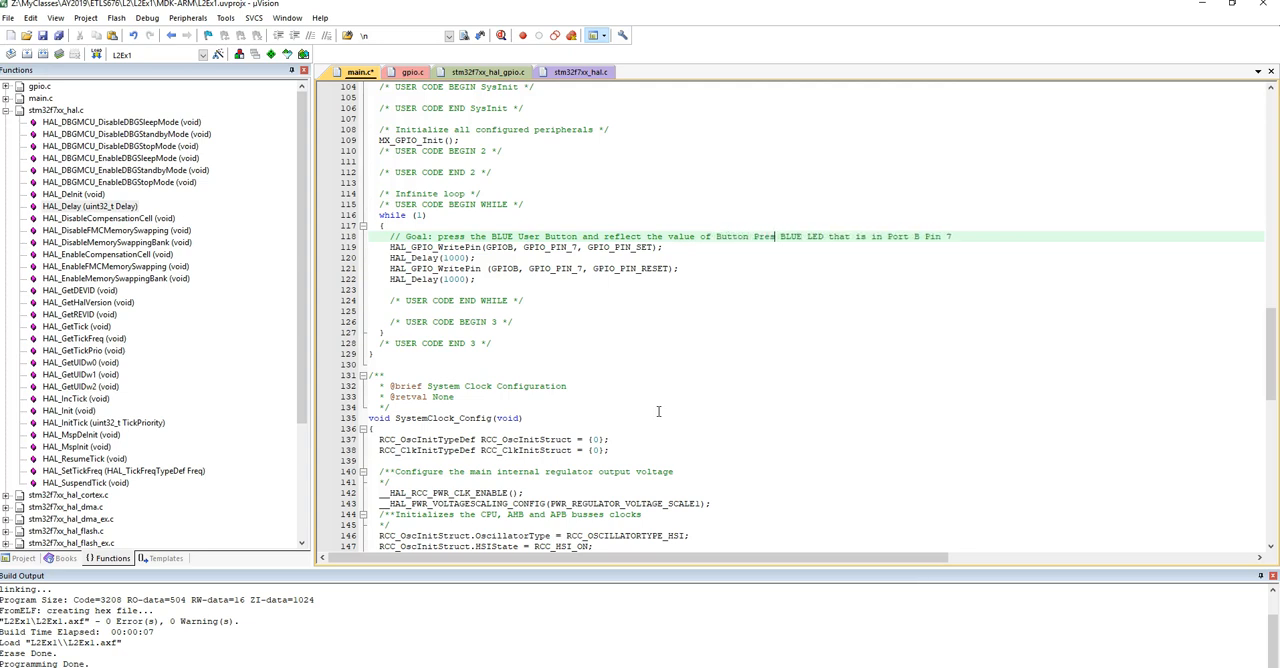
pyautogui.write('on the')
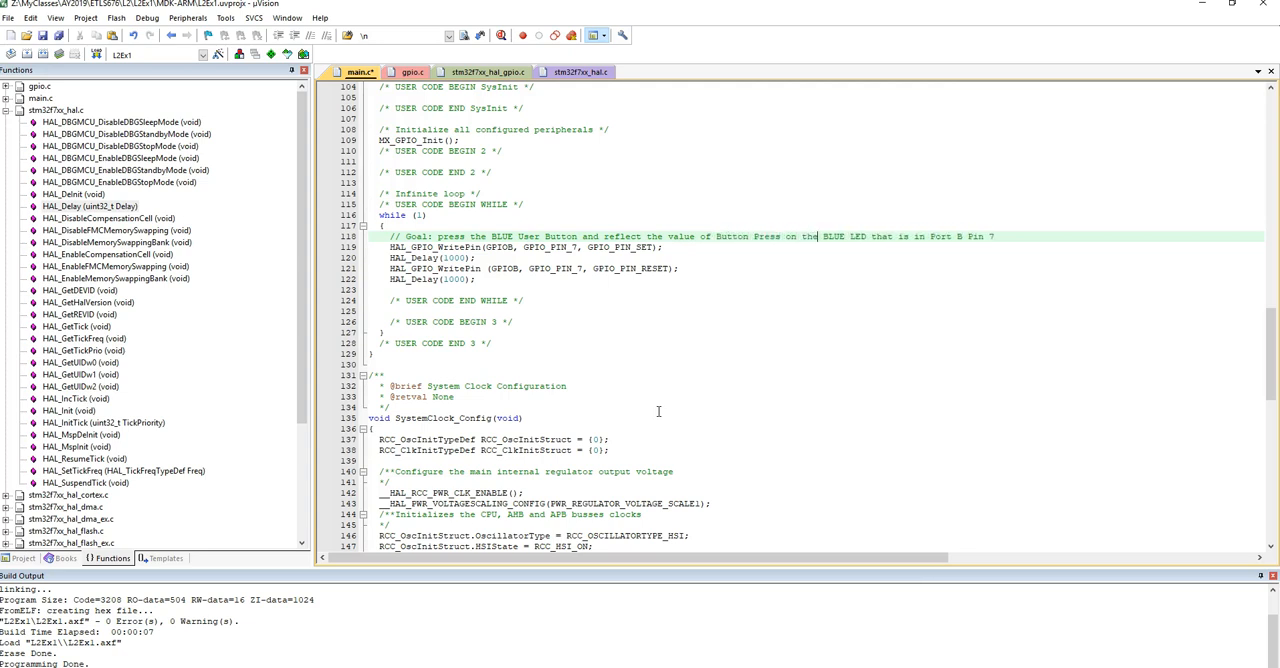
pyautogui.click(618, 268)
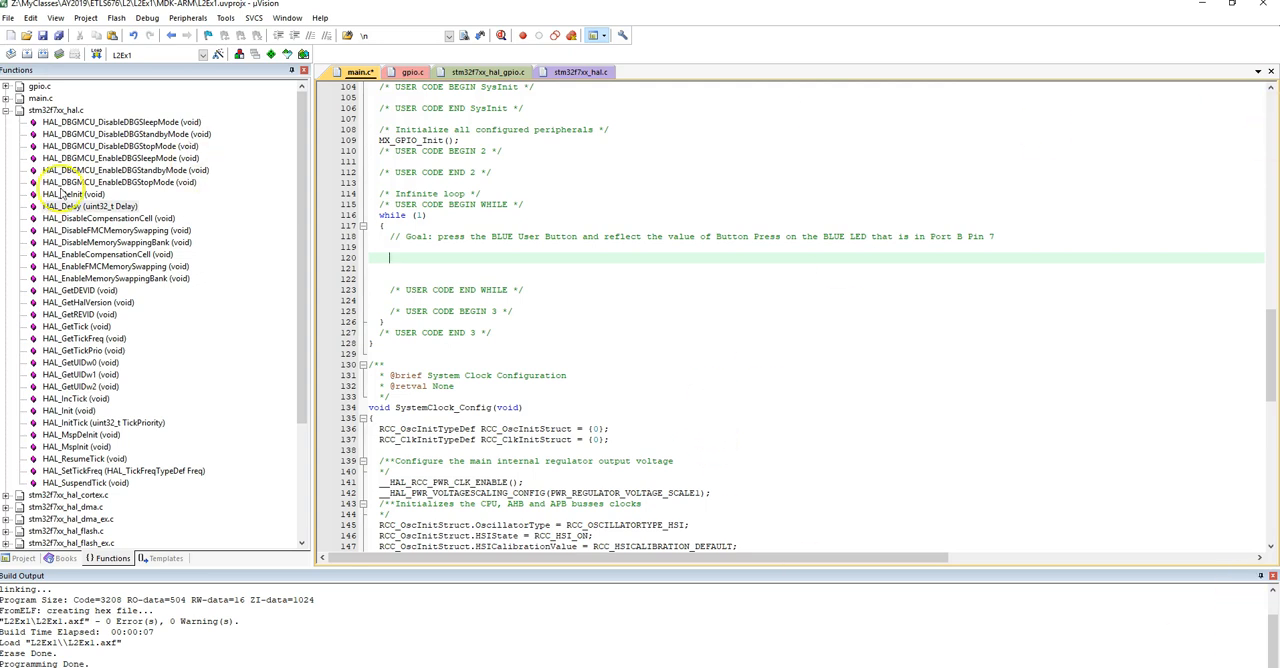
# Step: Navigate the Functions panel into stm32f7xx_hal_gpio.c and land on the HAL_GPIO_ReadPin signature line
pyautogui.click(6, 108)
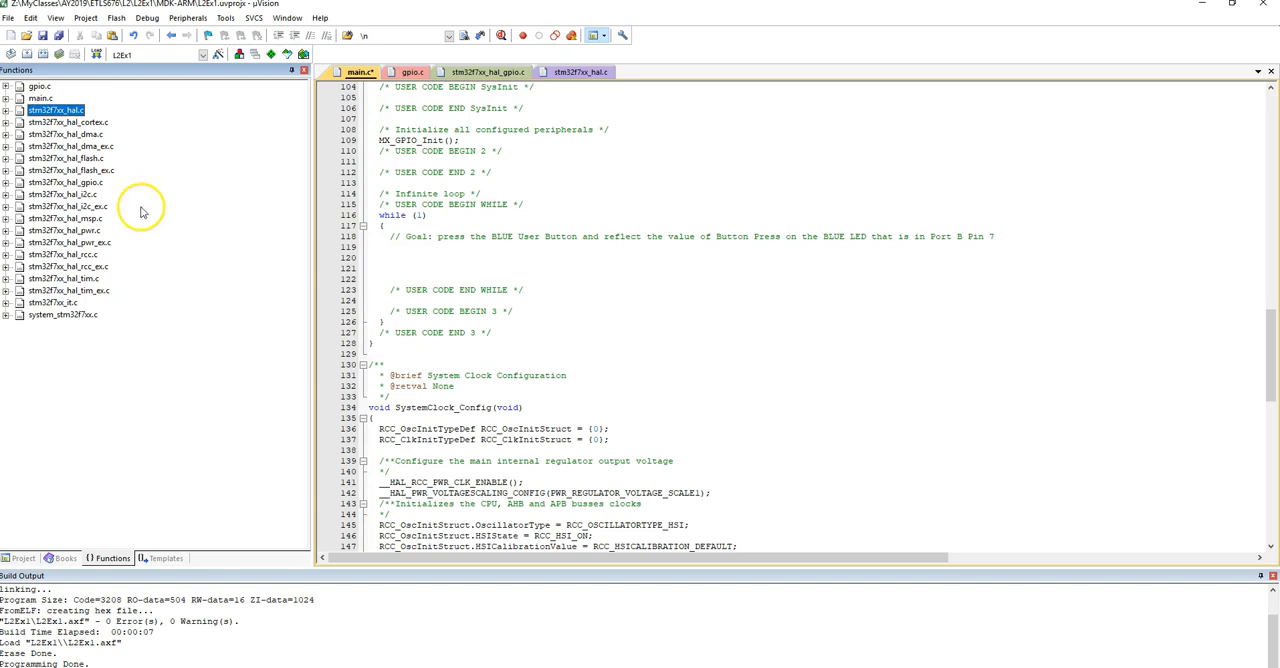
pyautogui.click(6, 182)
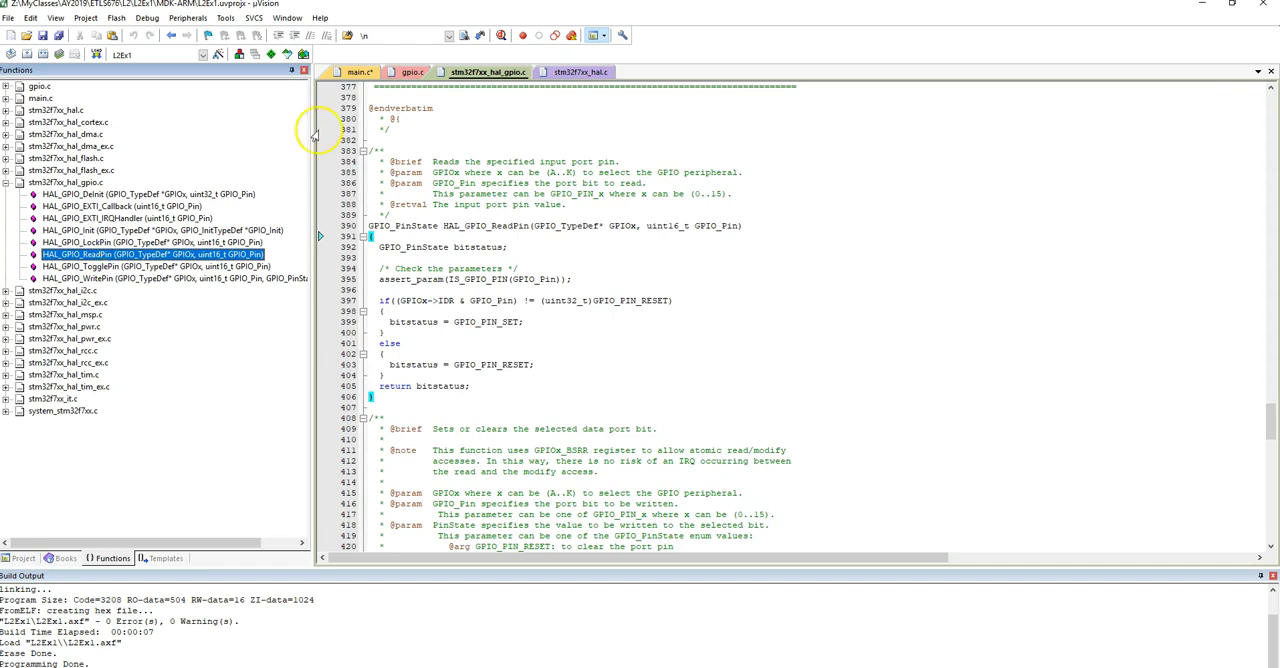
pyautogui.moveTo(550, 164)
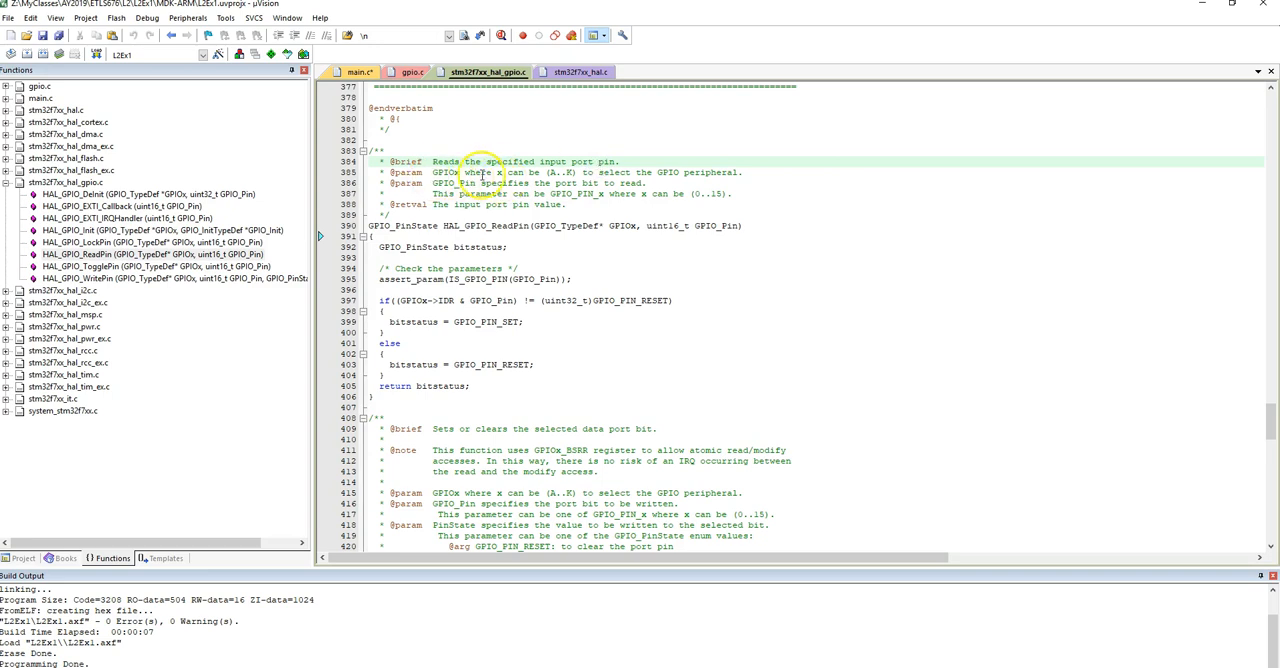
pyautogui.moveTo(522, 214)
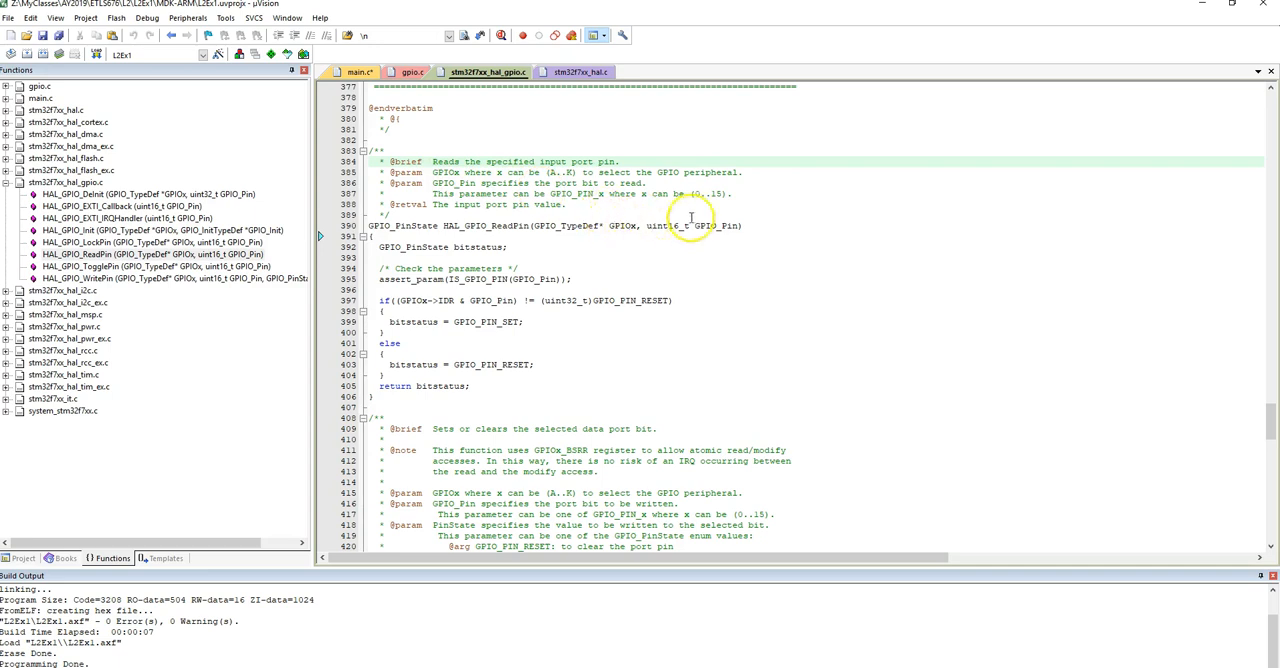
pyautogui.moveTo(536, 224)
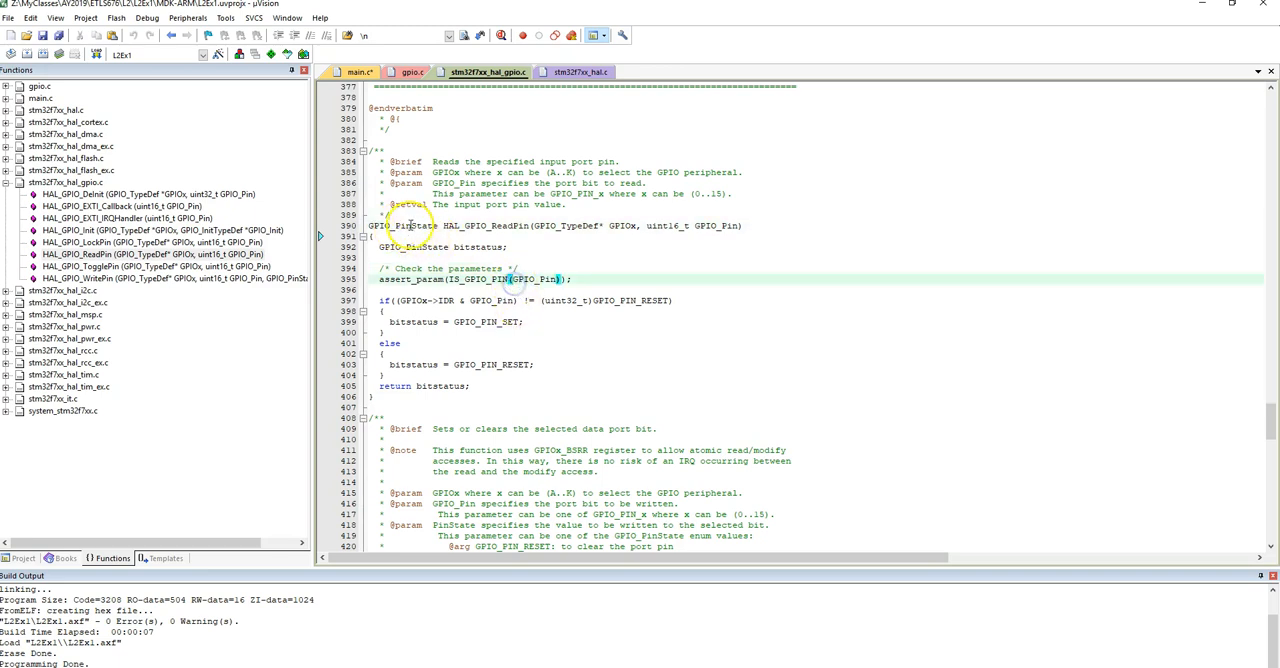
pyautogui.click(410, 224)
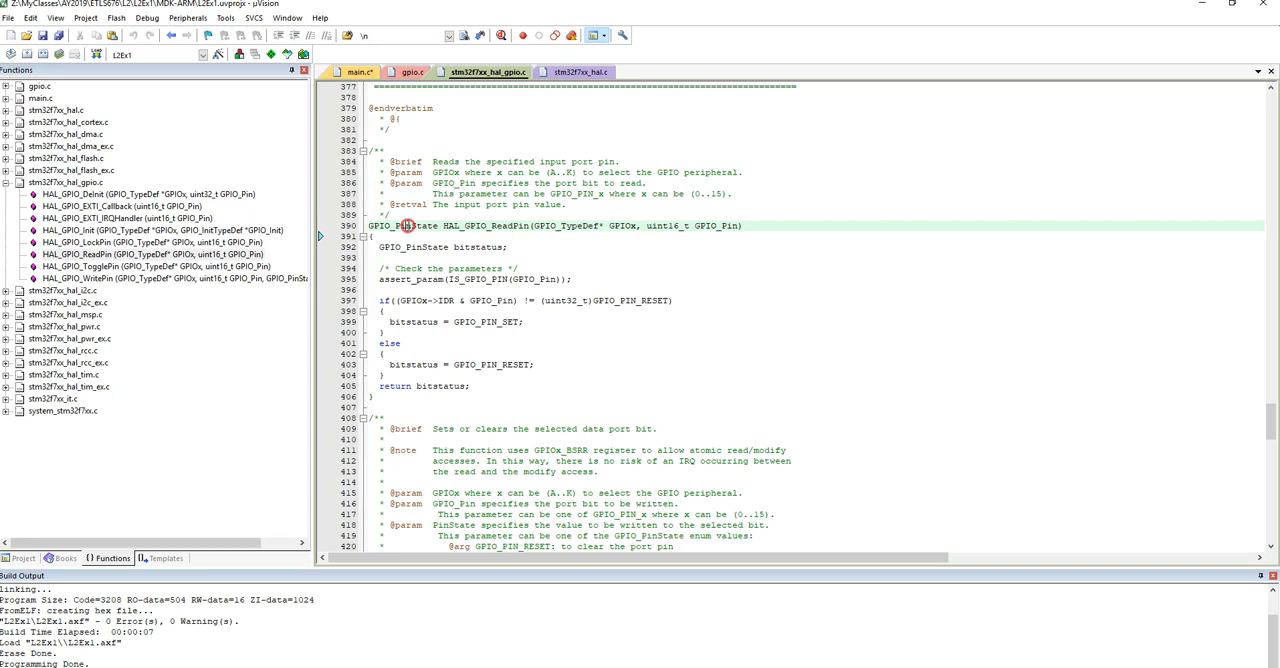
# Step: Copy the HAL_GPIO_ReadPin declaration via the context menu for pasting into main.c's while loop
pyautogui.rightClick(404, 224)
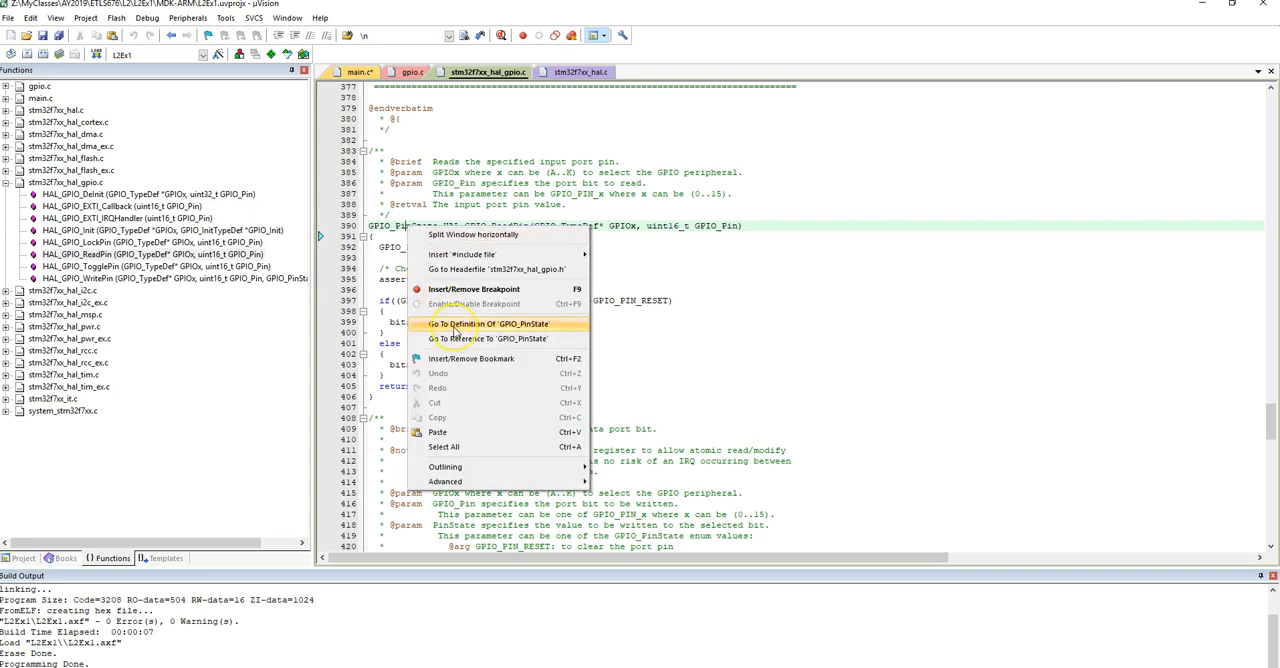
pyautogui.click(490, 324)
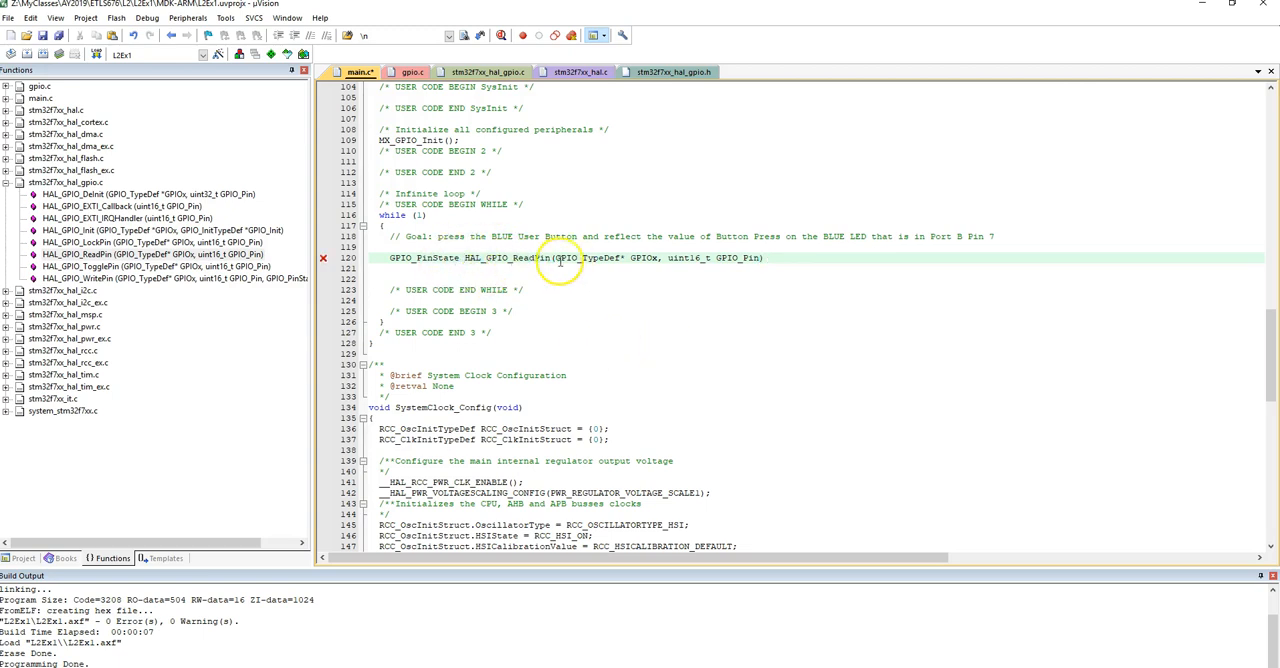
# Step: Turn the pasted signature into GPIO_PinState pin_value = HAL_GPIO_ReadPin(GPIOC, GPIO_PIN_13);
pyautogui.doubleClick(598, 258)
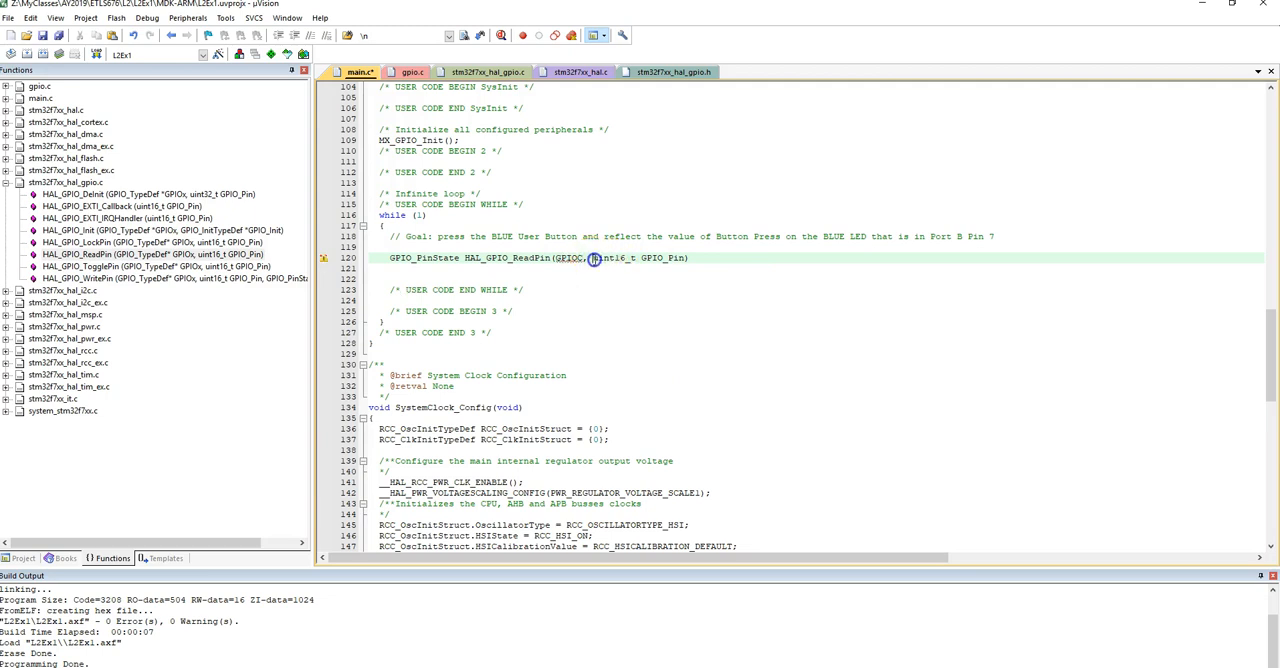
pyautogui.moveTo(592, 258); pyautogui.dragTo(688, 258)
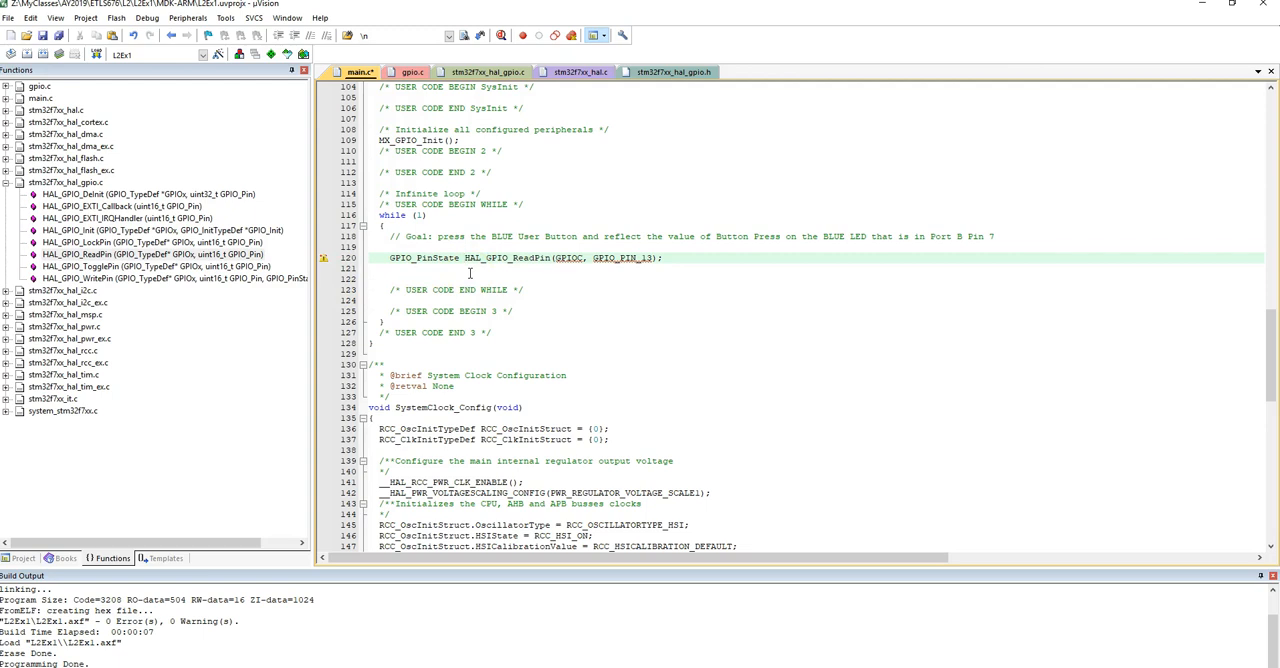
pyautogui.write('pin_value =')
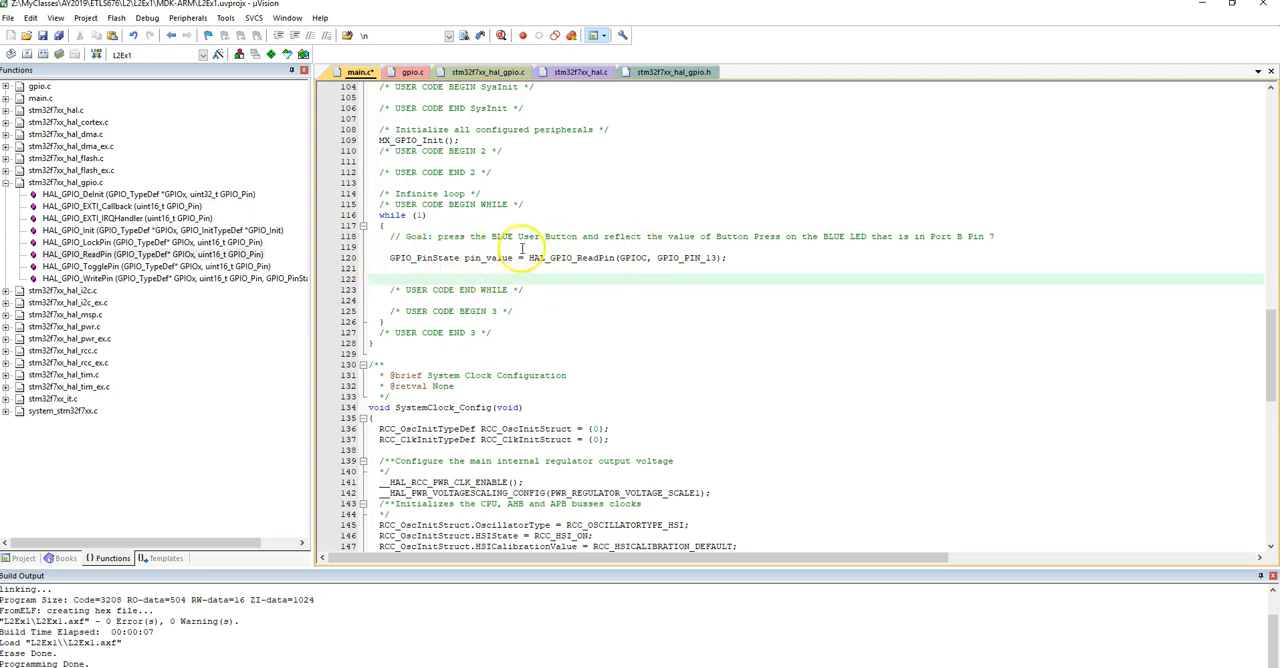
pyautogui.doubleClick(490, 256)
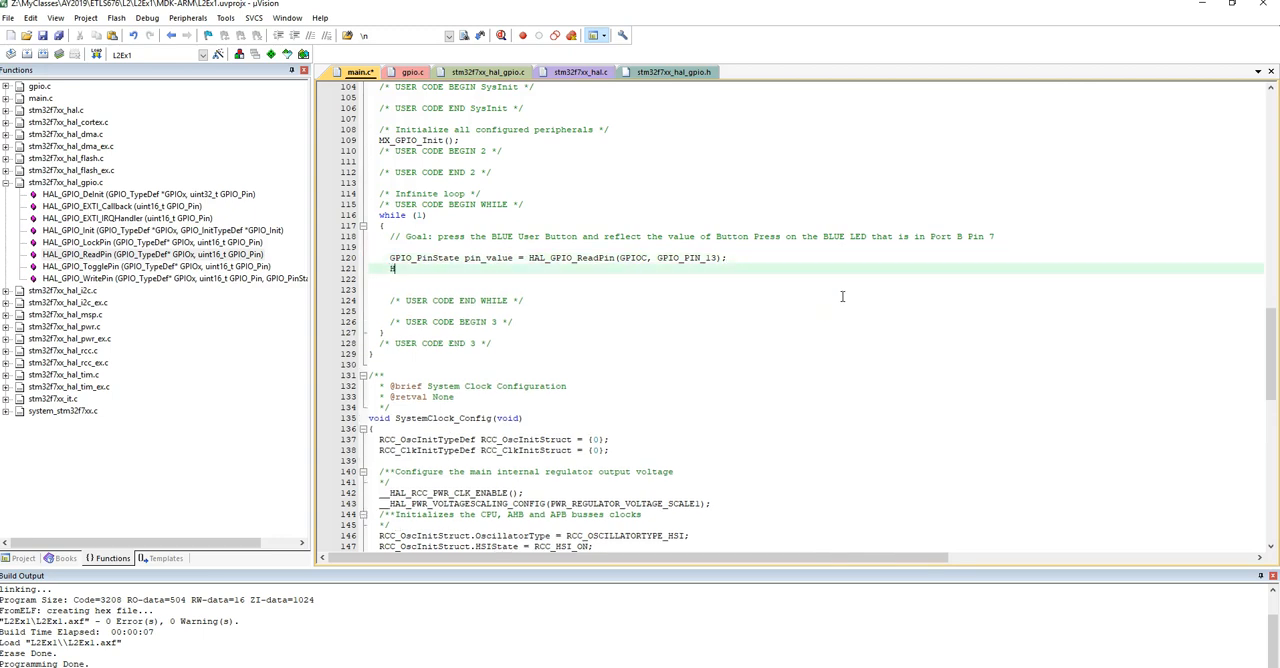
# Step: Write HAL_GPIO_WritePin(GPIOB, GPIO_PIN_7, pin_value); to drive the blue LED from the button state
pyautogui.write('HAL_GPIO_WritePin')
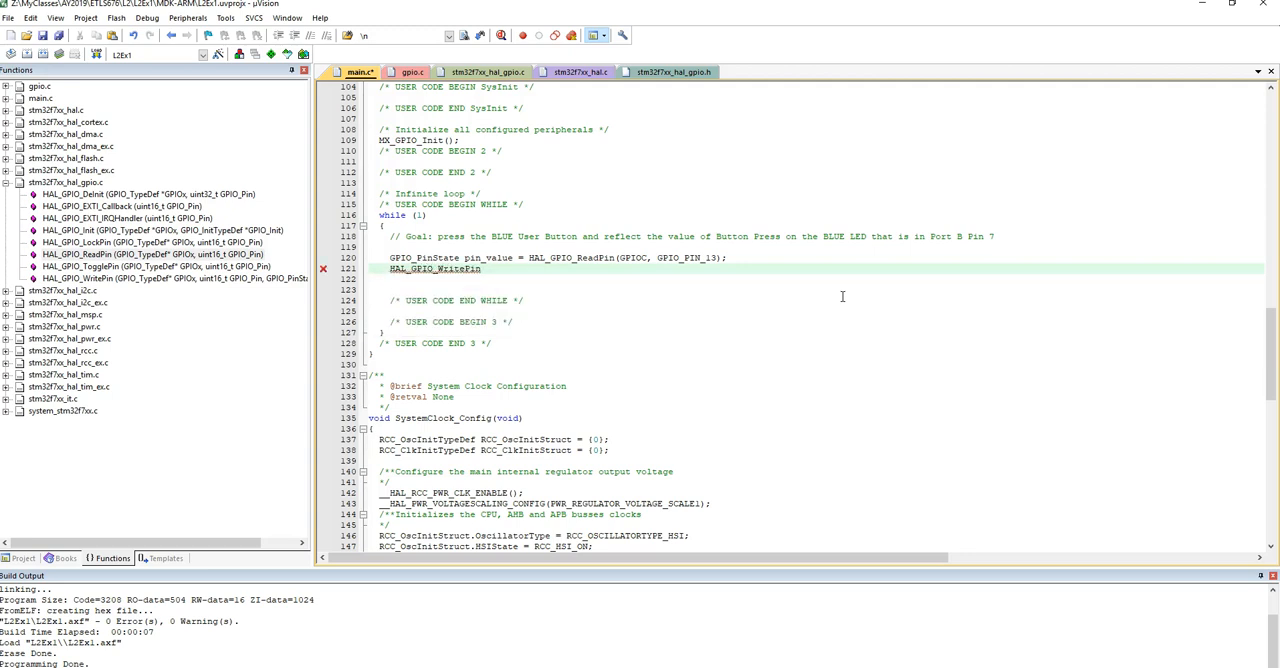
pyautogui.write('(PORTB')
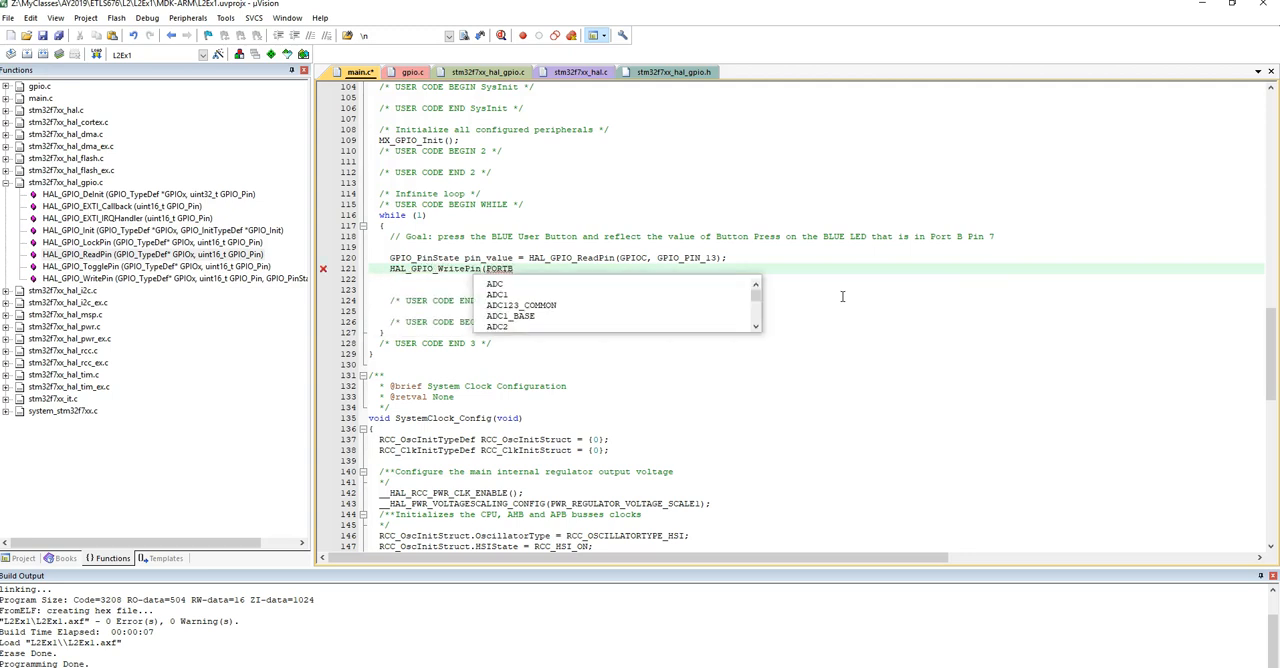
pyautogui.write(',')
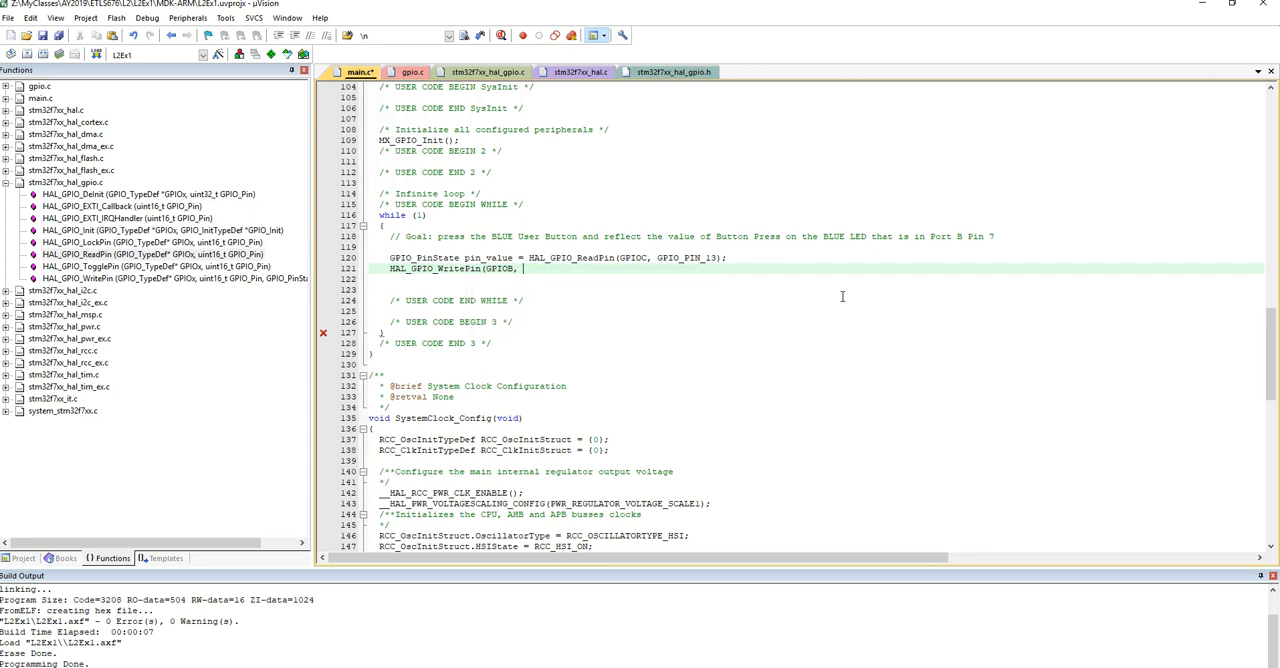
pyautogui.write('GP')
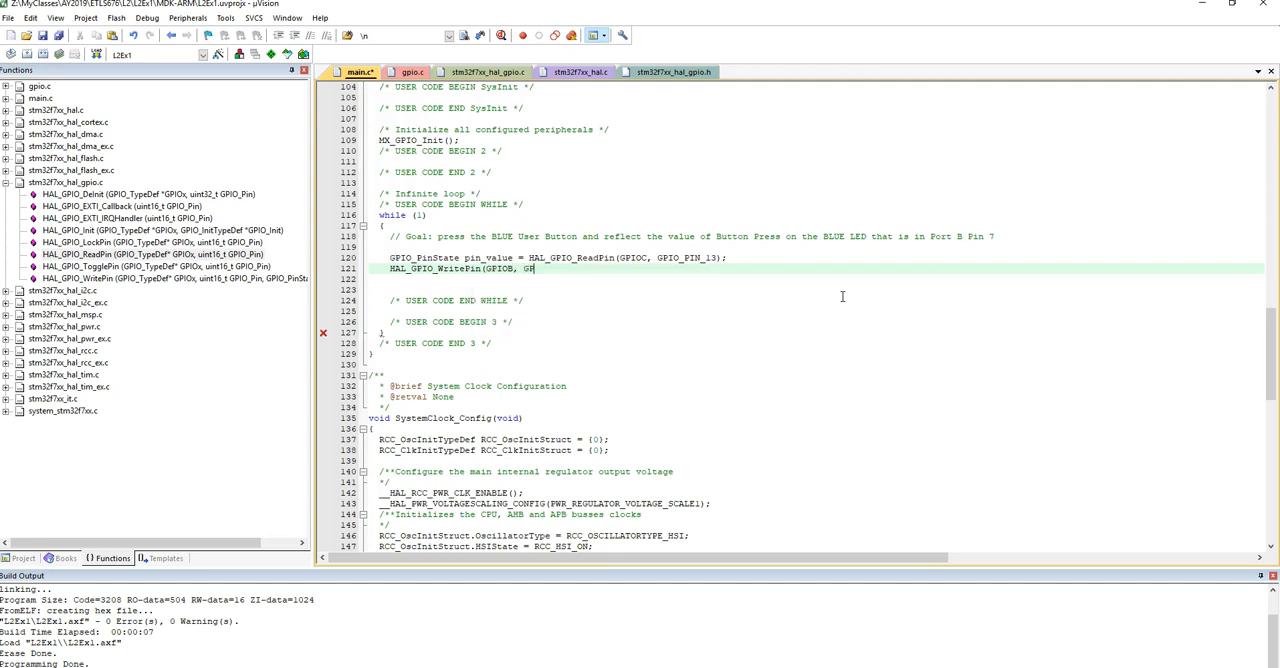
pyautogui.write('GPIO_PIN_7,')
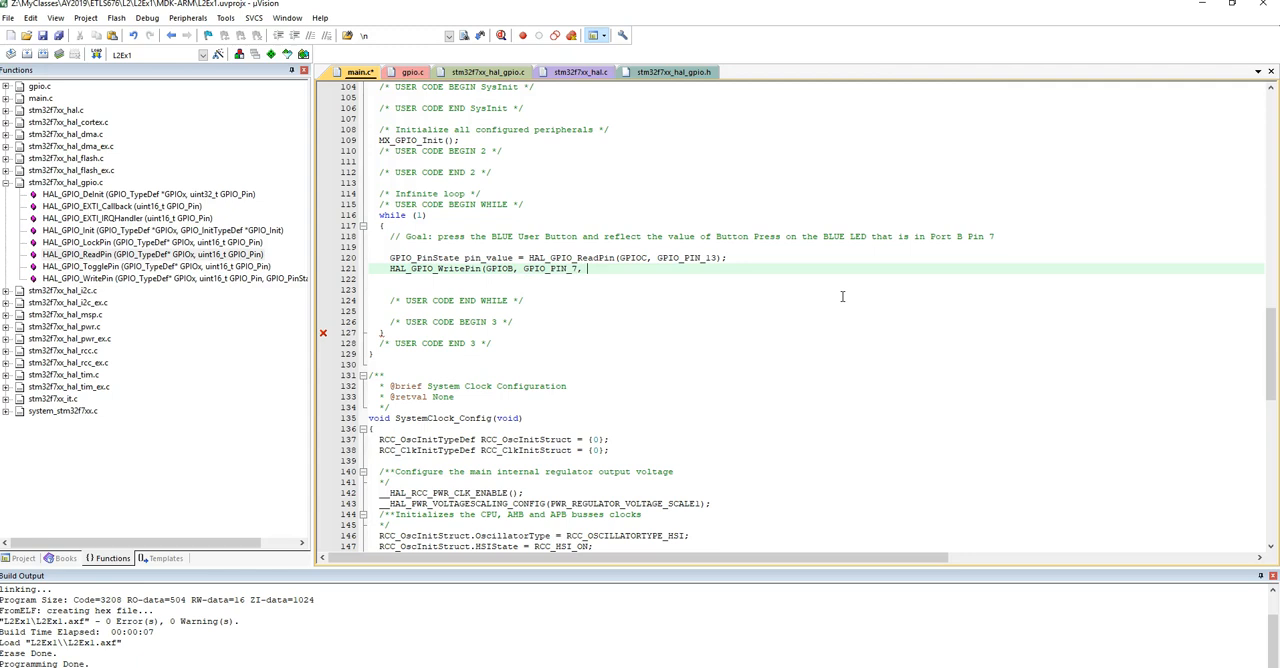
pyautogui.write('pin_value);')
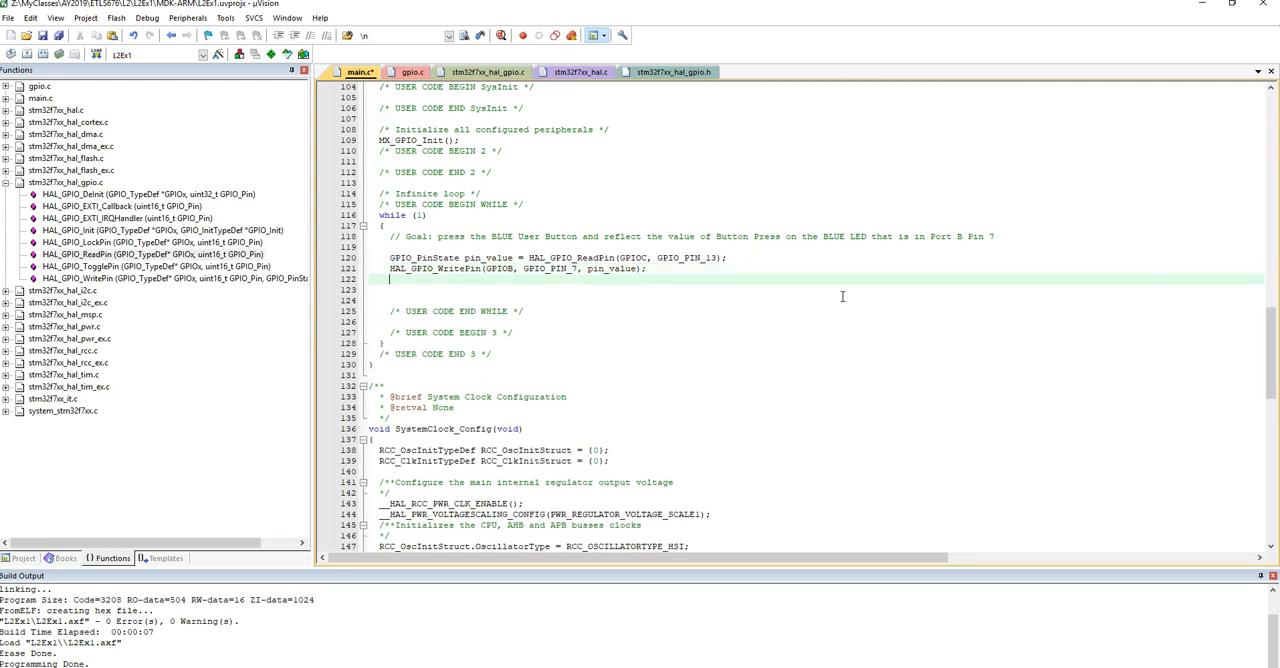
# Step: Add HAL_Delay(1000); after the write to pace the loop
pyautogui.write('HAL_Delay')
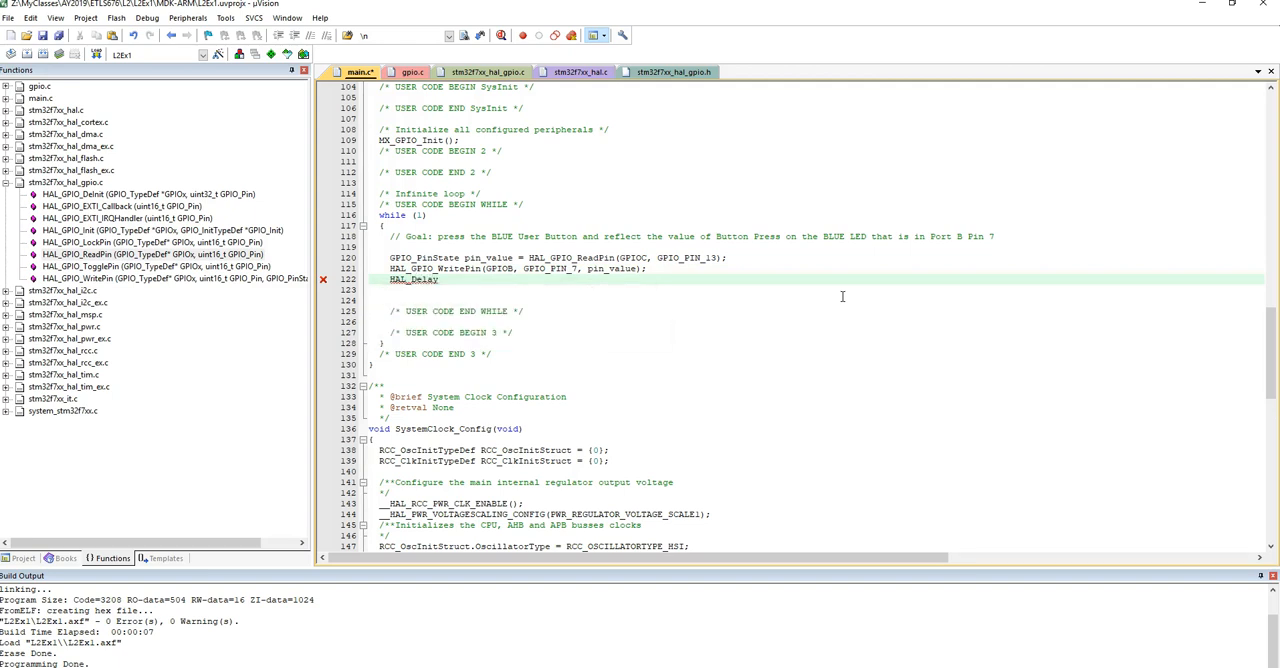
pyautogui.write('(1000);')
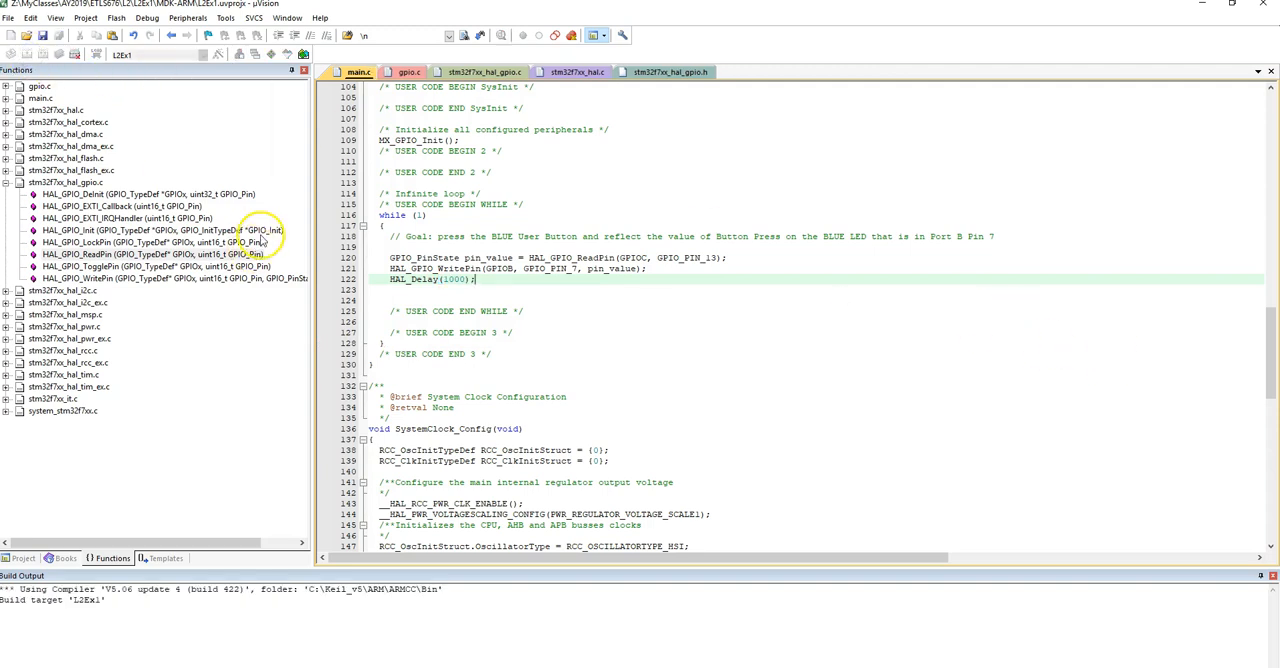
pyautogui.moveTo(528, 392)
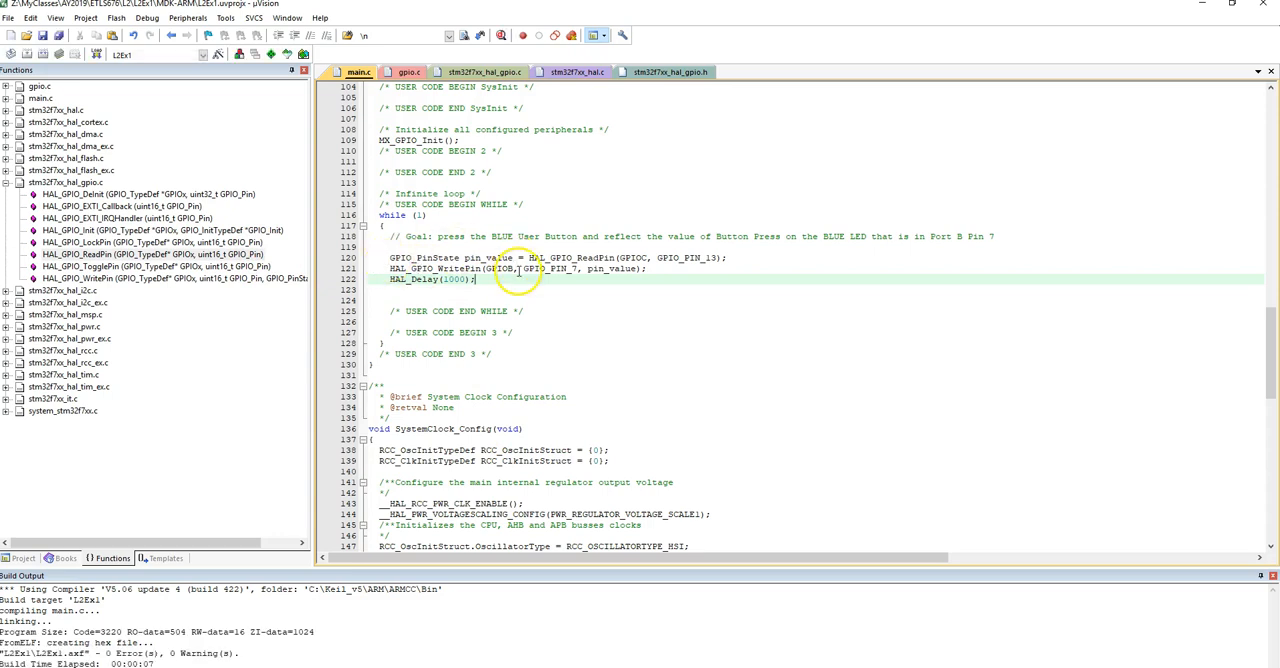
pyautogui.moveTo(62, 88)
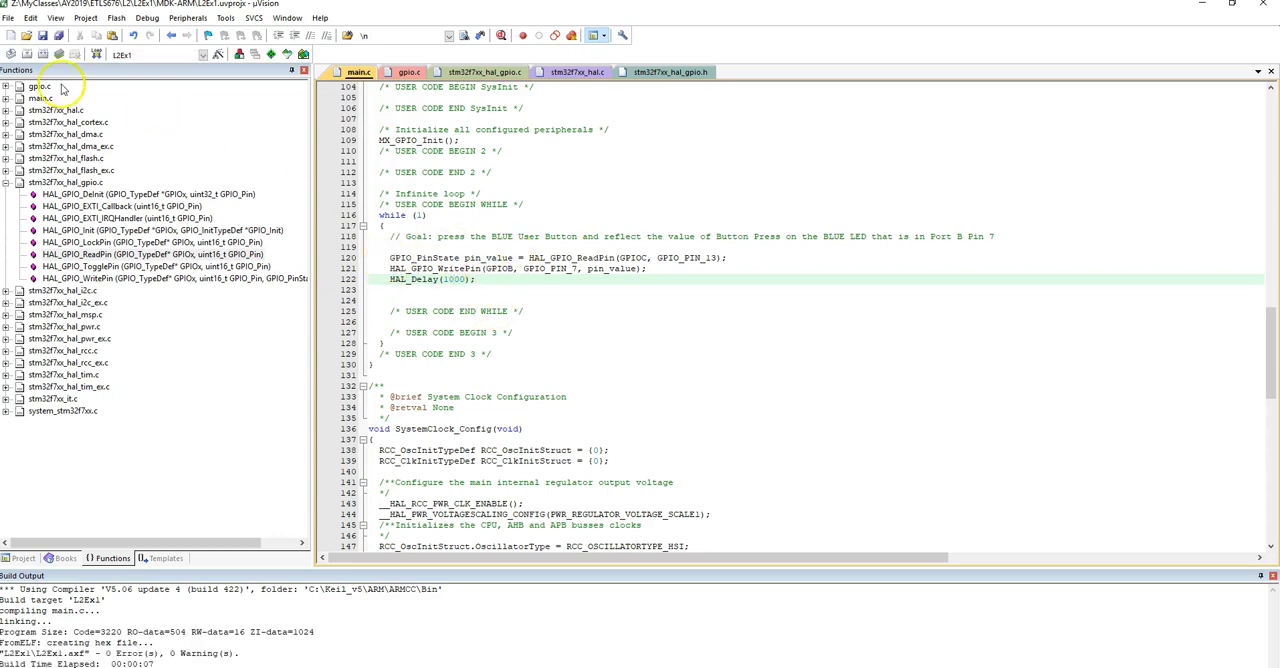
pyautogui.moveTo(168, 284)
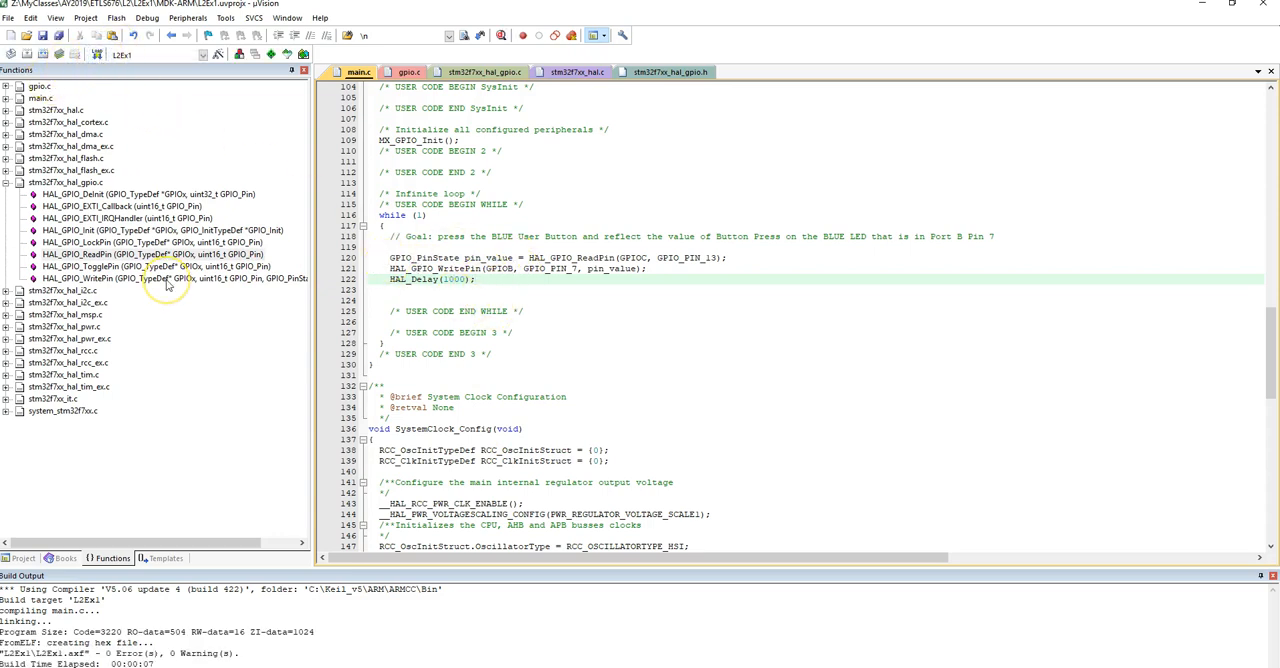